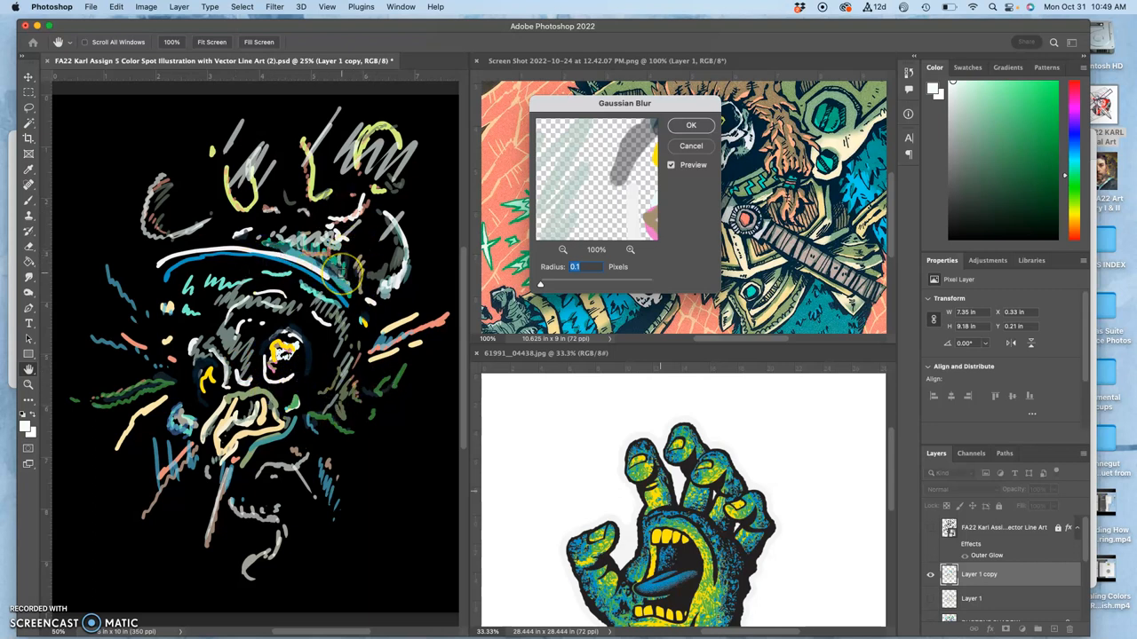
{"action": "mouse_move", "coordinate": [778, 376]}
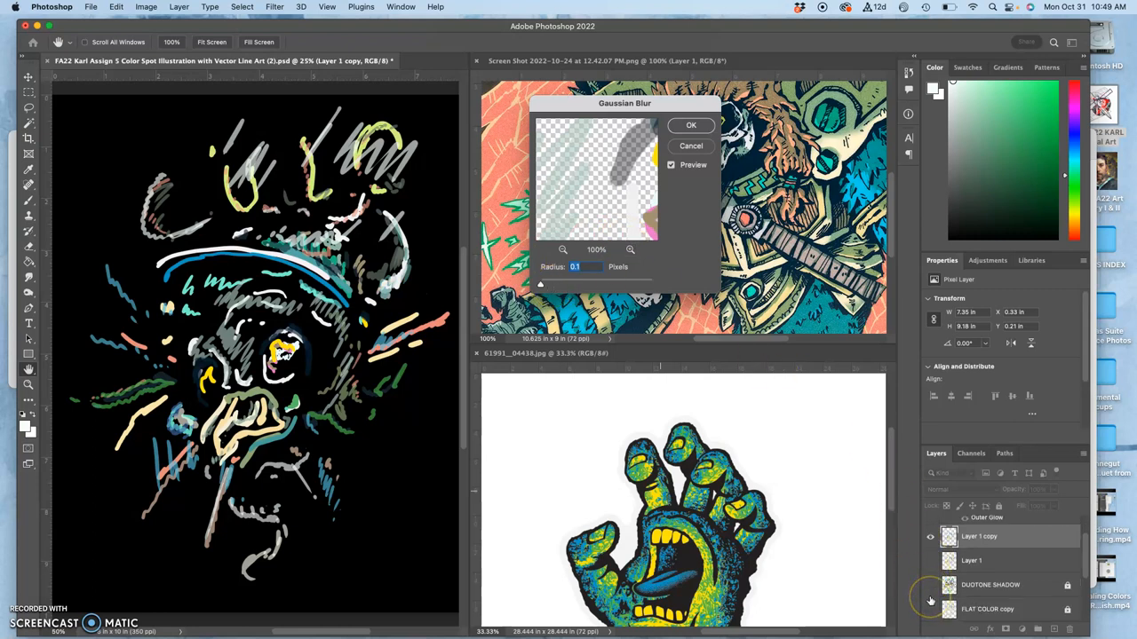
Step: Select the Full Spectrum colour layer and start a Gaussian Blur on it from the Filter menu
{"action": "left_click", "coordinate": [931, 595]}
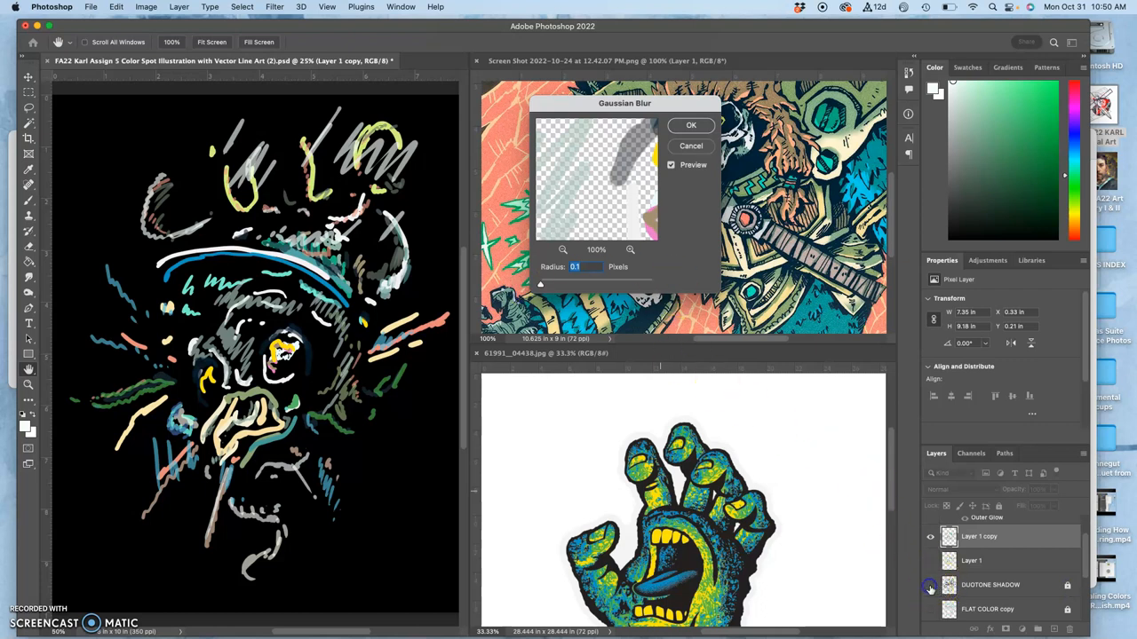
{"action": "mouse_move", "coordinate": [842, 142]}
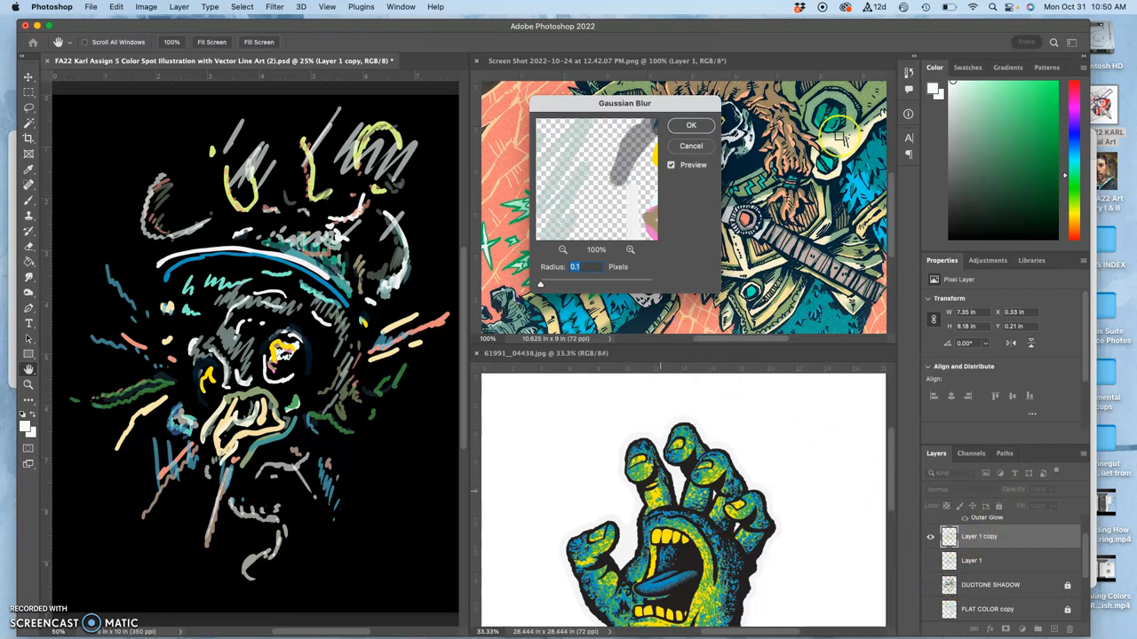
{"action": "left_click", "coordinate": [689, 124]}
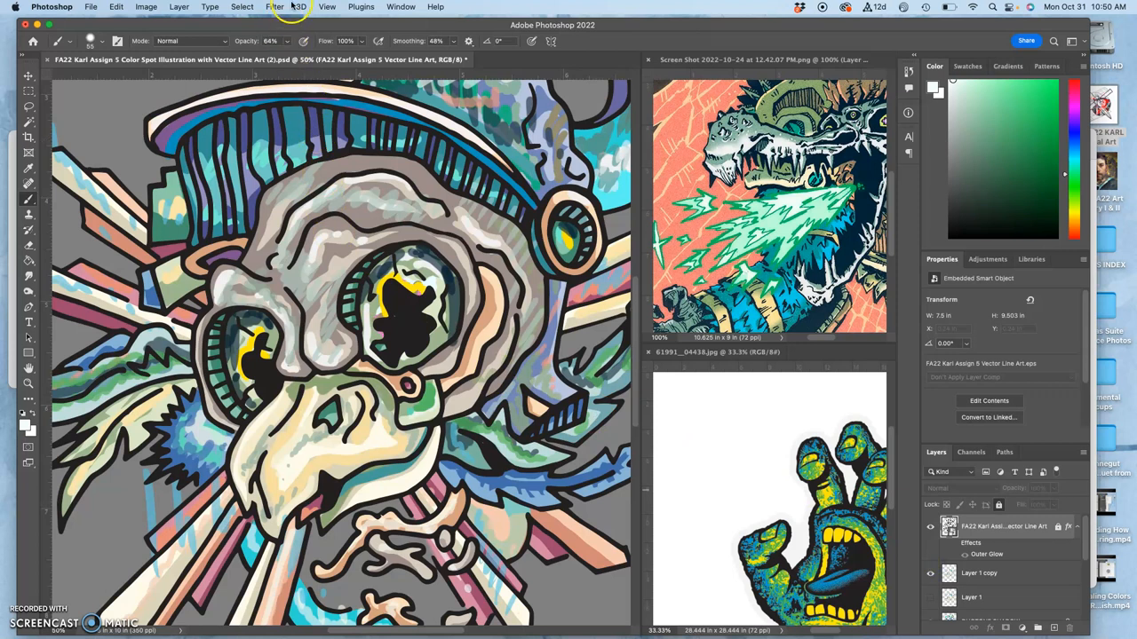
{"action": "left_click", "coordinate": [273, 7]}
{"action": "type", "text": "Full Spectrum"}
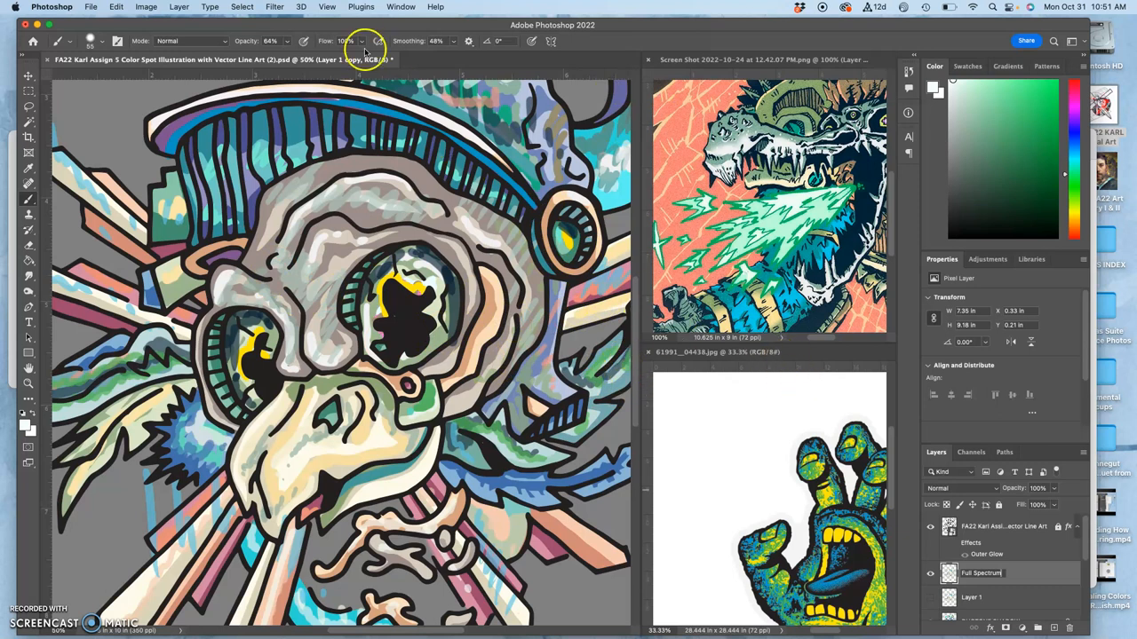
{"action": "left_click", "coordinate": [273, 7]}
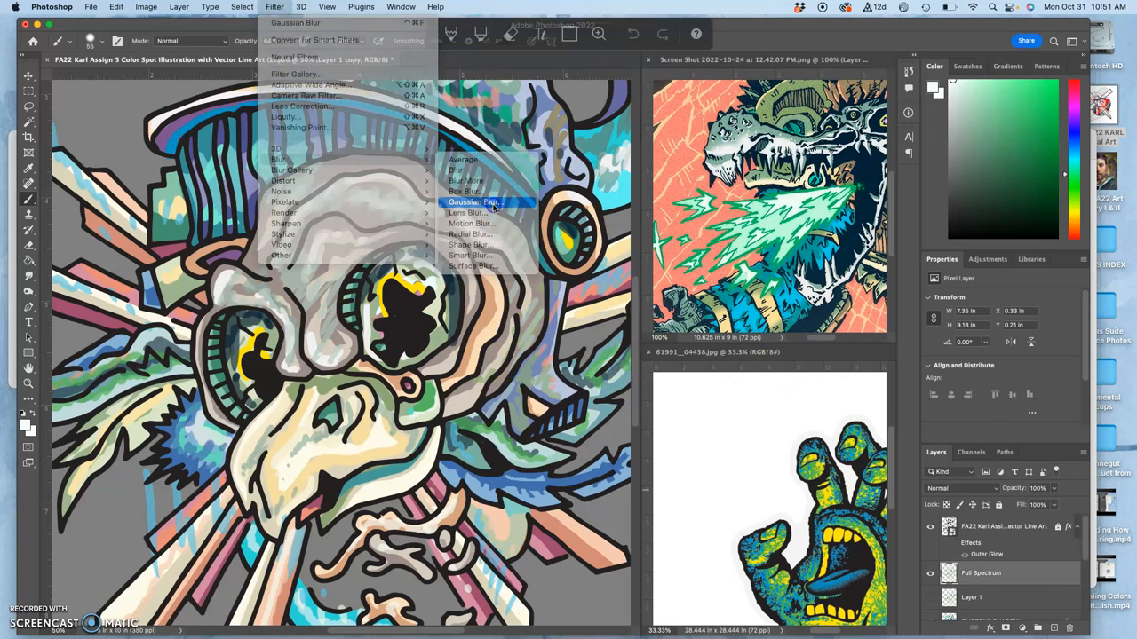
{"action": "left_click", "coordinate": [483, 202]}
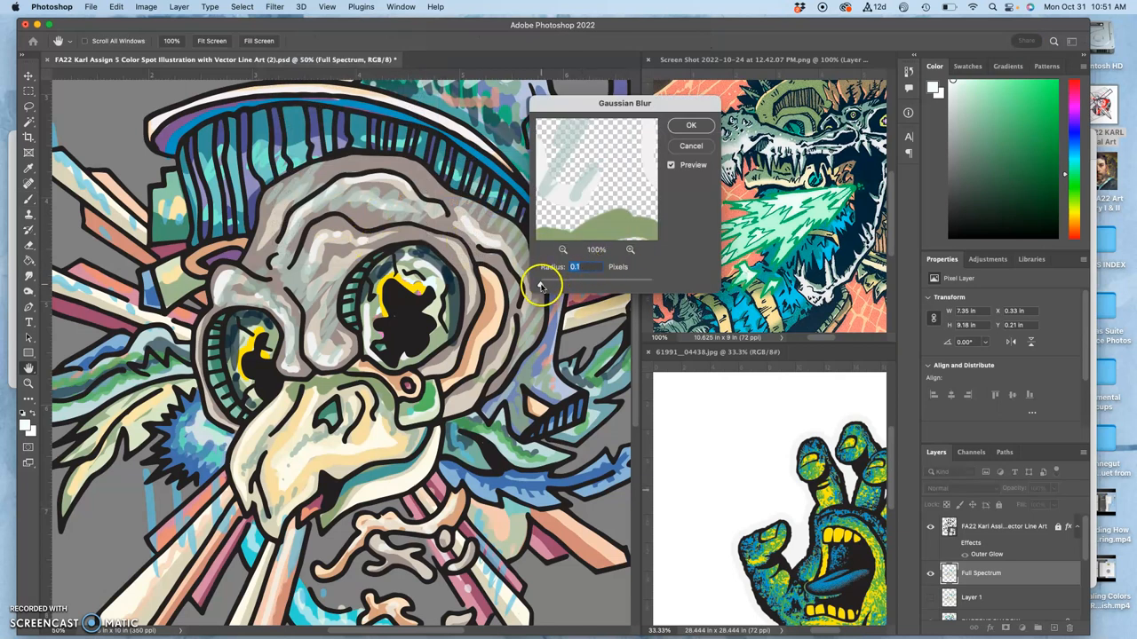
Step: Try several blur radii with the slider and settle on a moderate Gaussian blur
{"action": "left_click_drag", "start_coordinate": [524, 283], "coordinate": [576, 284]}
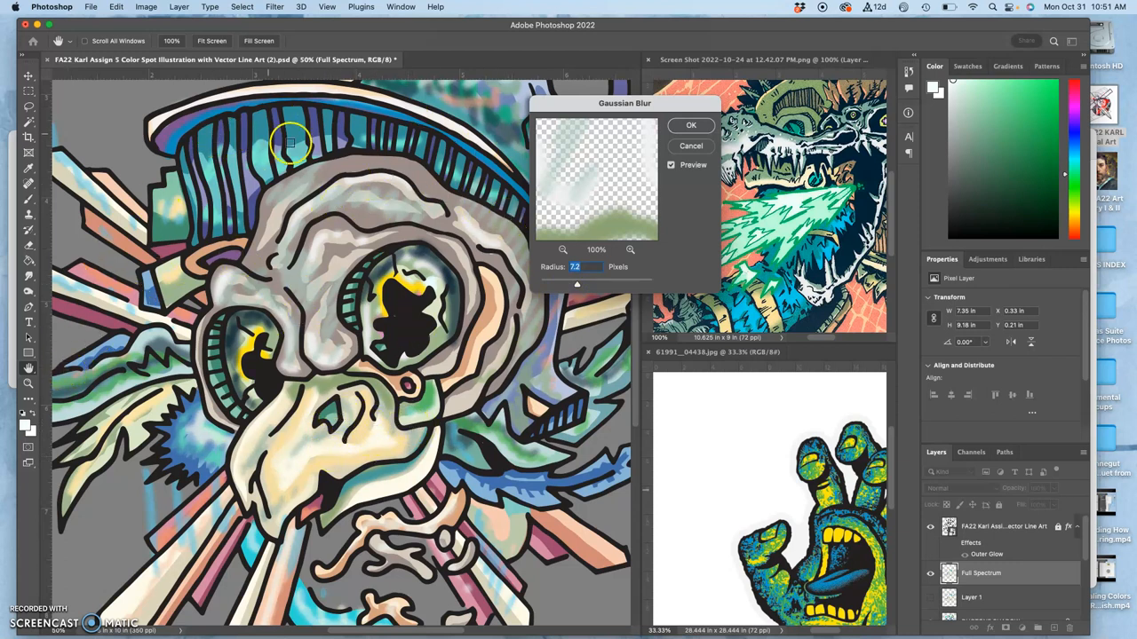
{"action": "left_click_drag", "start_coordinate": [575, 284], "coordinate": [583, 285]}
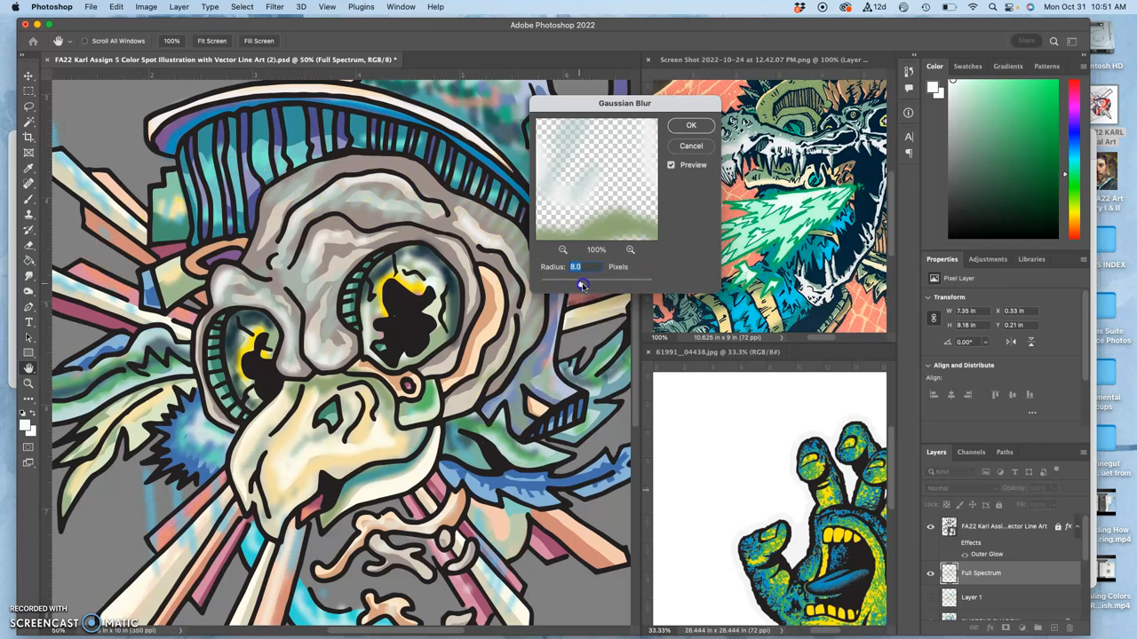
{"action": "left_click_drag", "start_coordinate": [582, 282], "coordinate": [607, 282]}
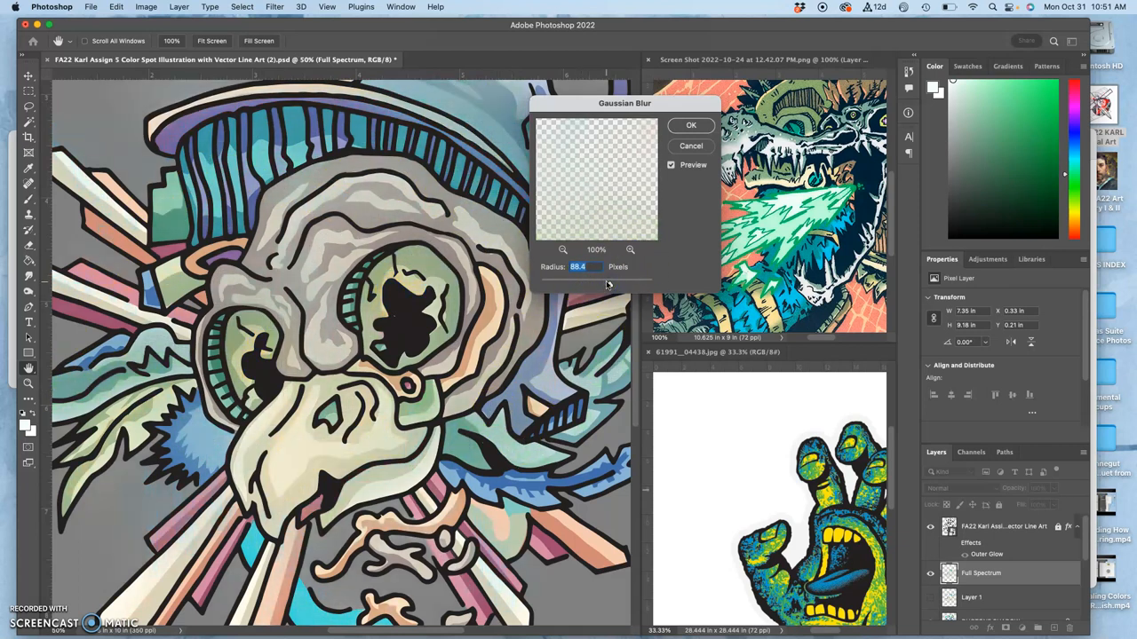
{"action": "left_click_drag", "start_coordinate": [582, 266], "coordinate": [582, 286]}
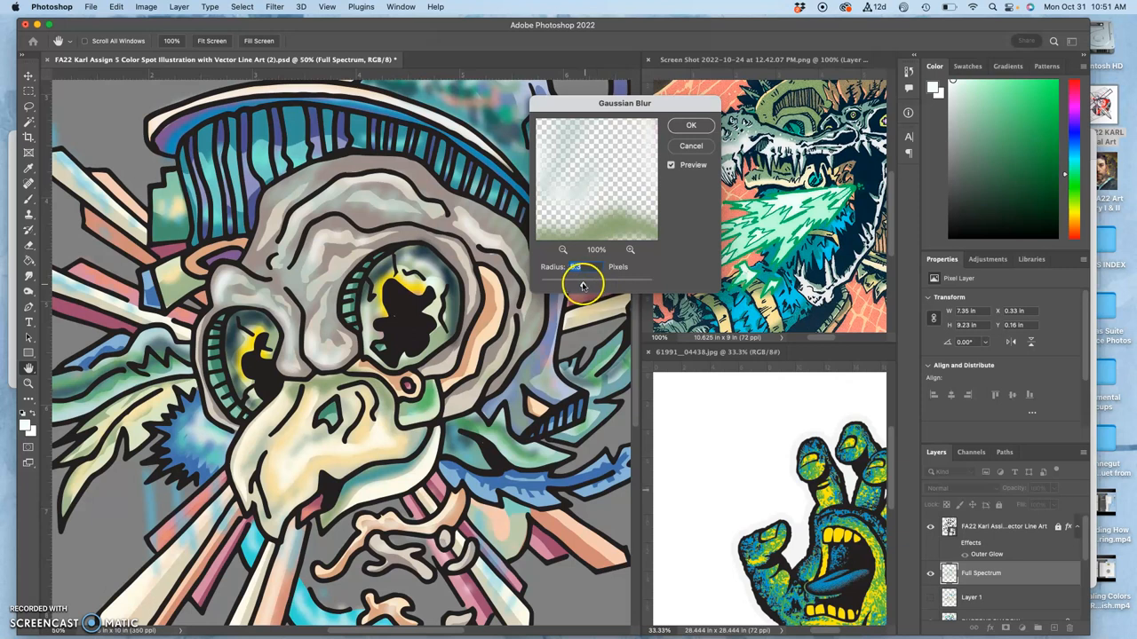
{"action": "left_click_drag", "start_coordinate": [582, 284], "coordinate": [589, 284]}
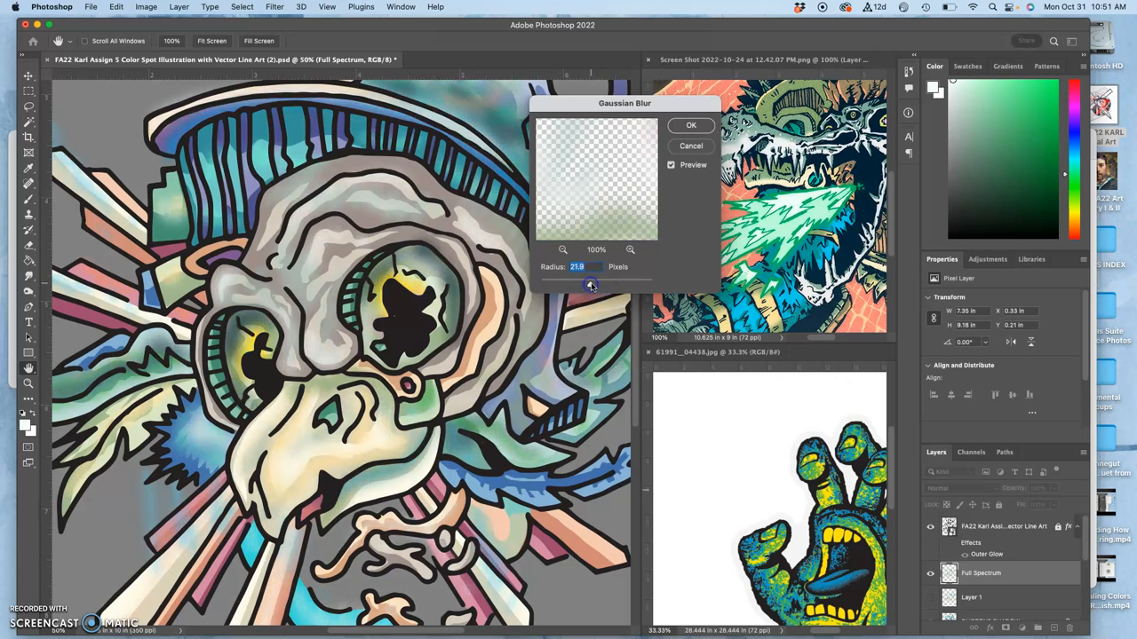
{"action": "left_click_drag", "start_coordinate": [592, 284], "coordinate": [567, 281]}
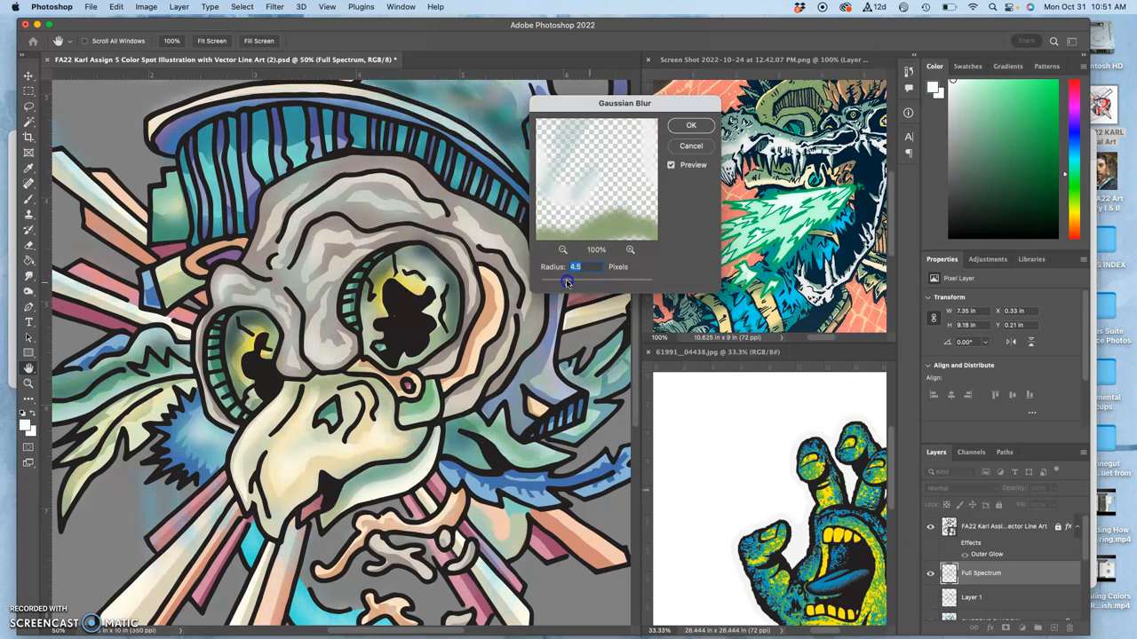
{"action": "left_click_drag", "start_coordinate": [566, 282], "coordinate": [559, 284]}
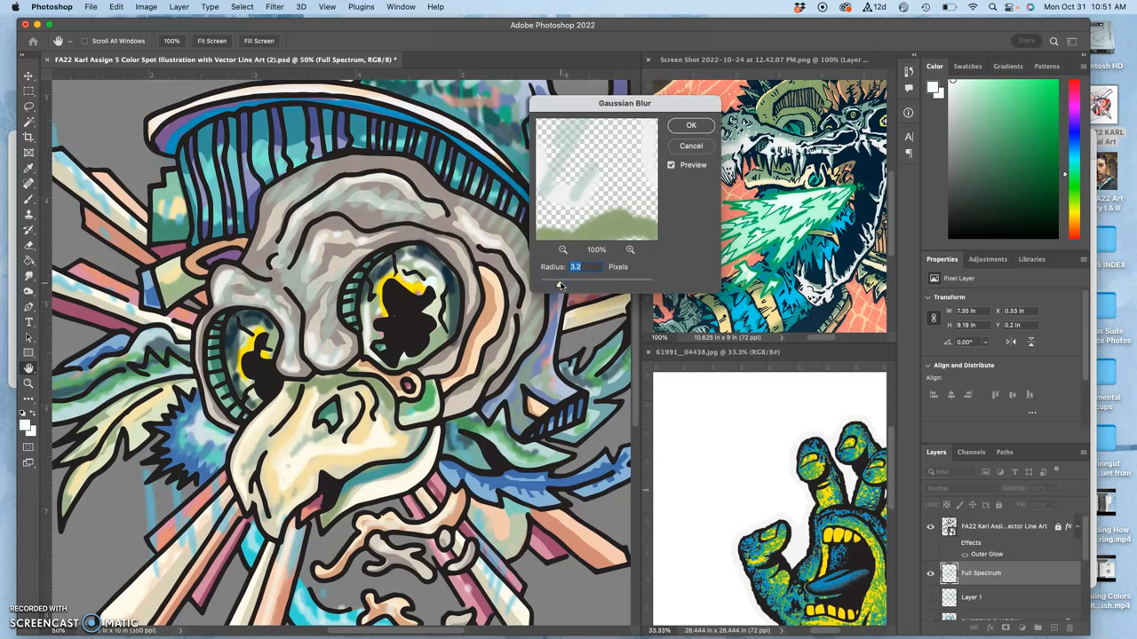
{"action": "left_click_drag", "start_coordinate": [559, 286], "coordinate": [572, 286]}
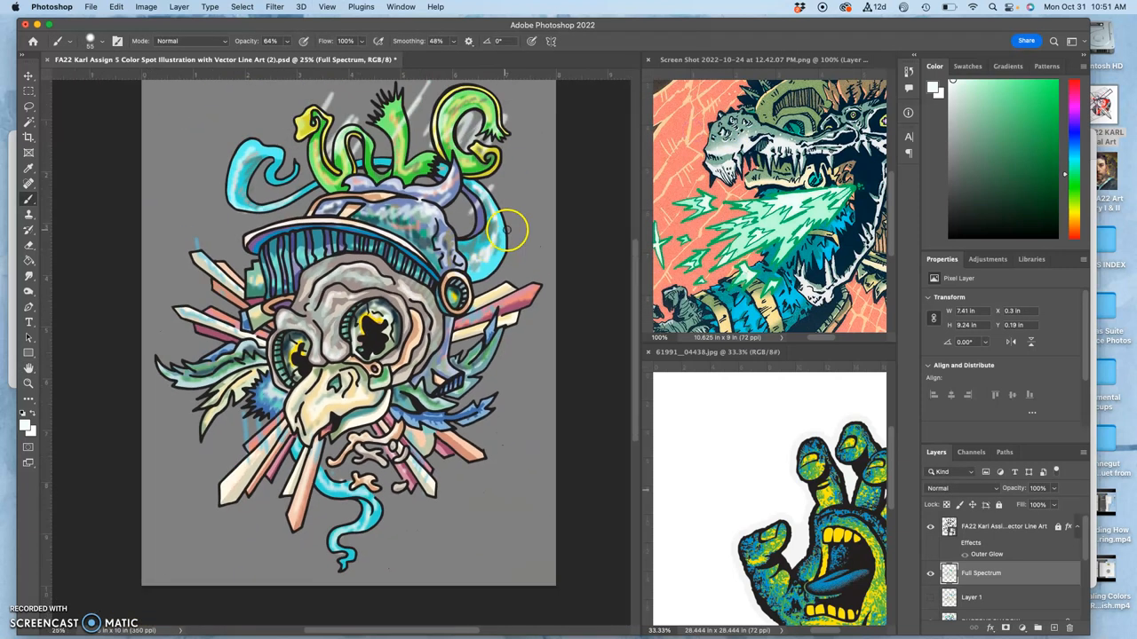
{"action": "mouse_move", "coordinate": [689, 417]}
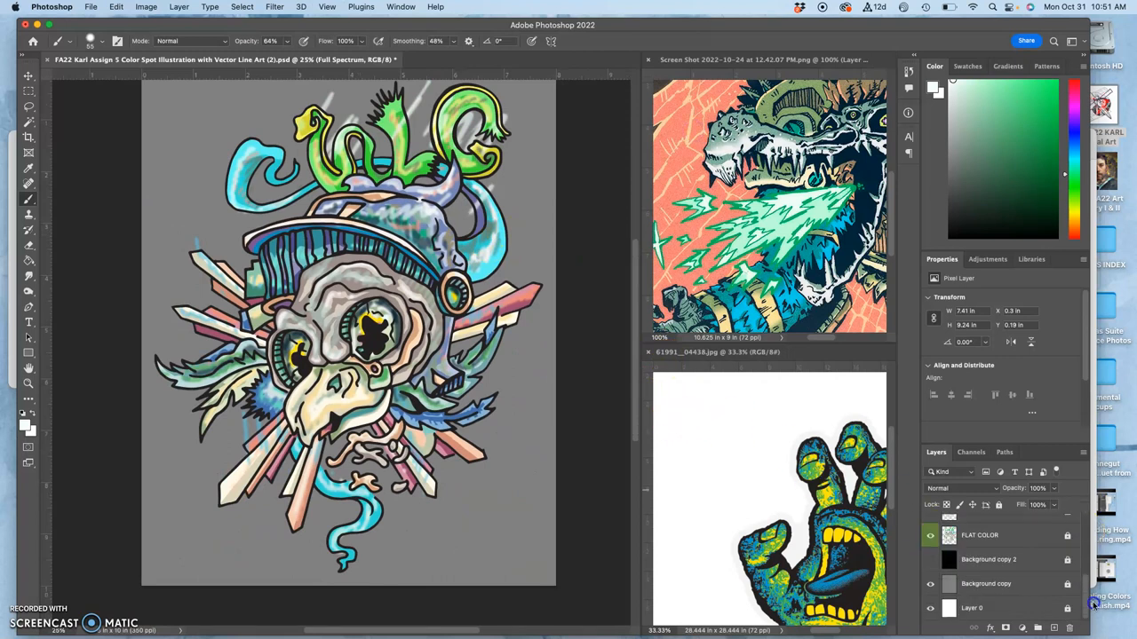
Step: Show the black background, rename Layer 1 to 'Hard Edge Full Spectrum' and adjust its opacity
{"action": "left_click", "coordinate": [927, 559]}
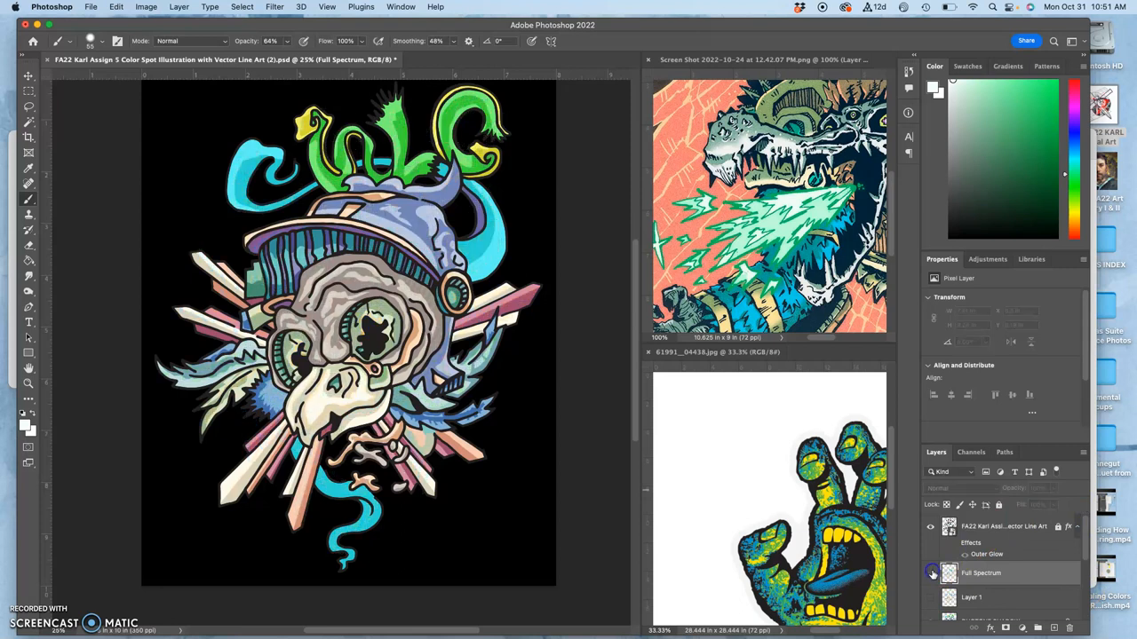
{"action": "left_click", "coordinate": [931, 571]}
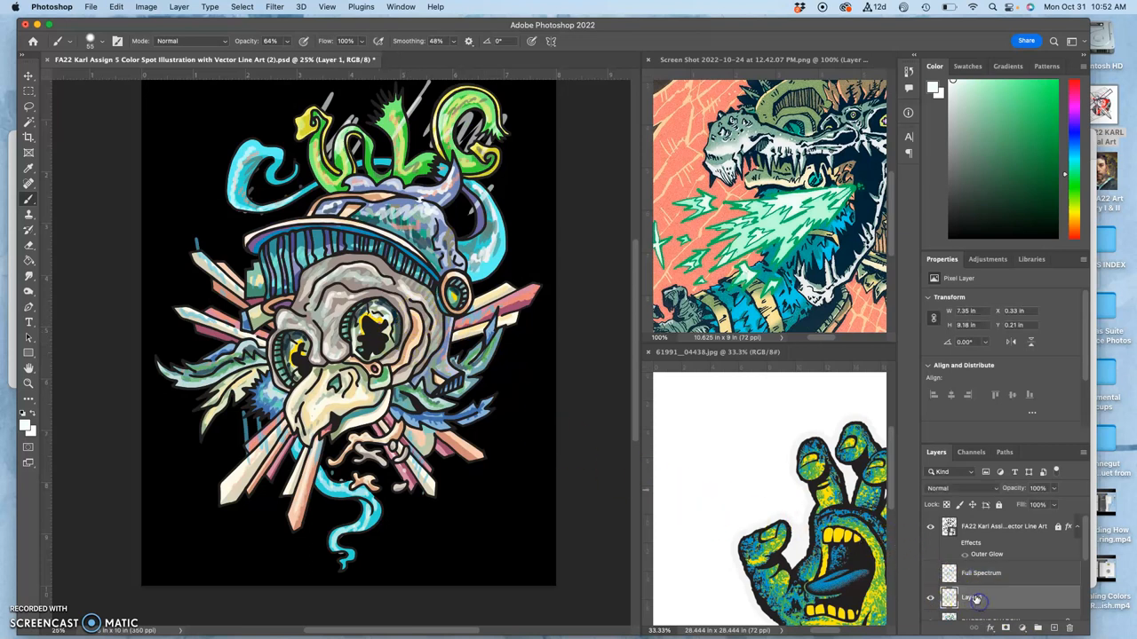
{"action": "double_click", "coordinate": [967, 593]}
{"action": "type", "text": "Hard Edge Full Spectrum"}
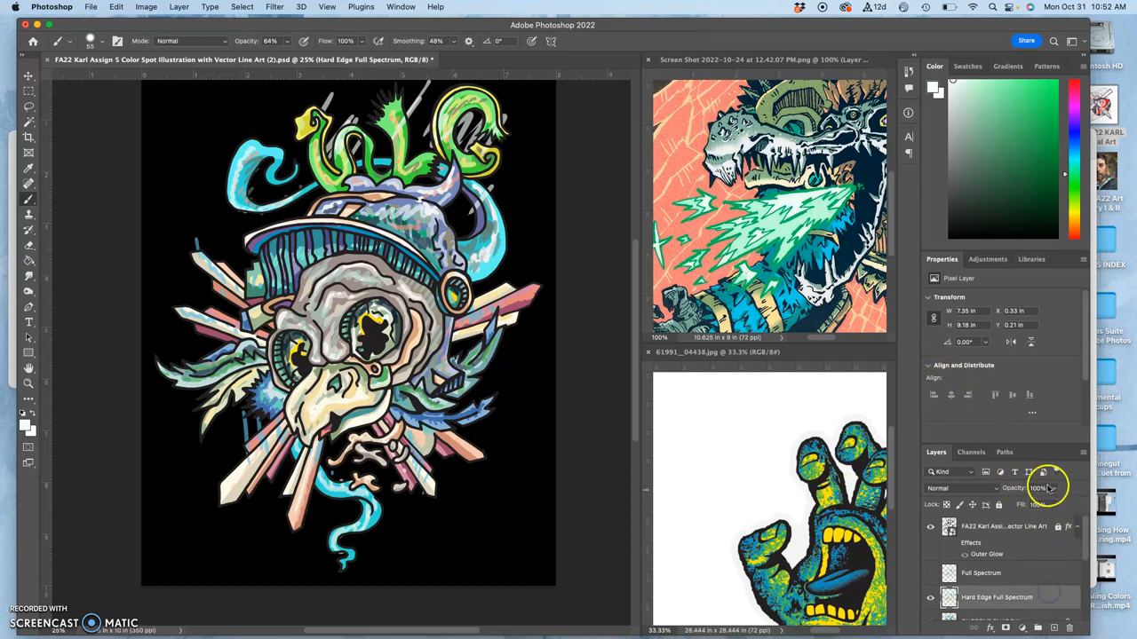
{"action": "left_click_drag", "start_coordinate": [1051, 488], "coordinate": [1030, 505]}
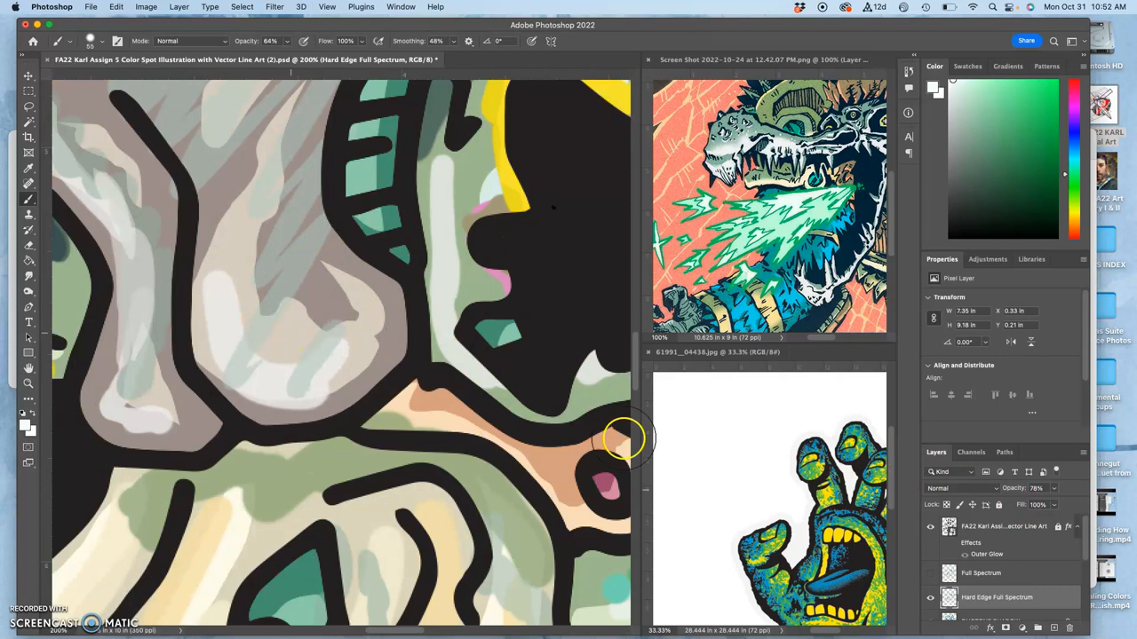
{"action": "mouse_move", "coordinate": [849, 565]}
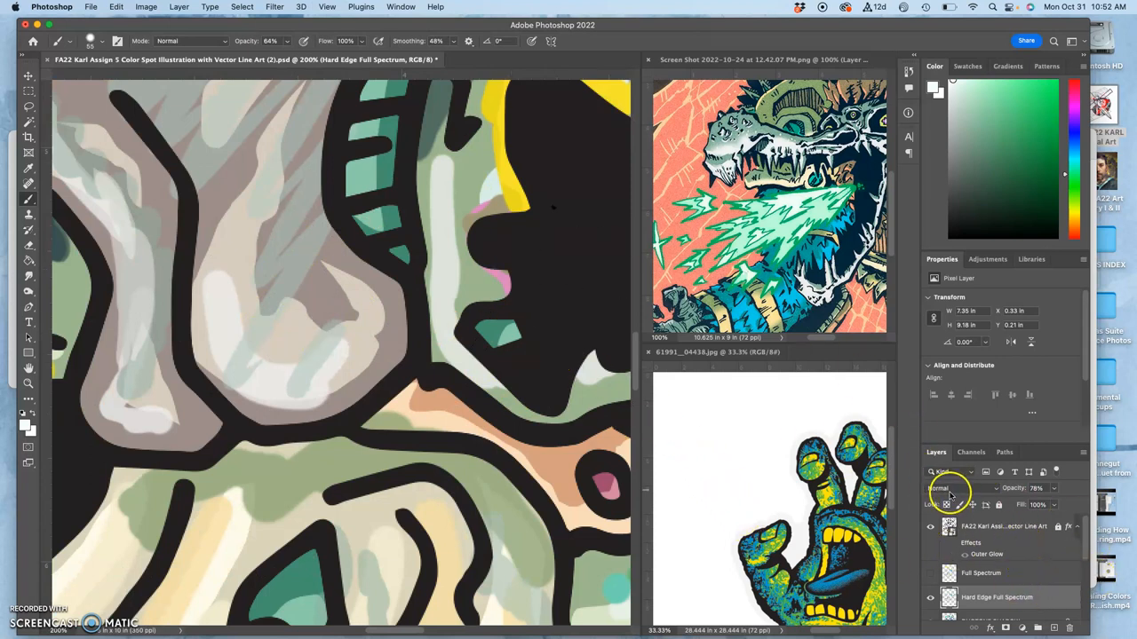
Step: Preview a few blend modes on Hard Edge Full Spectrum and set it to Vivid Light
{"action": "left_click", "coordinate": [950, 487]}
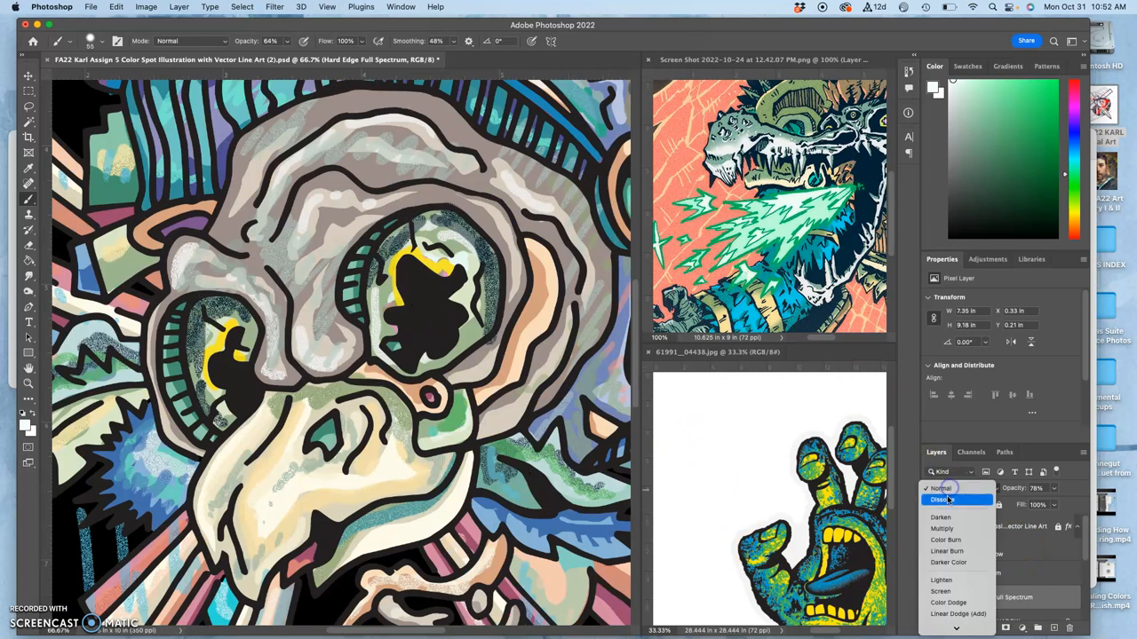
{"action": "left_click", "coordinate": [945, 539]}
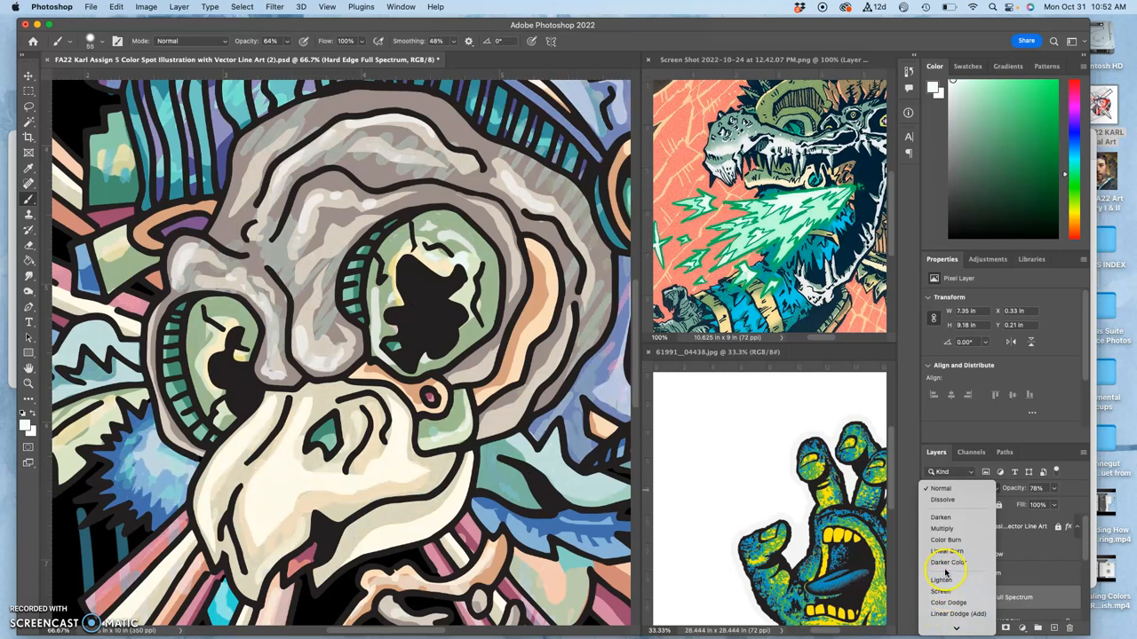
{"action": "left_click", "coordinate": [948, 550]}
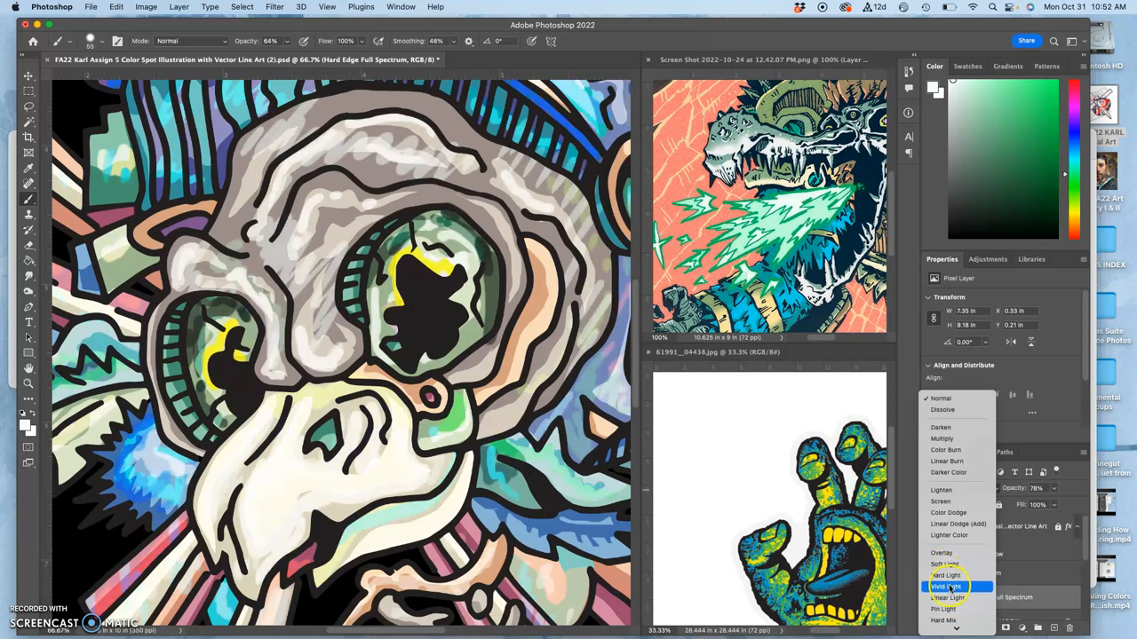
{"action": "left_click", "coordinate": [946, 583]}
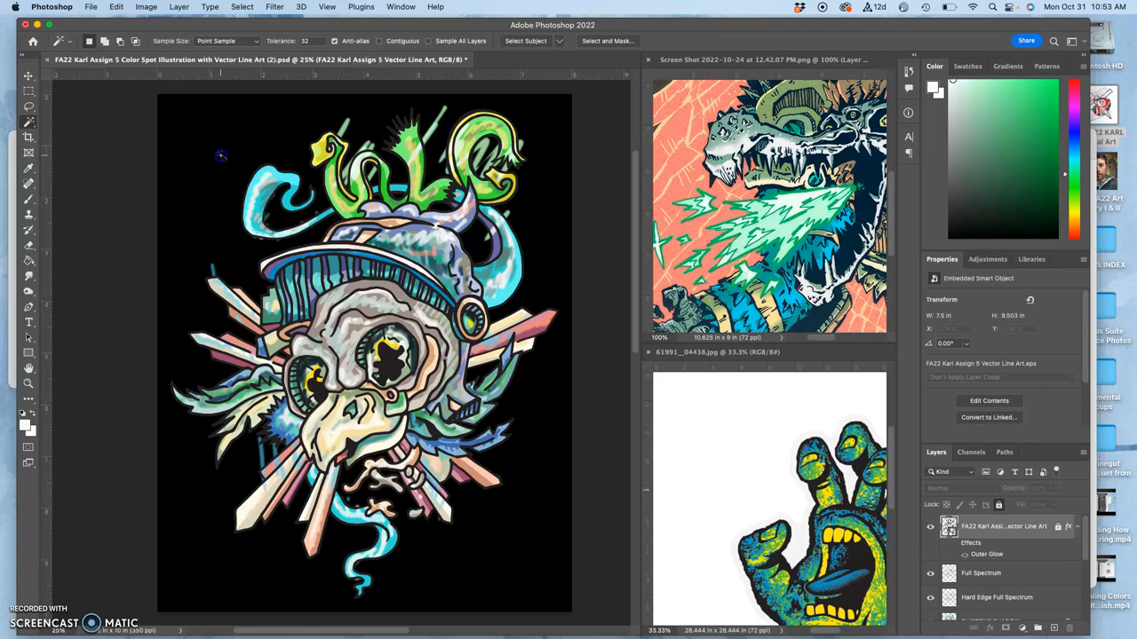
Step: Magic-wand the black background around the artwork, then switch to the Hard Edge Full Spectrum layer
{"action": "left_click", "coordinate": [328, 458]}
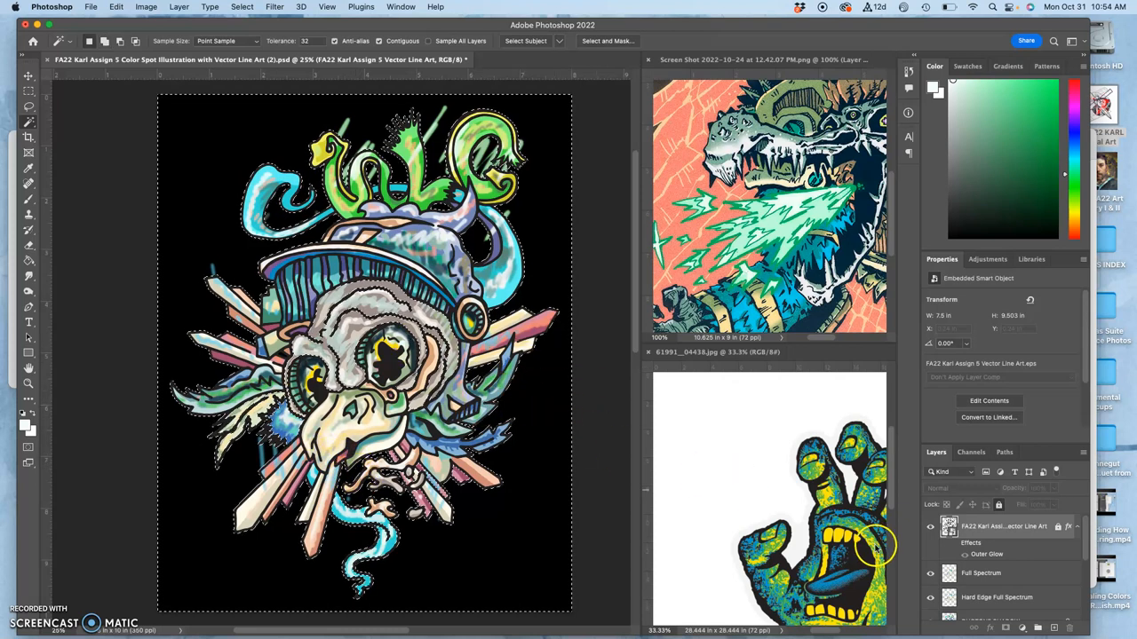
{"action": "left_click", "coordinate": [927, 528]}
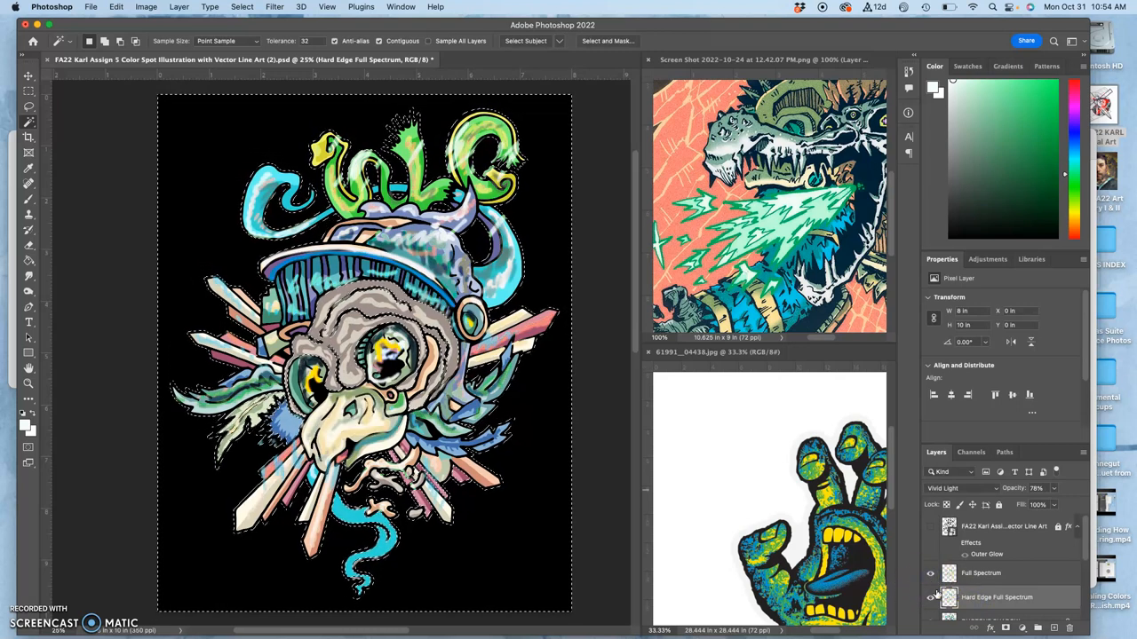
{"action": "left_click", "coordinate": [931, 572]}
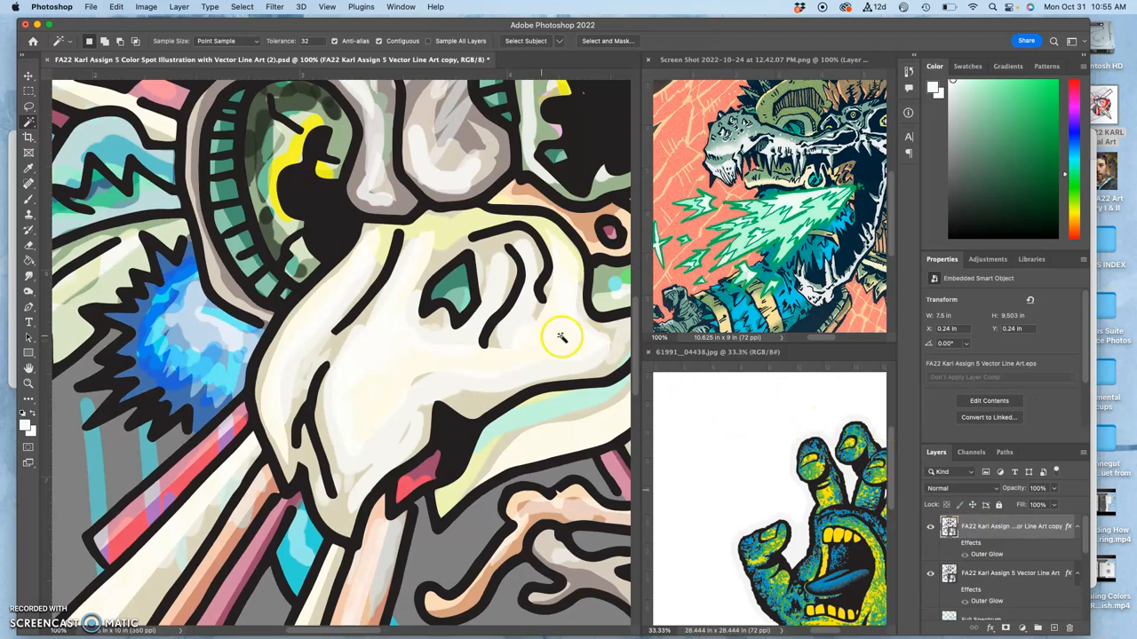
Step: Check the line art copy layer's options, then make the FLAT COLOR layer active
{"action": "double_click", "coordinate": [1002, 523]}
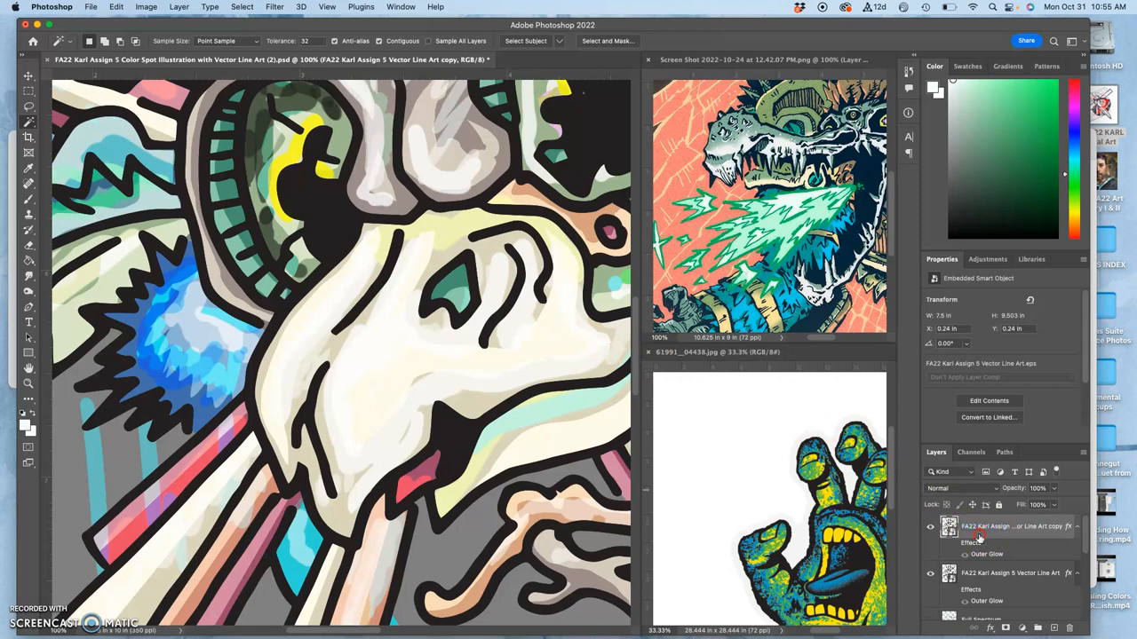
{"action": "right_click", "coordinate": [1004, 535]}
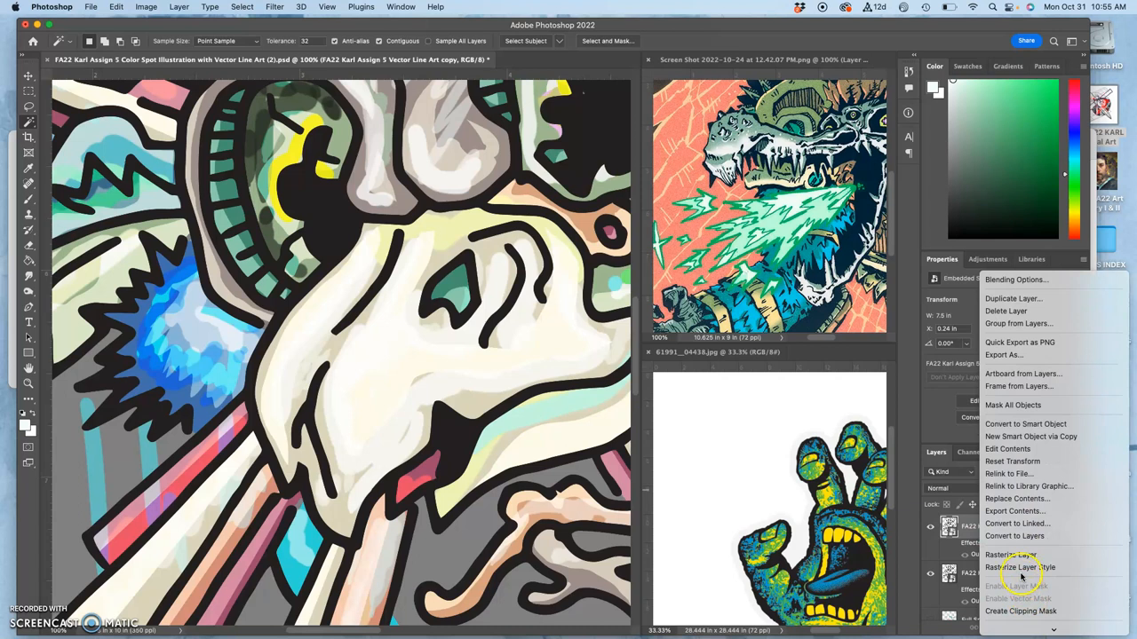
{"action": "mouse_move", "coordinate": [1028, 486]}
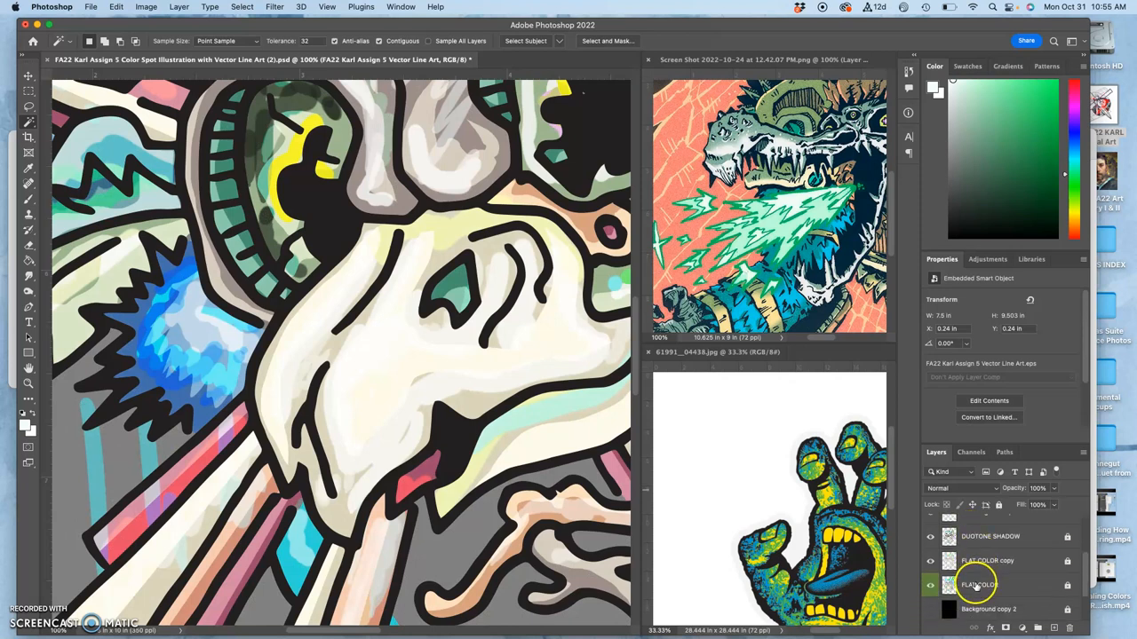
{"action": "left_click", "coordinate": [987, 586]}
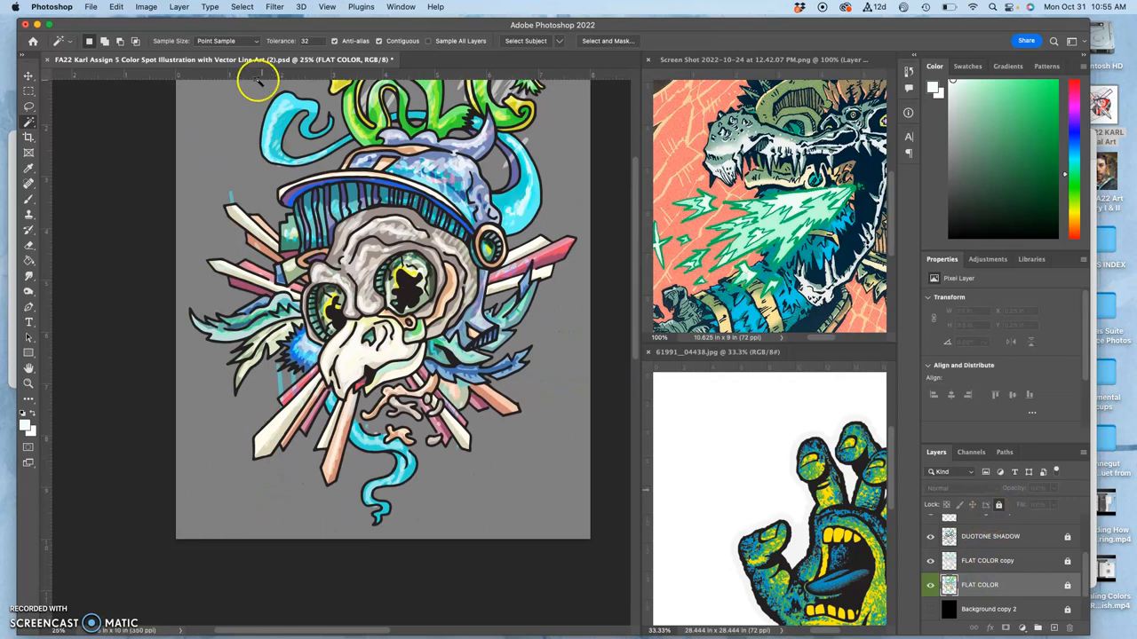
{"action": "mouse_move", "coordinate": [227, 164]}
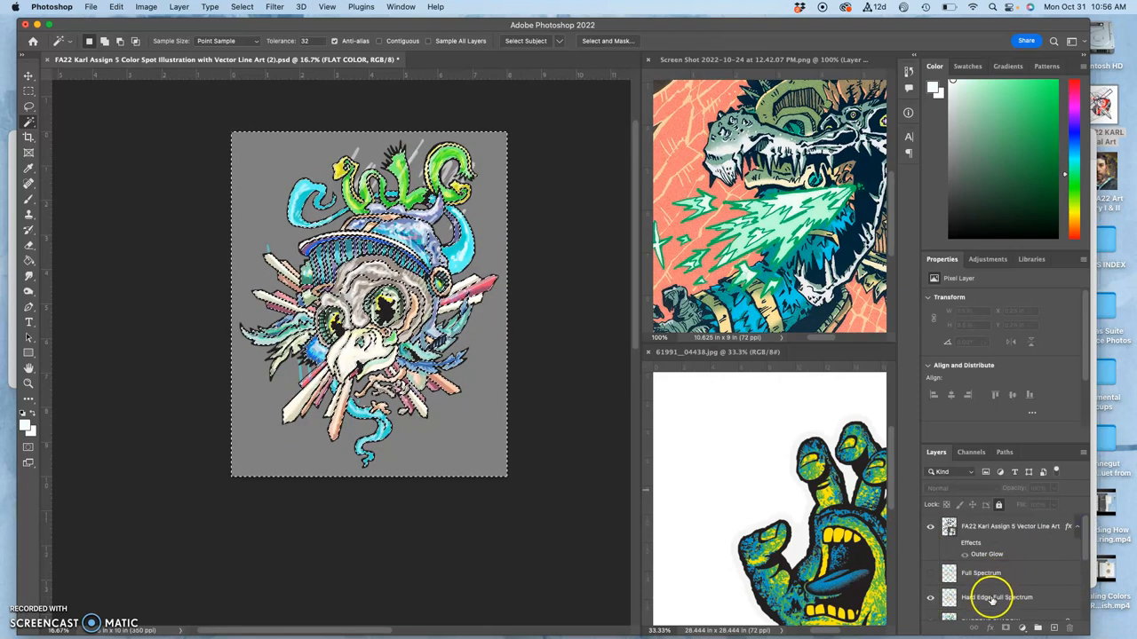
Step: Select Hard Edge Full Spectrum, then make the Full Spectrum layer active again
{"action": "left_click", "coordinate": [983, 581]}
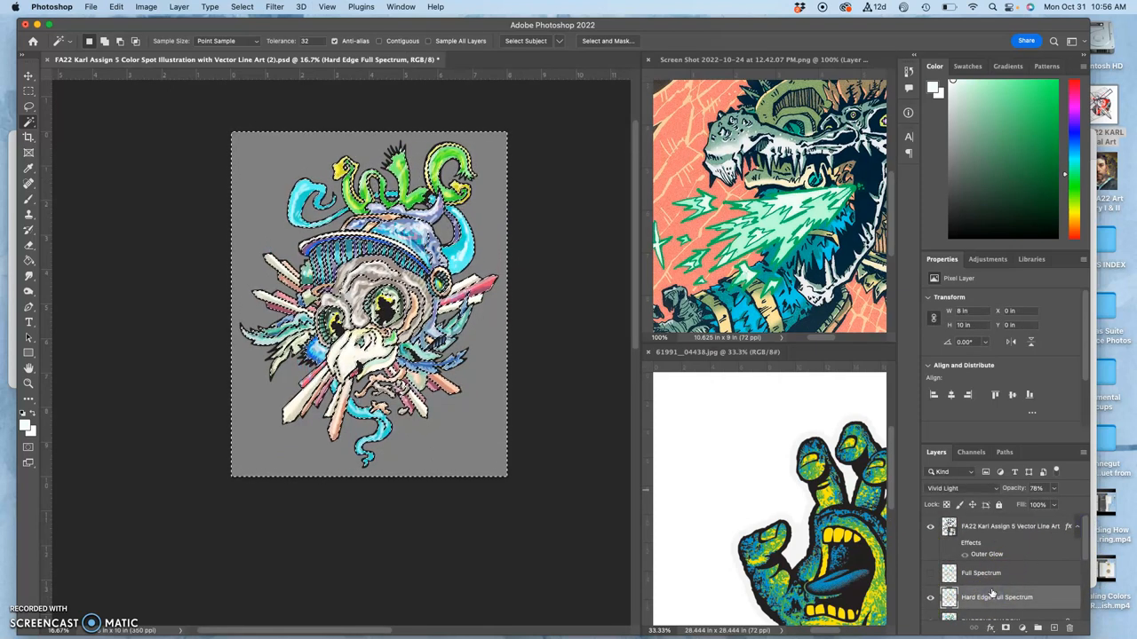
{"action": "left_click", "coordinate": [927, 571]}
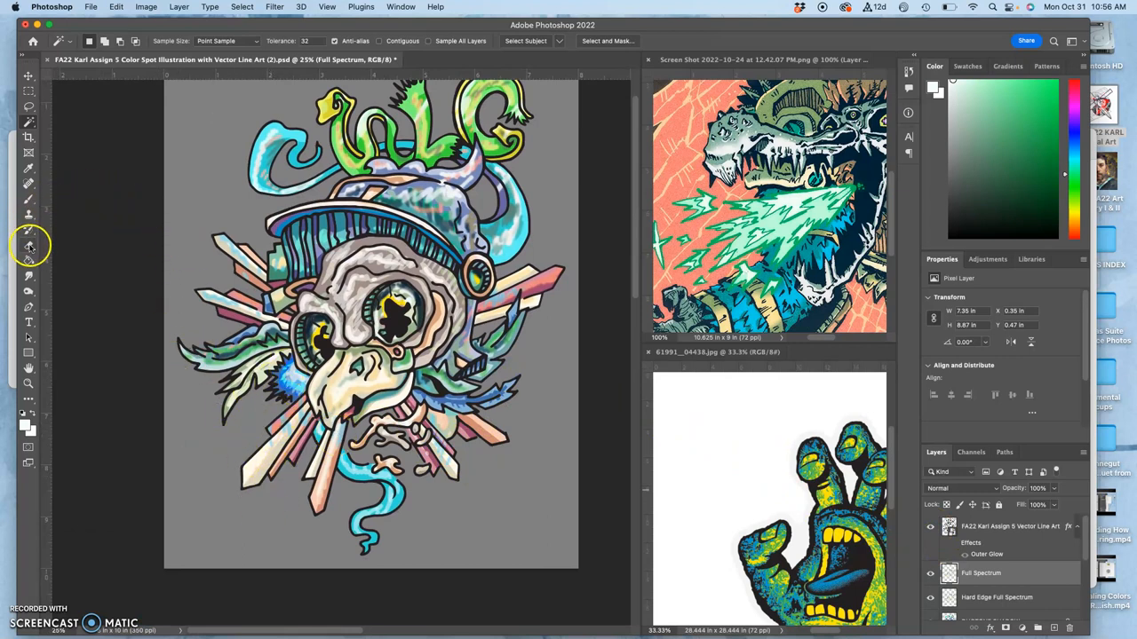
Step: Switch to the Eraser tool at lower opacity to erase parts of the texture layers
{"action": "left_click", "coordinate": [29, 245]}
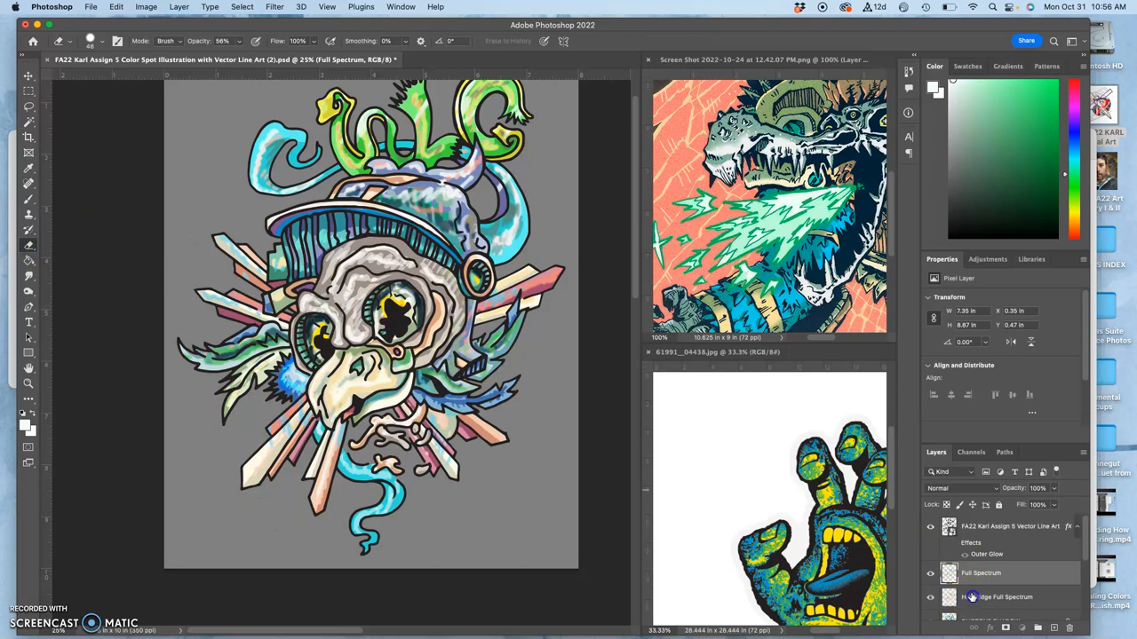
{"action": "left_click", "coordinate": [98, 42]}
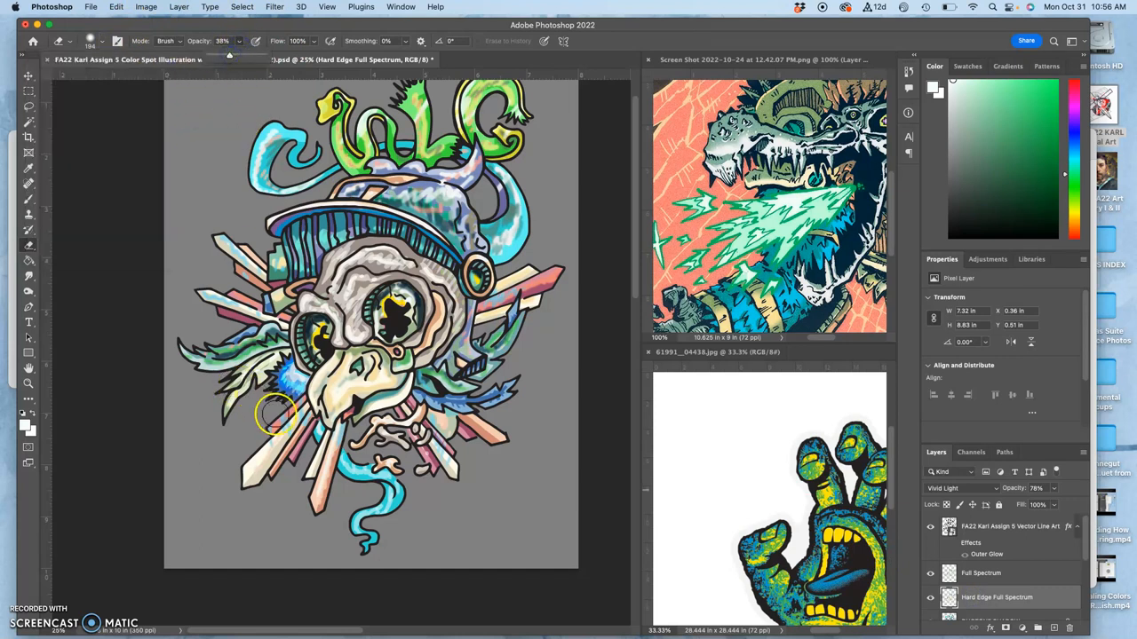
{"action": "mouse_move", "coordinate": [266, 451]}
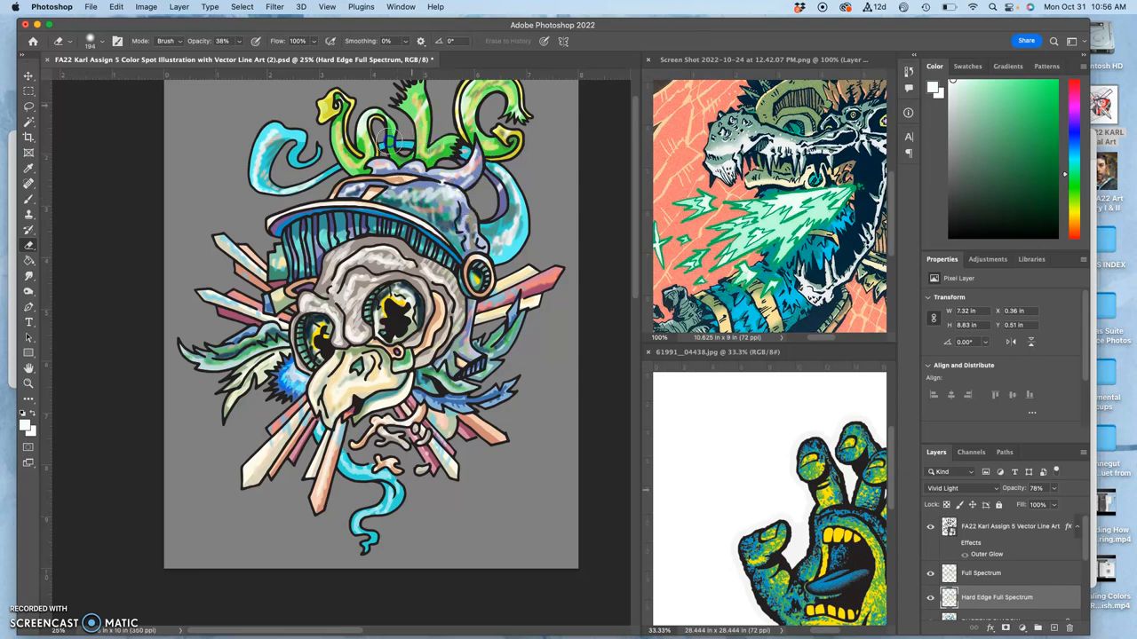
{"action": "mouse_move", "coordinate": [476, 181]}
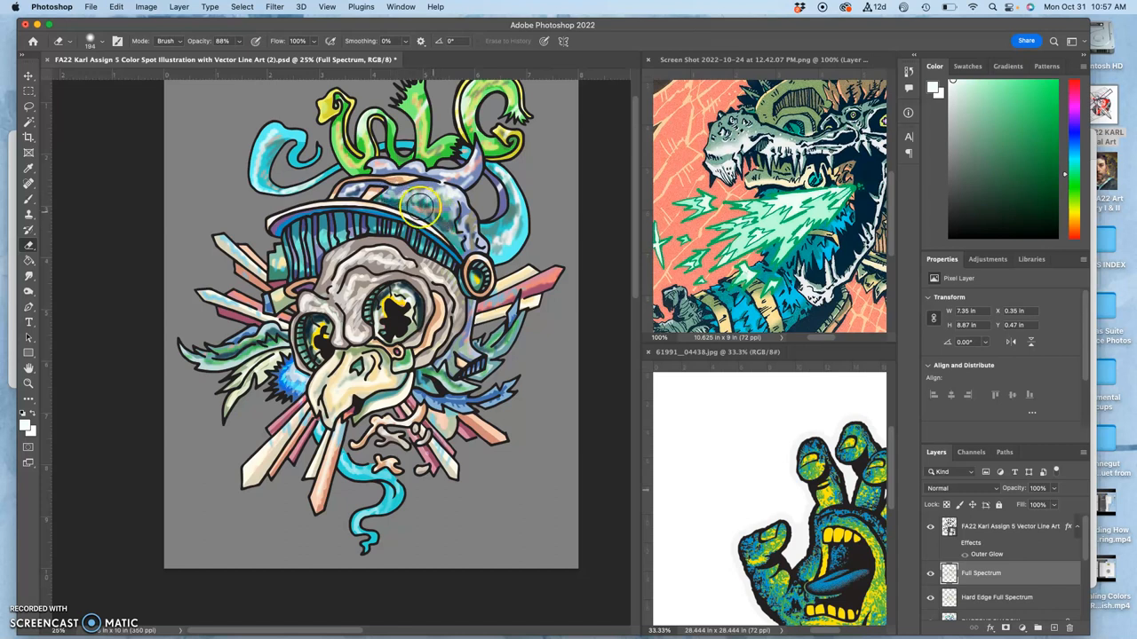
{"action": "mouse_move", "coordinate": [452, 206]}
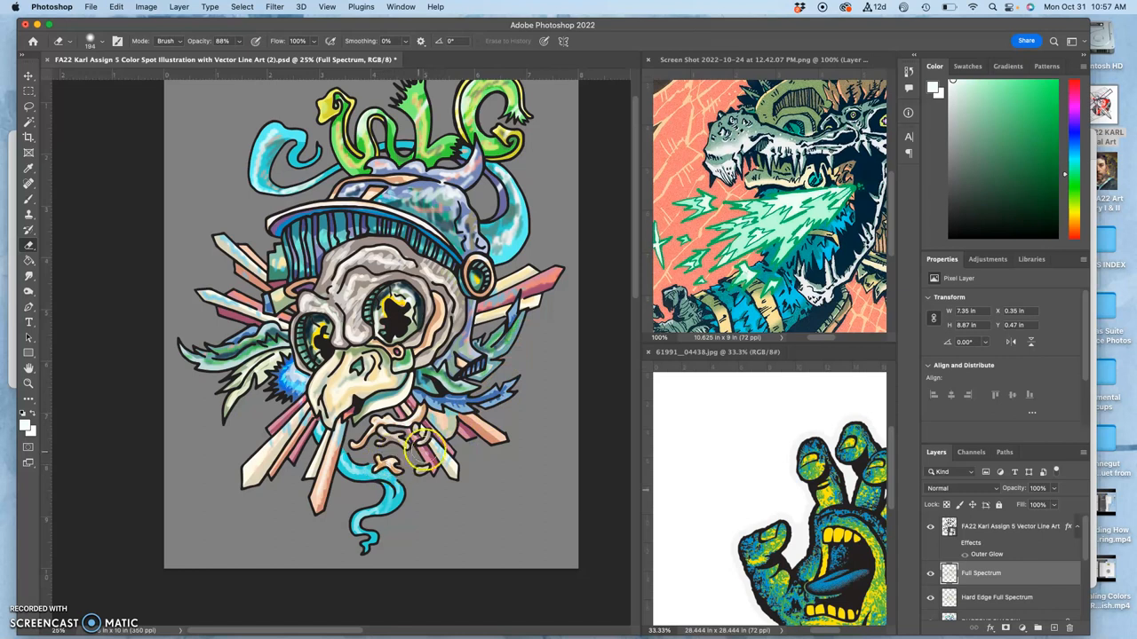
{"action": "mouse_move", "coordinate": [476, 334]}
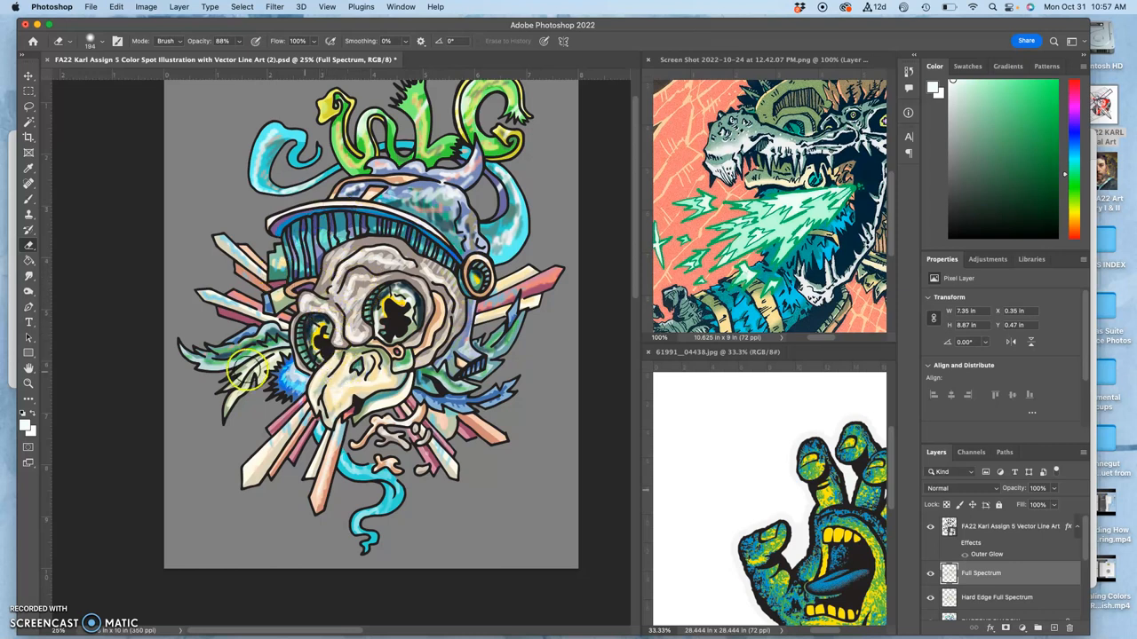
{"action": "mouse_move", "coordinate": [235, 355]}
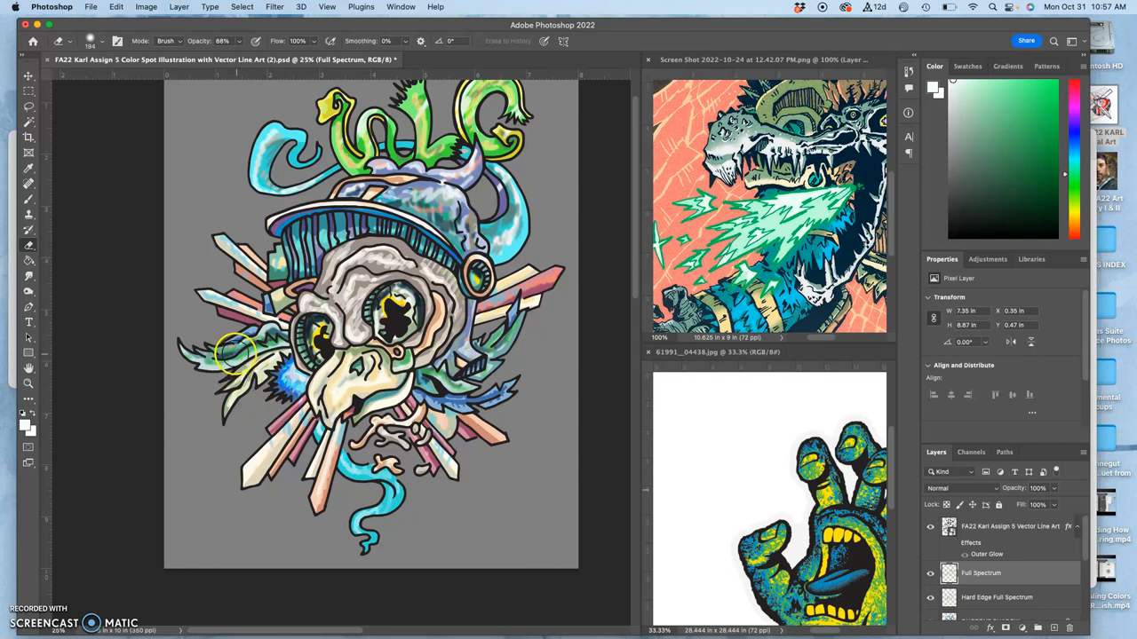
{"action": "mouse_move", "coordinate": [351, 298]}
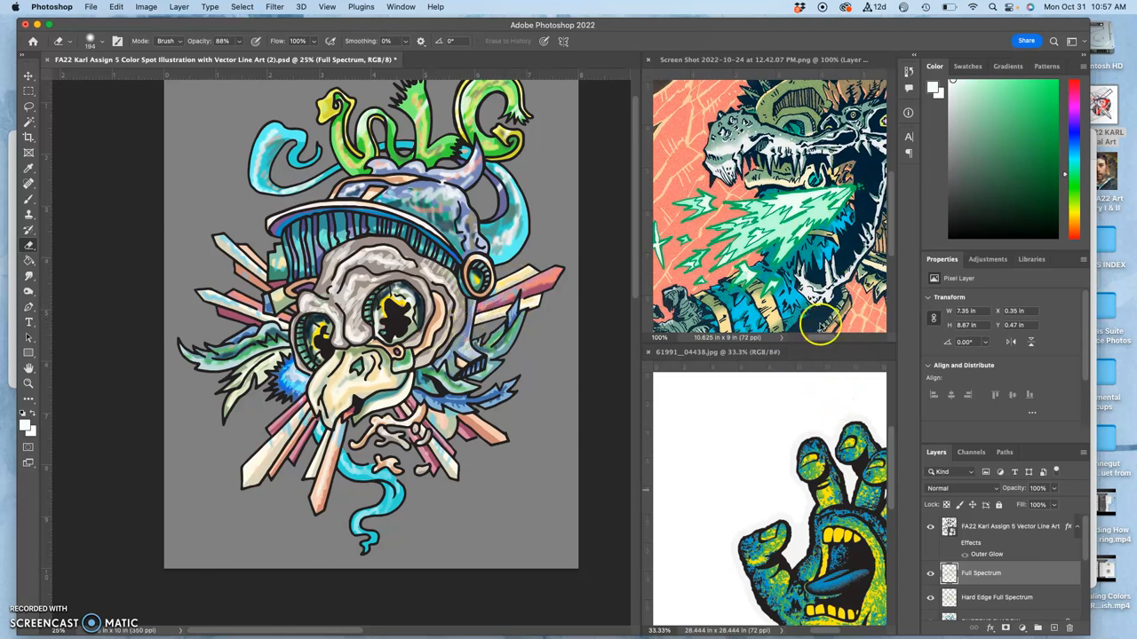
{"action": "mouse_move", "coordinate": [795, 266]}
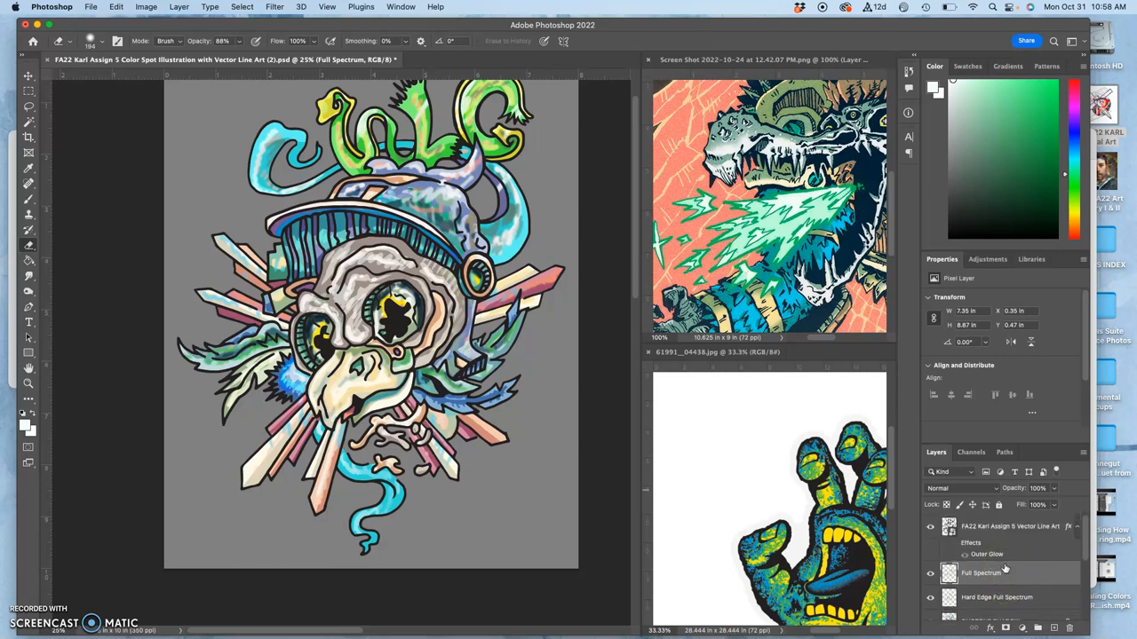
Step: Shift-select the art layers down to FLAT COLOR, duplicate and merge copies, group the originals and hide Group 1
{"action": "scroll", "scroll_direction": "down", "scroll_amount": 3}
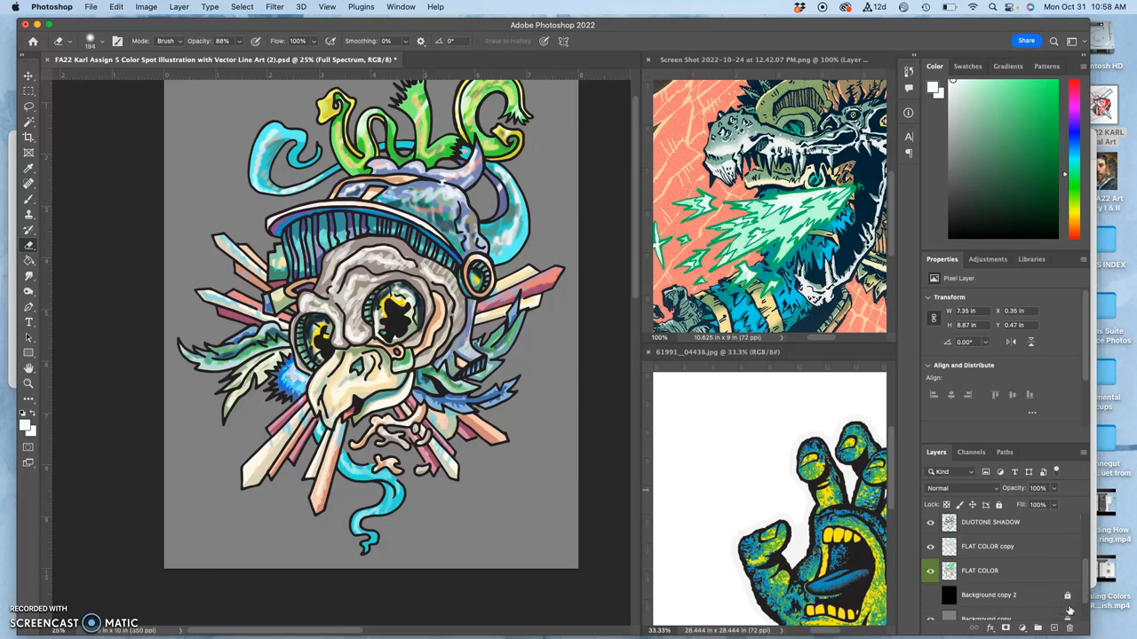
{"action": "left_click", "coordinate": [966, 571]}
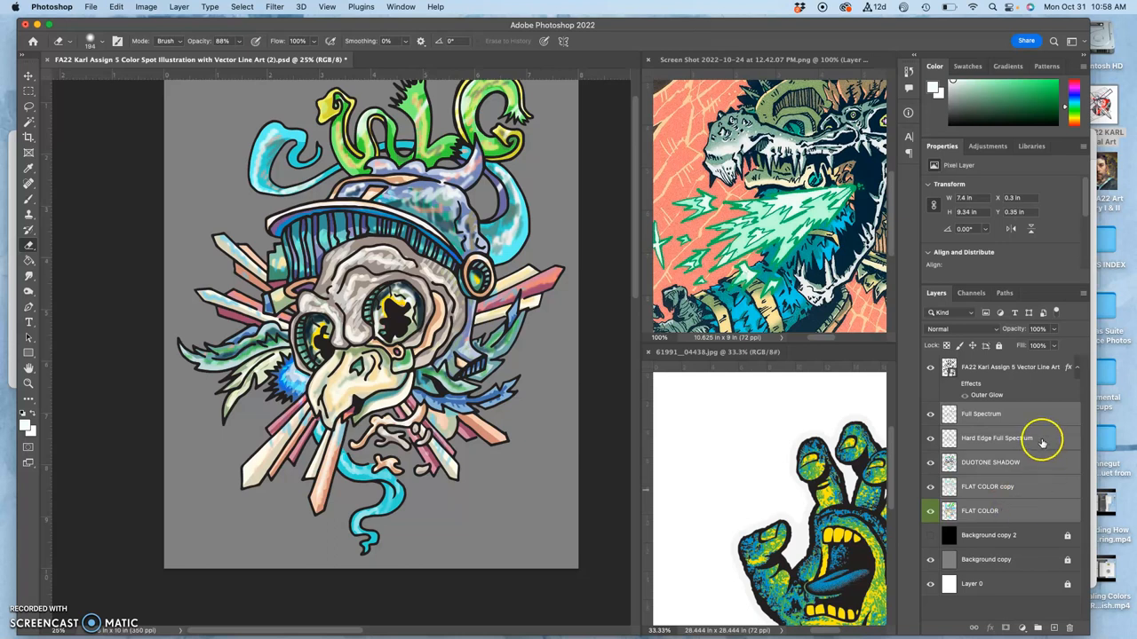
{"action": "mouse_move", "coordinate": [1013, 487]}
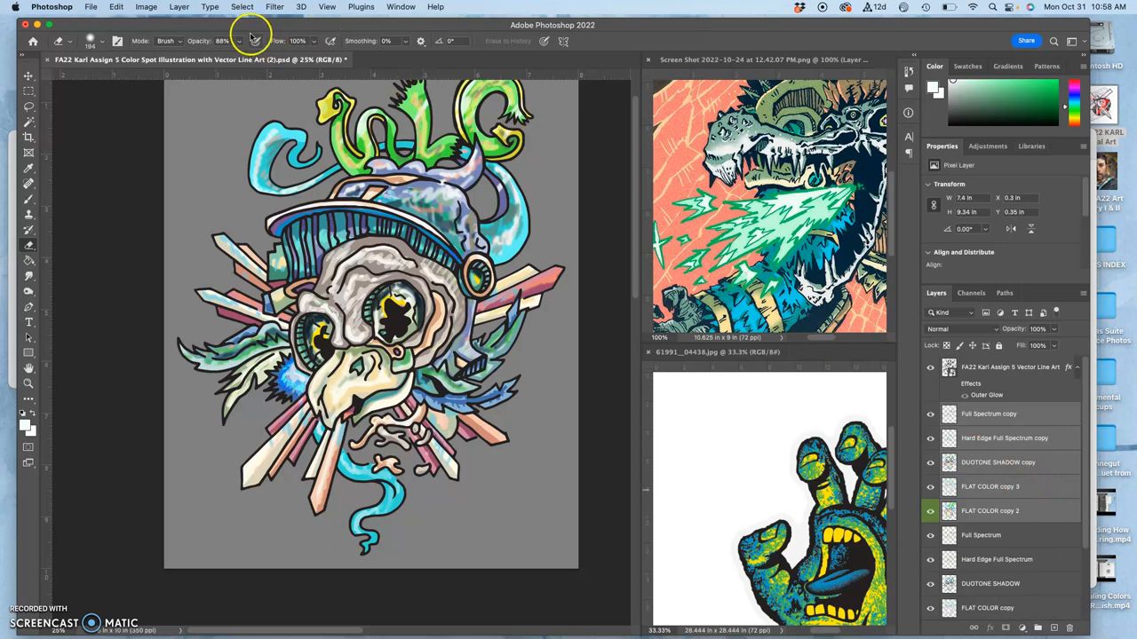
{"action": "left_click", "coordinate": [177, 7]}
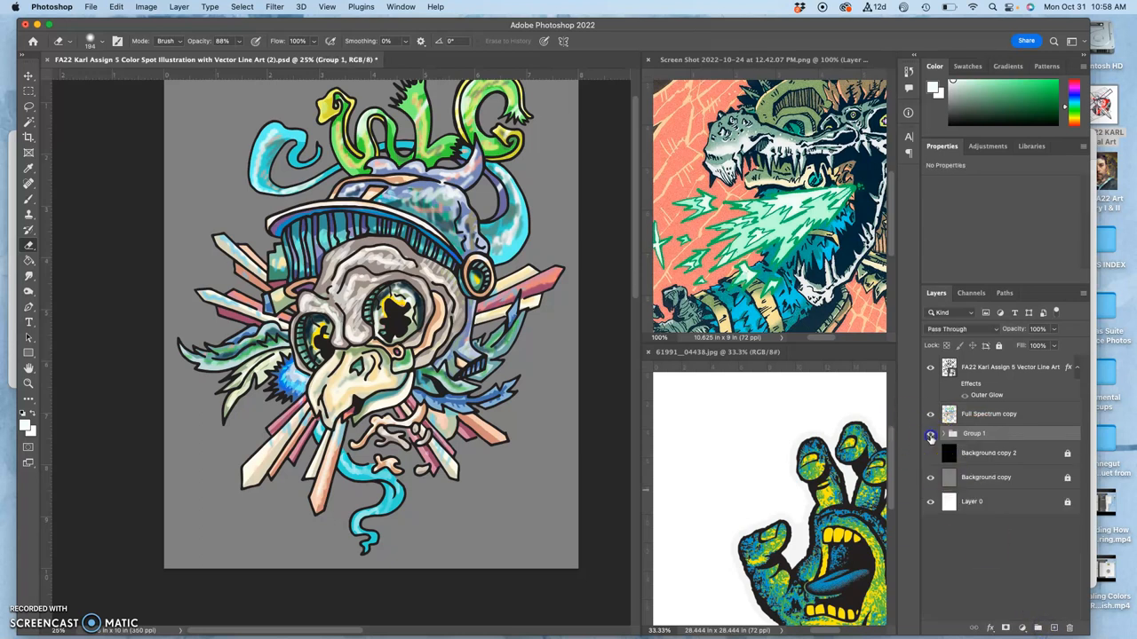
{"action": "left_click", "coordinate": [929, 433]}
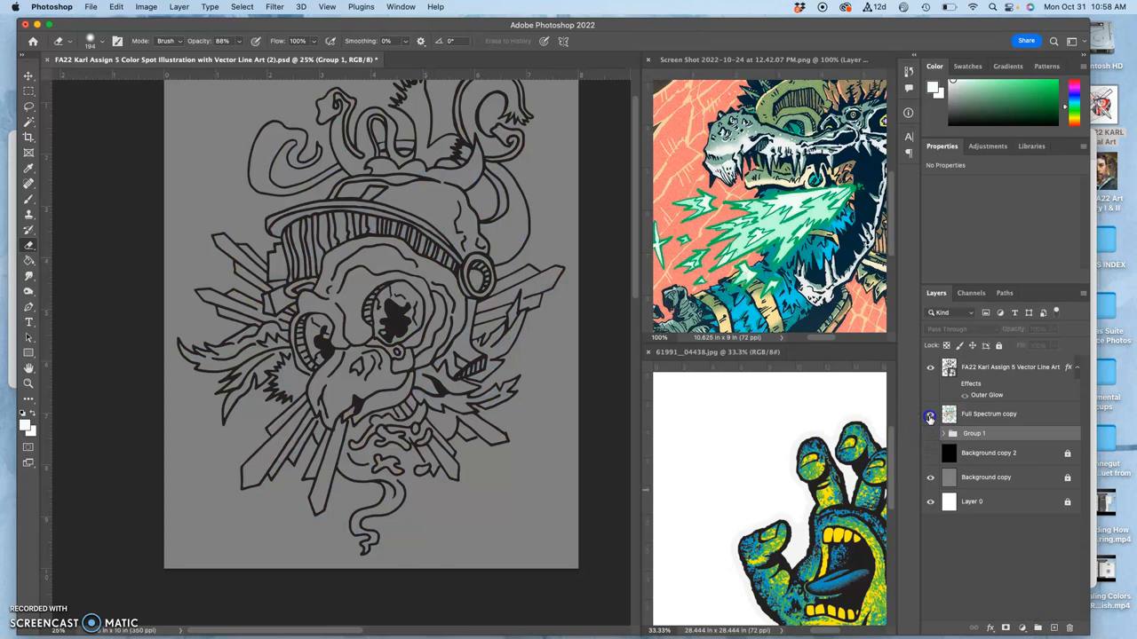
Step: Show the merged Full Spectrum copy and duplicate it as Full Spectrum copy 2
{"action": "left_click", "coordinate": [927, 414]}
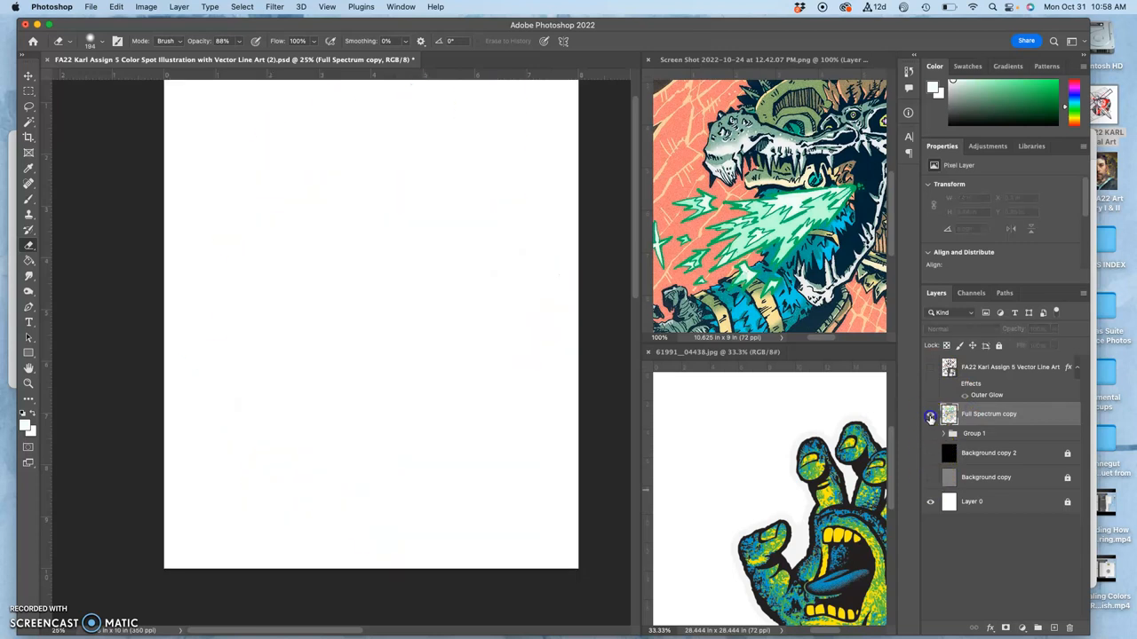
{"action": "left_click", "coordinate": [931, 416]}
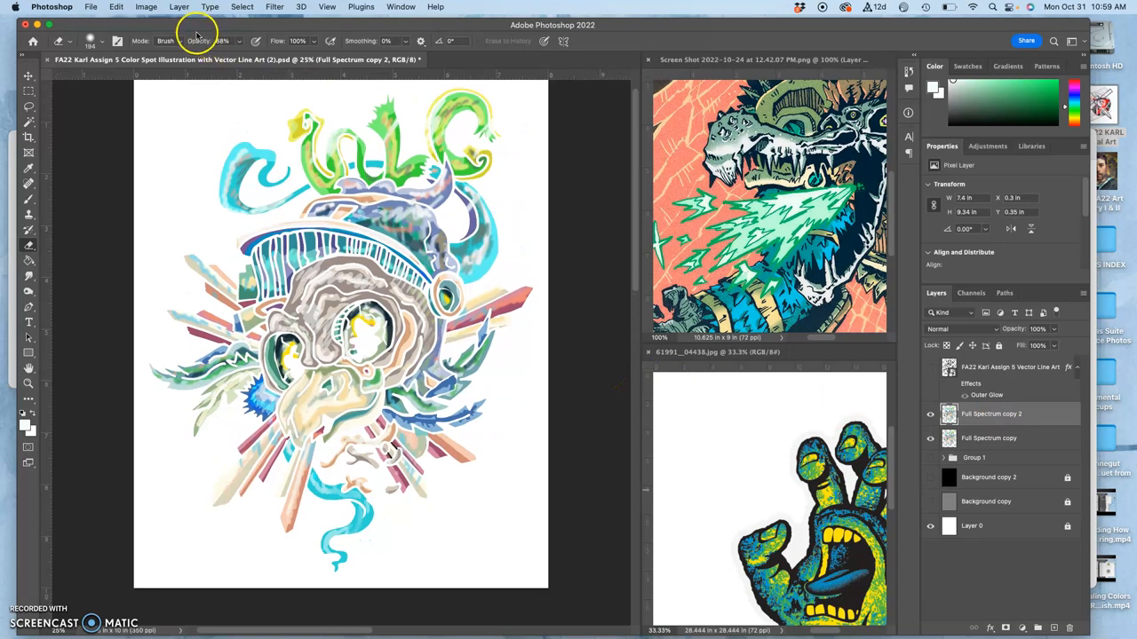
Step: Adjust the copy layer via Image > Adjustments for richer colours, then reopen Adjustments toward Color Balance
{"action": "left_click", "coordinate": [146, 7]}
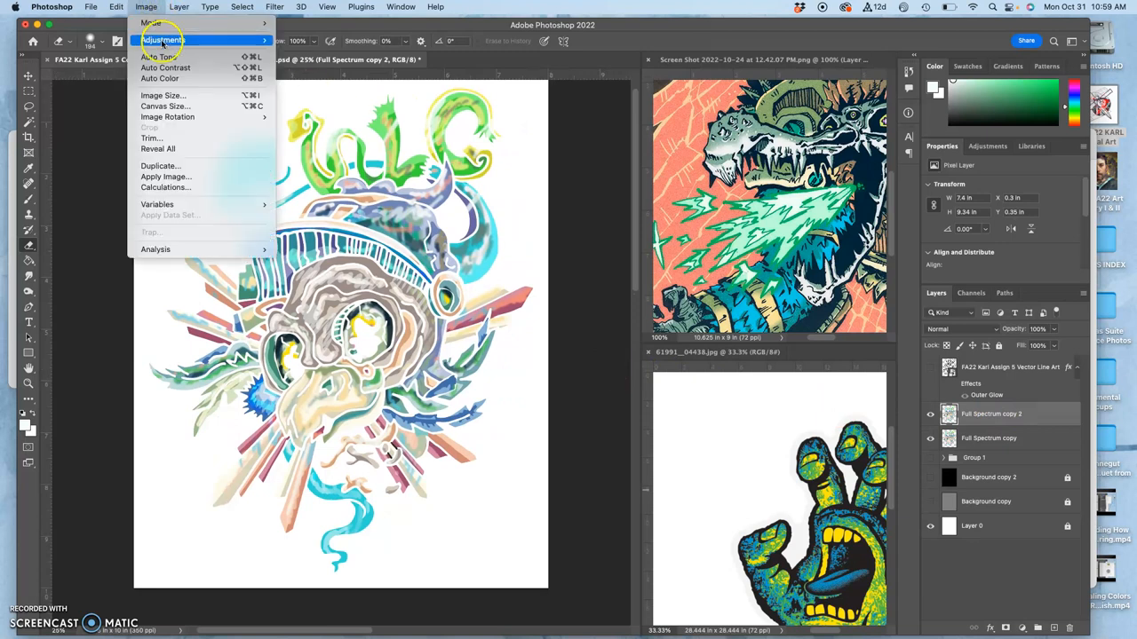
{"action": "mouse_move", "coordinate": [160, 53]}
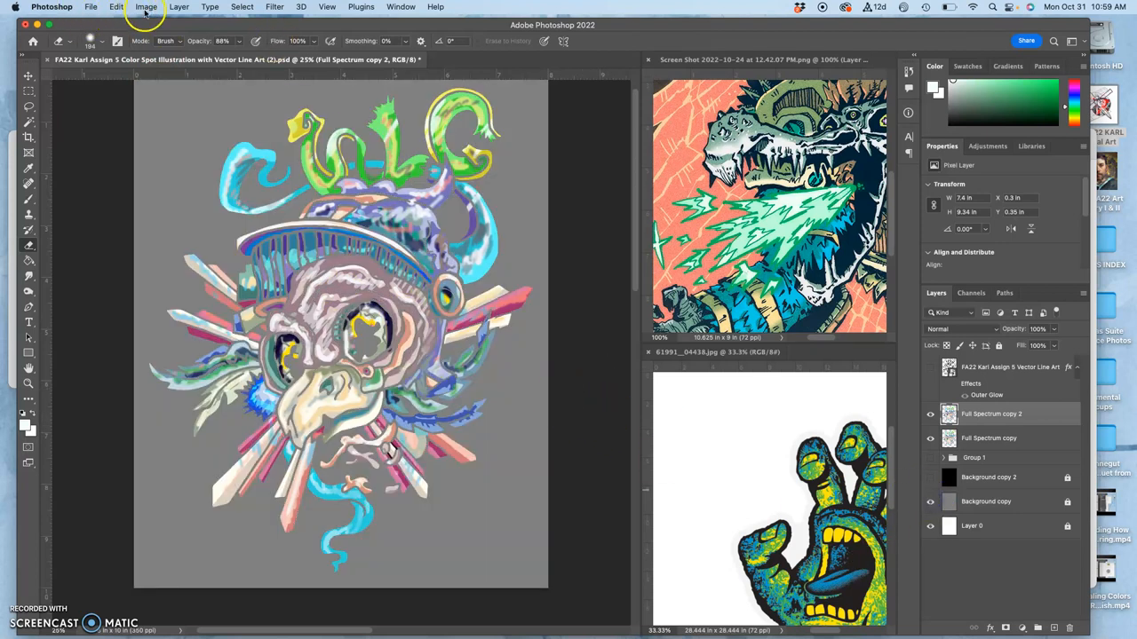
{"action": "left_click", "coordinate": [146, 7]}
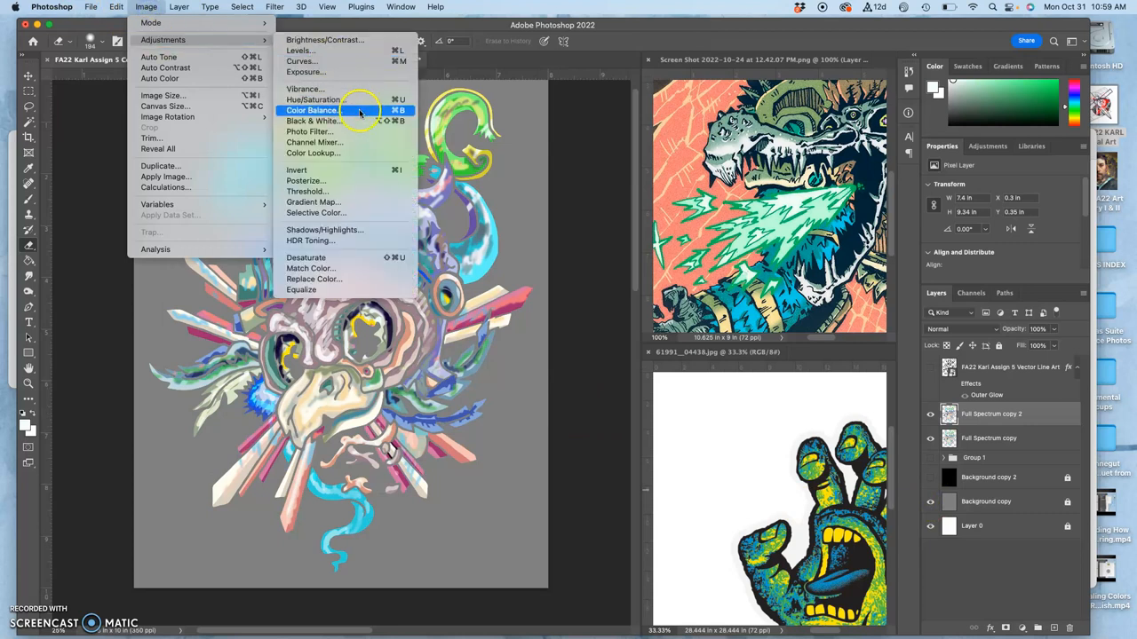
Step: Colour Balance the copied skull layer: midtones toward magenta and red, highlights toward blue, shadows toward cyan
{"action": "left_click", "coordinate": [313, 110]}
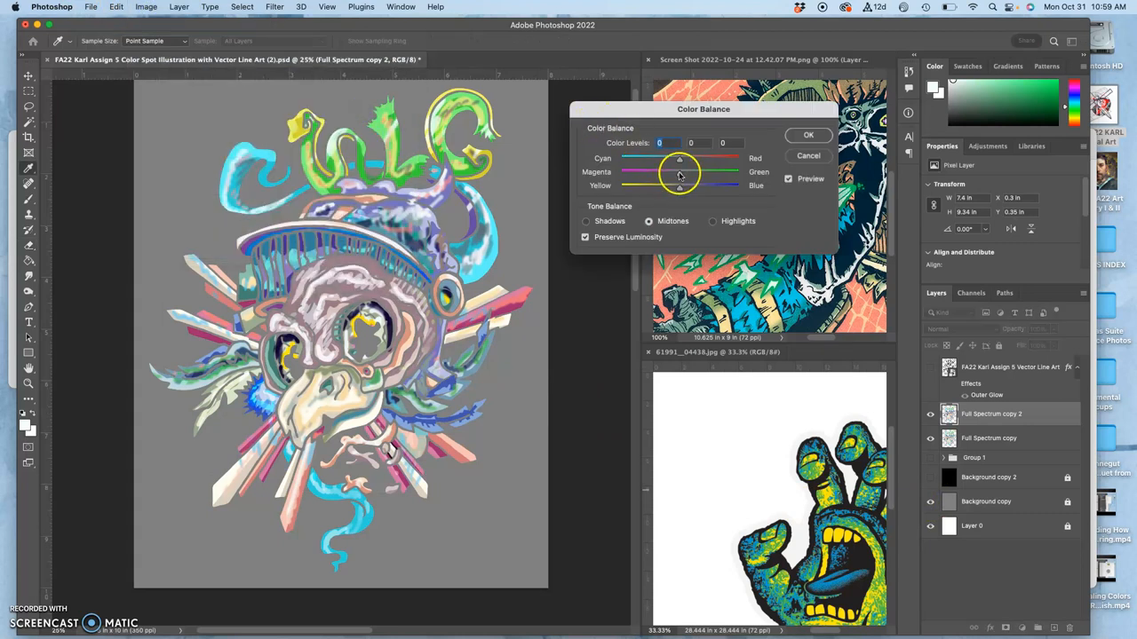
{"action": "left_click_drag", "start_coordinate": [680, 172], "coordinate": [671, 172]}
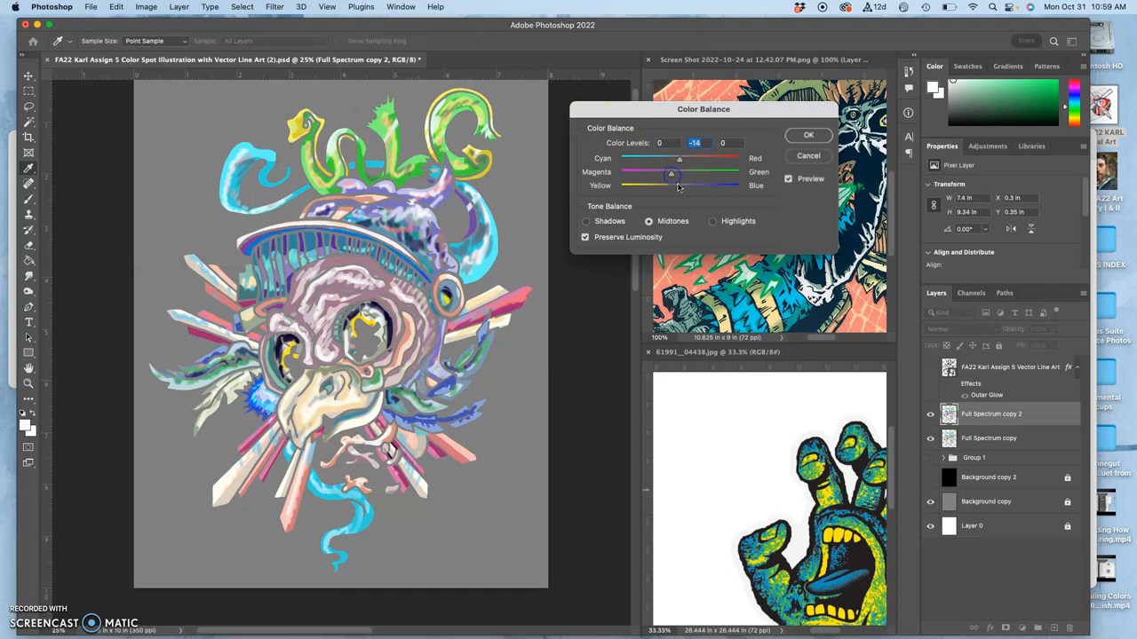
{"action": "left_click_drag", "start_coordinate": [679, 160], "coordinate": [694, 160]}
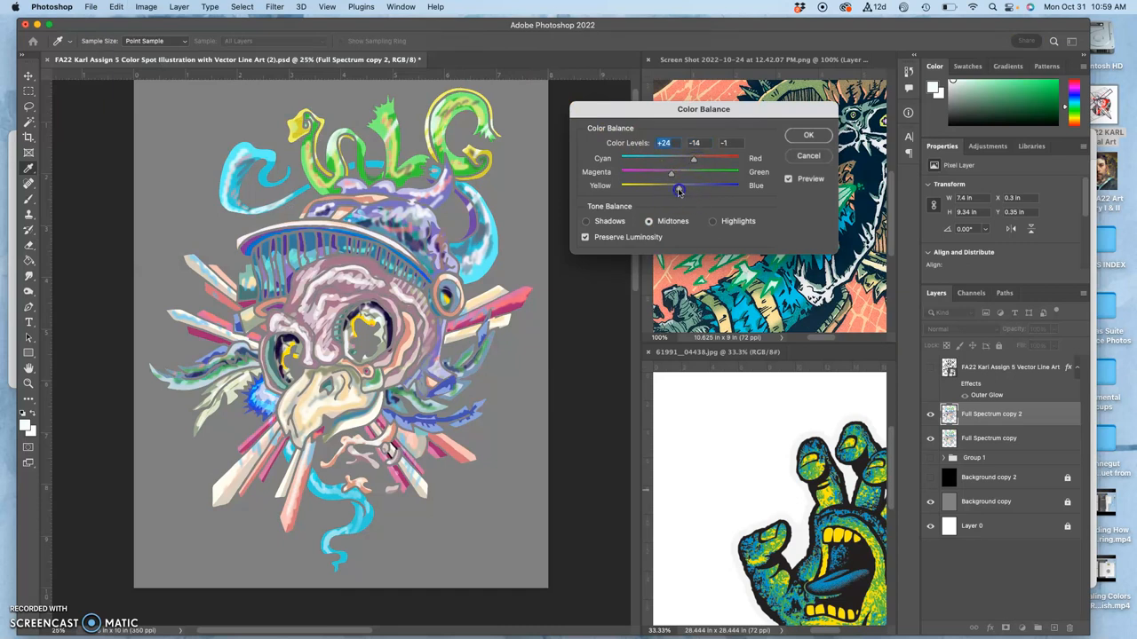
{"action": "left_click", "coordinate": [712, 220]}
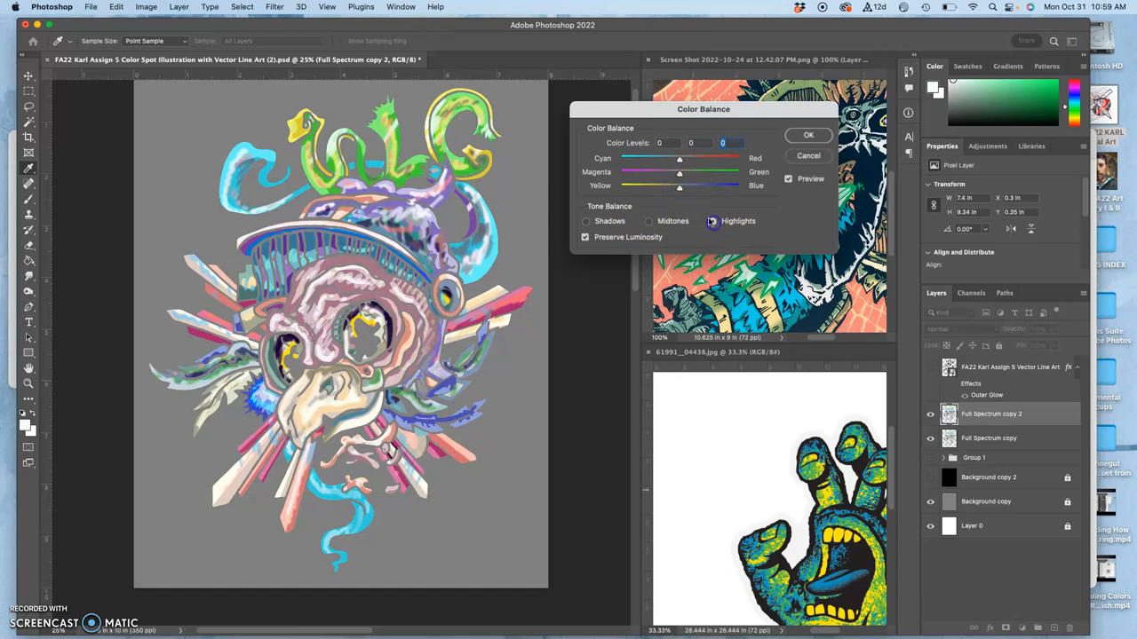
{"action": "left_click_drag", "start_coordinate": [678, 186], "coordinate": [668, 188]}
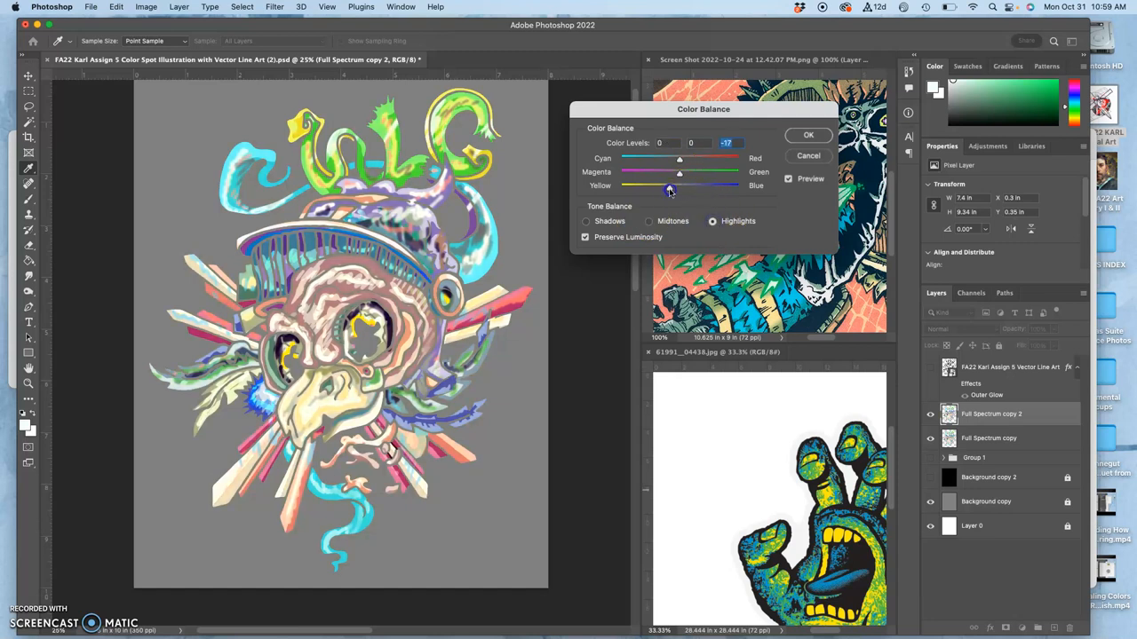
{"action": "left_click_drag", "start_coordinate": [678, 162], "coordinate": [693, 159]}
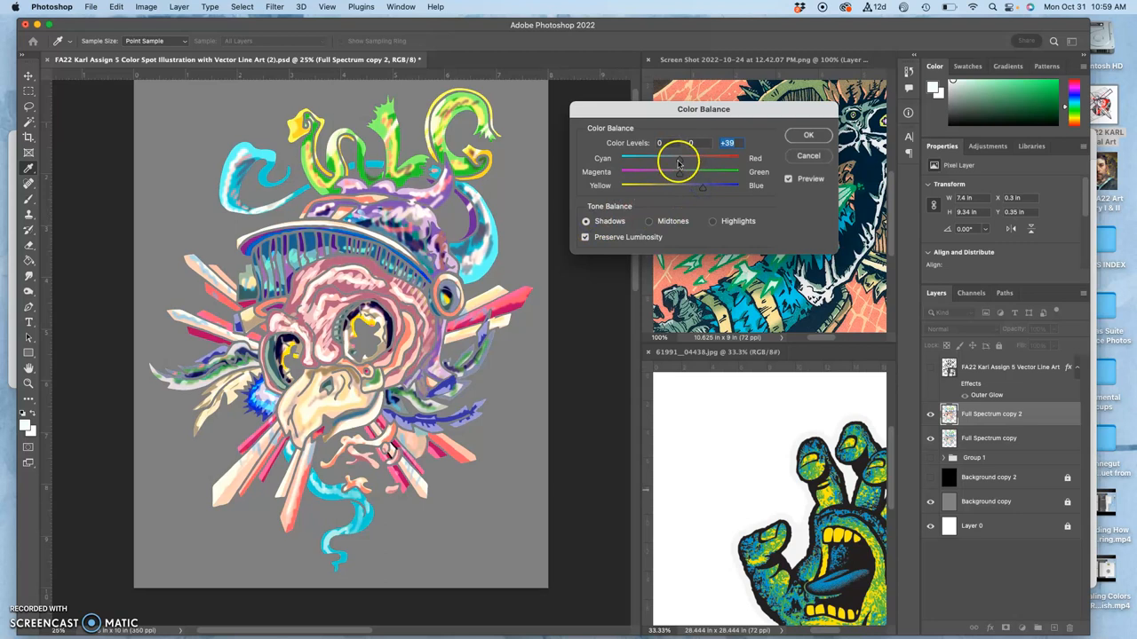
{"action": "left_click_drag", "start_coordinate": [678, 158], "coordinate": [658, 158]}
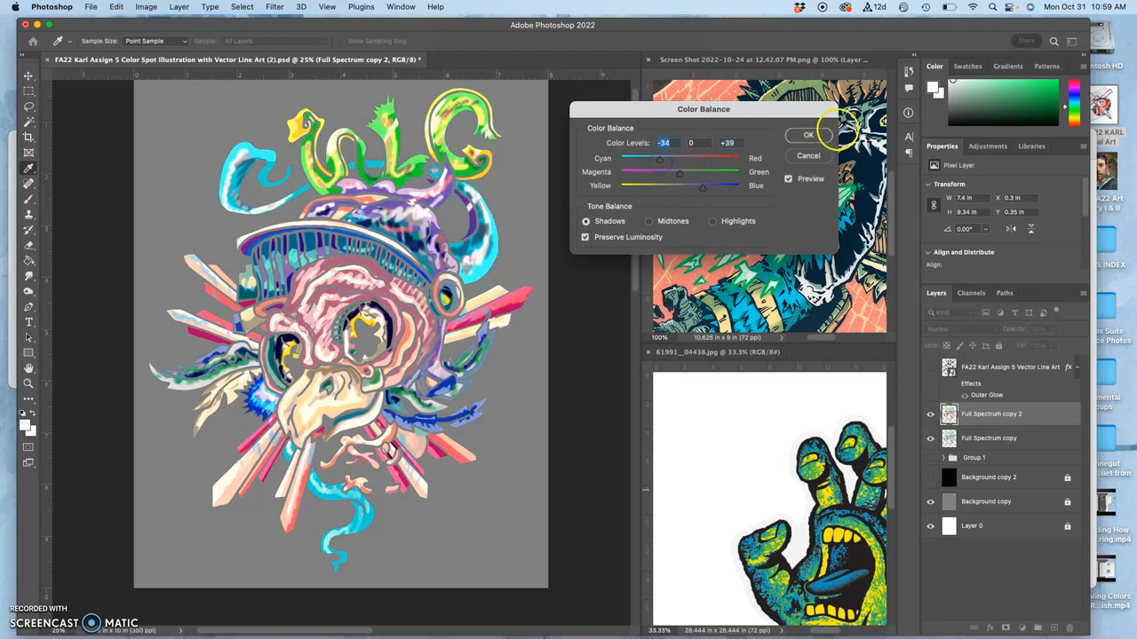
{"action": "left_click", "coordinate": [808, 135]}
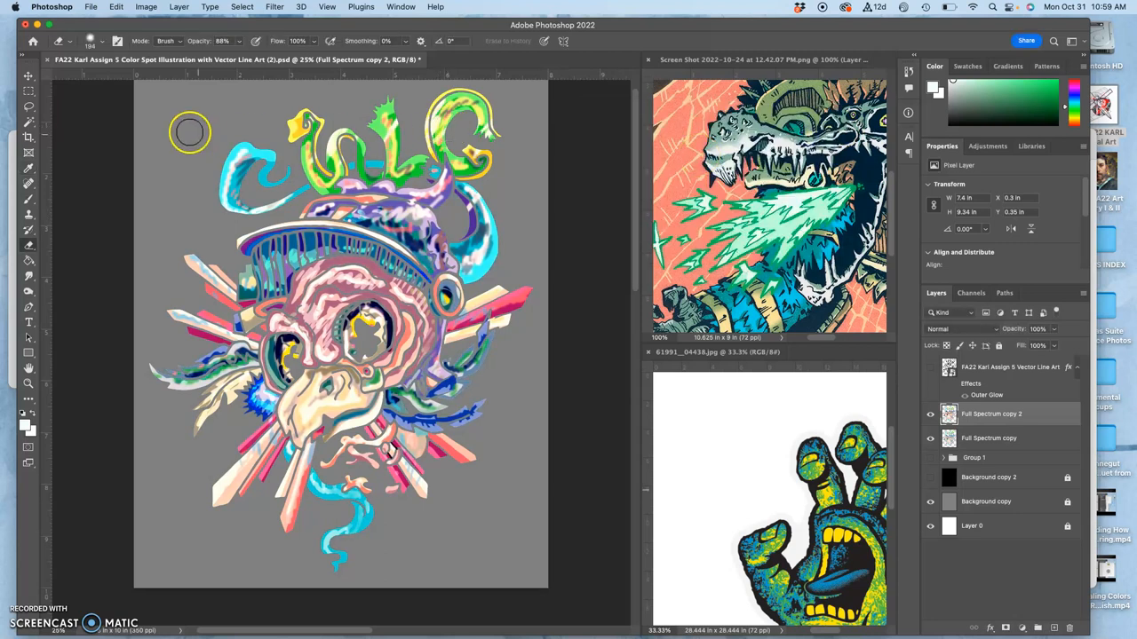
{"action": "left_click", "coordinate": [144, 7]}
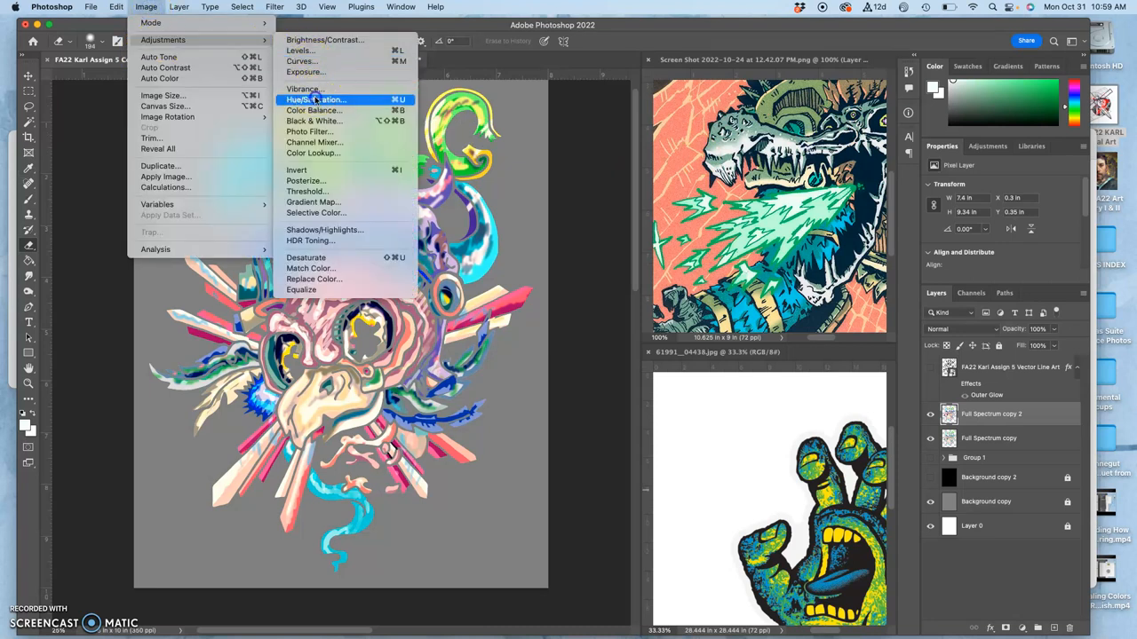
Step: Apply a Hue/Saturation hue shift of about +23, turning tentacles blue and spikes red
{"action": "left_click", "coordinate": [313, 100]}
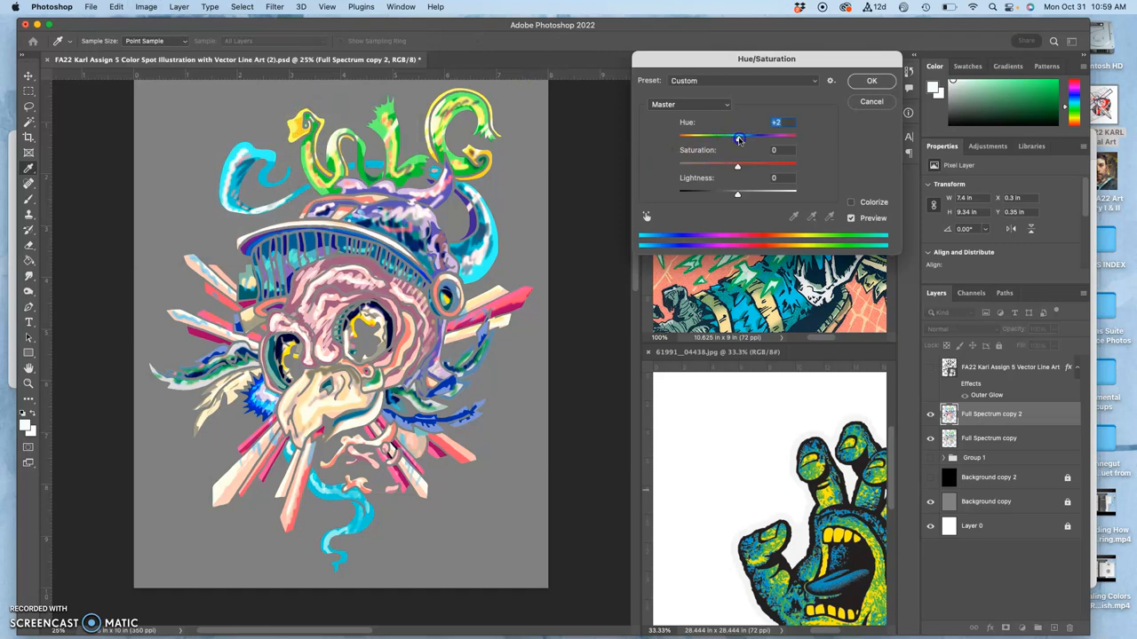
{"action": "left_click_drag", "start_coordinate": [739, 135], "coordinate": [749, 135]}
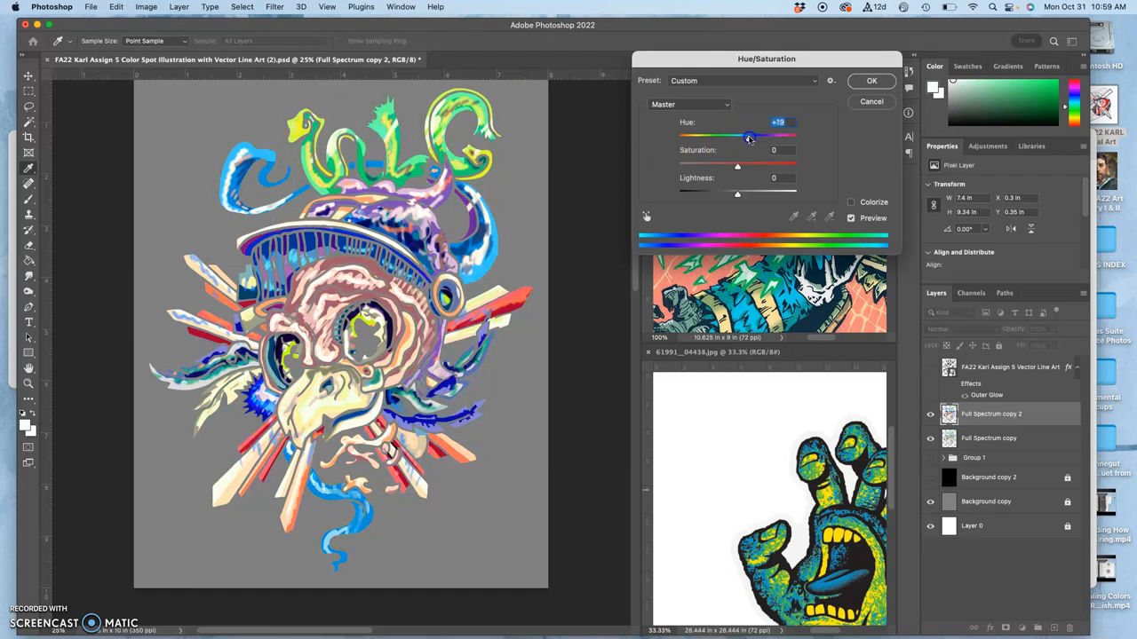
{"action": "left_click_drag", "start_coordinate": [749, 138], "coordinate": [691, 138]}
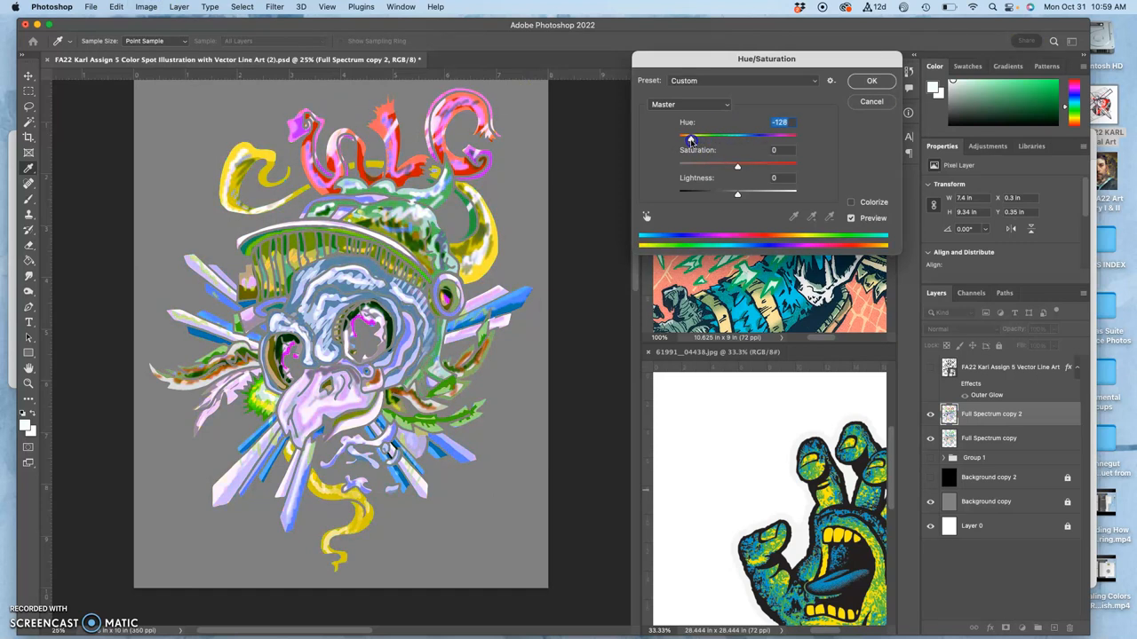
{"action": "left_click_drag", "start_coordinate": [693, 135], "coordinate": [713, 135]}
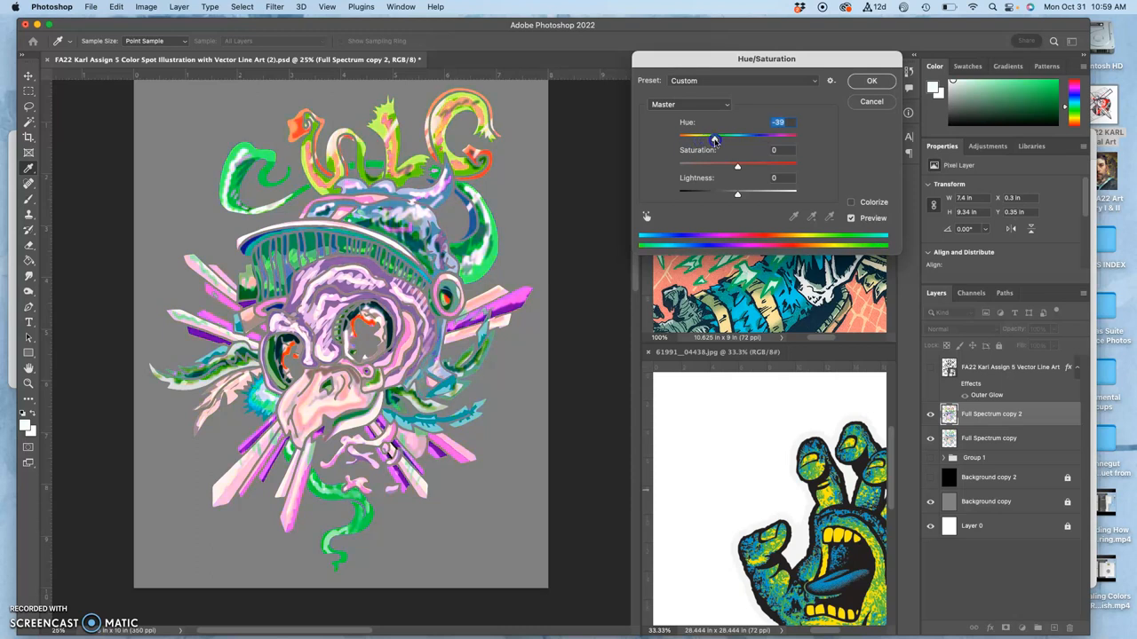
{"action": "left_click_drag", "start_coordinate": [714, 135], "coordinate": [736, 135]}
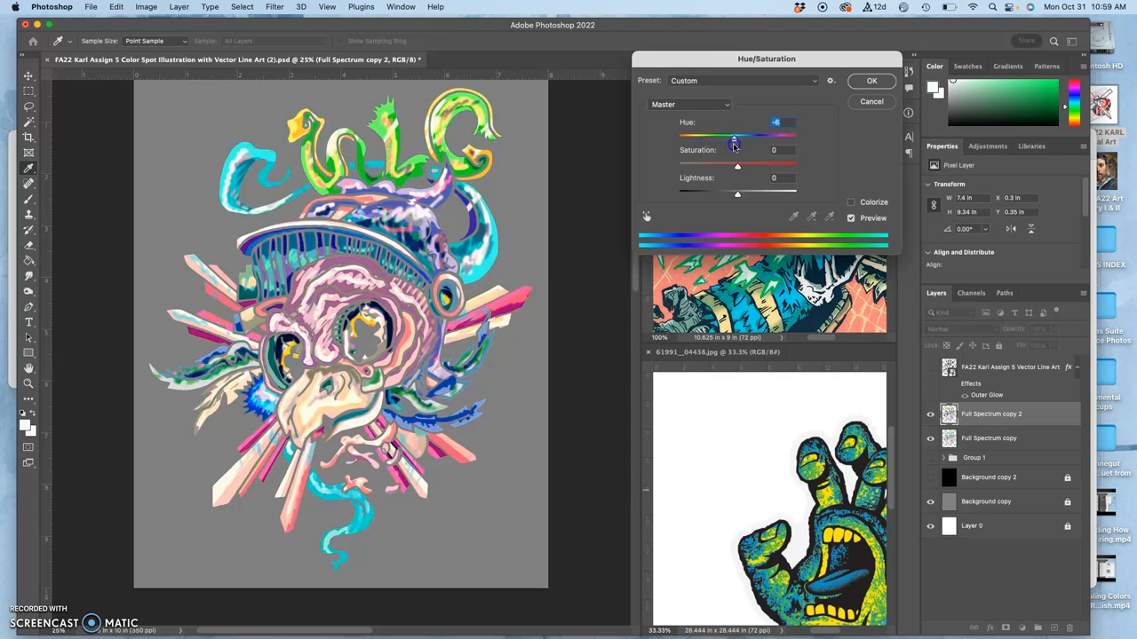
{"action": "left_click_drag", "start_coordinate": [732, 138], "coordinate": [753, 139]}
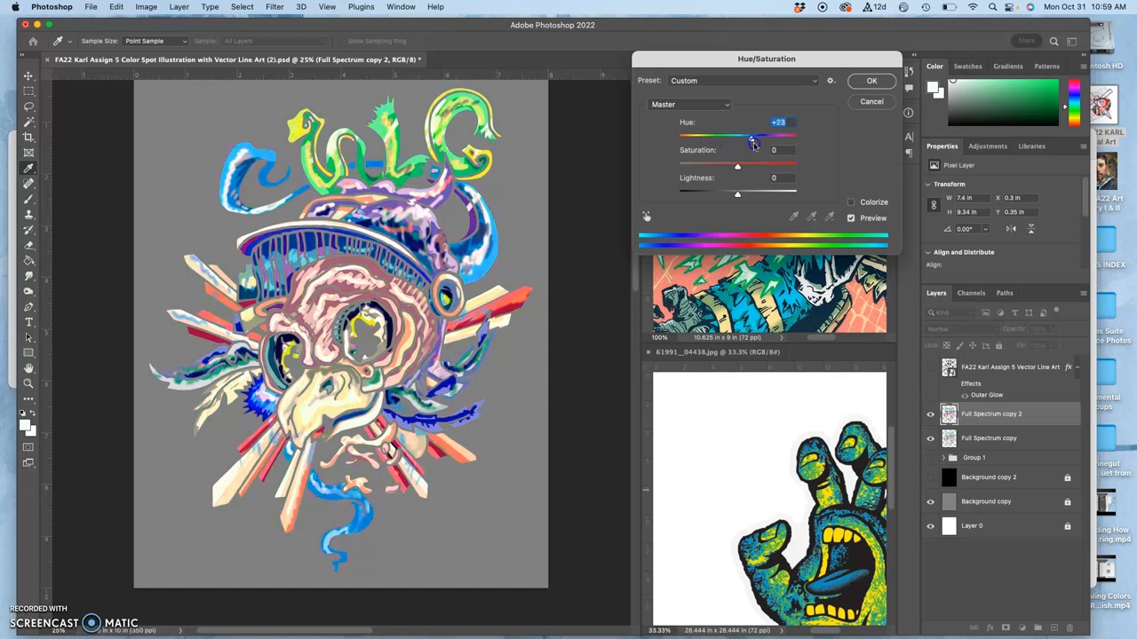
{"action": "left_click_drag", "start_coordinate": [753, 135], "coordinate": [753, 135]}
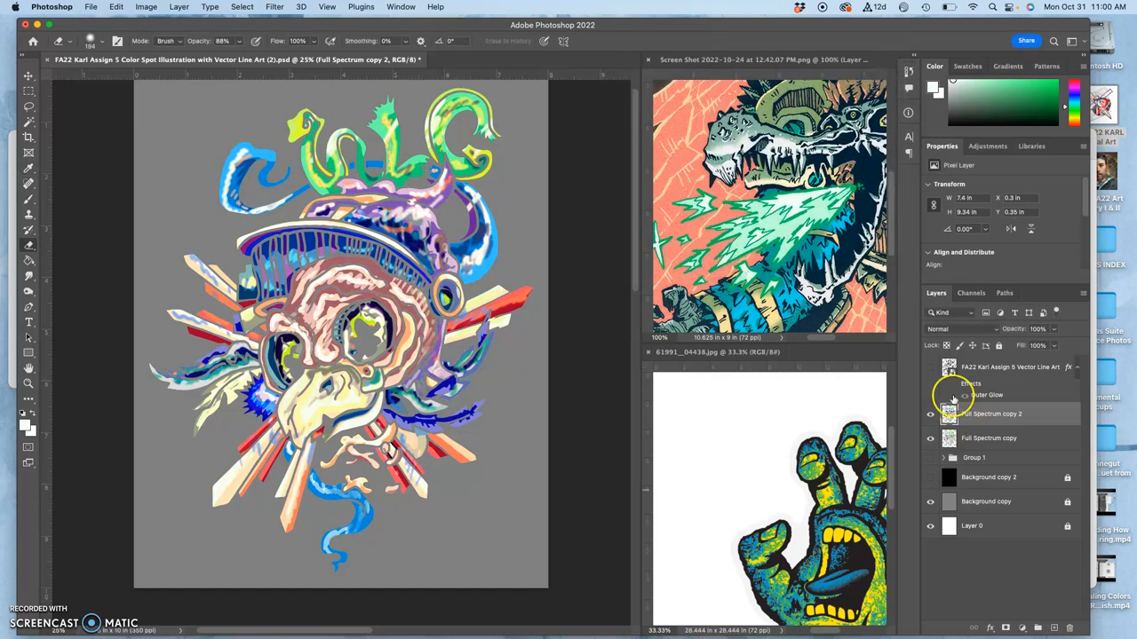
Step: Show the Vector Line Art layer and toggle Full Spectrum copy 2 off and on to compare
{"action": "left_click", "coordinate": [931, 413]}
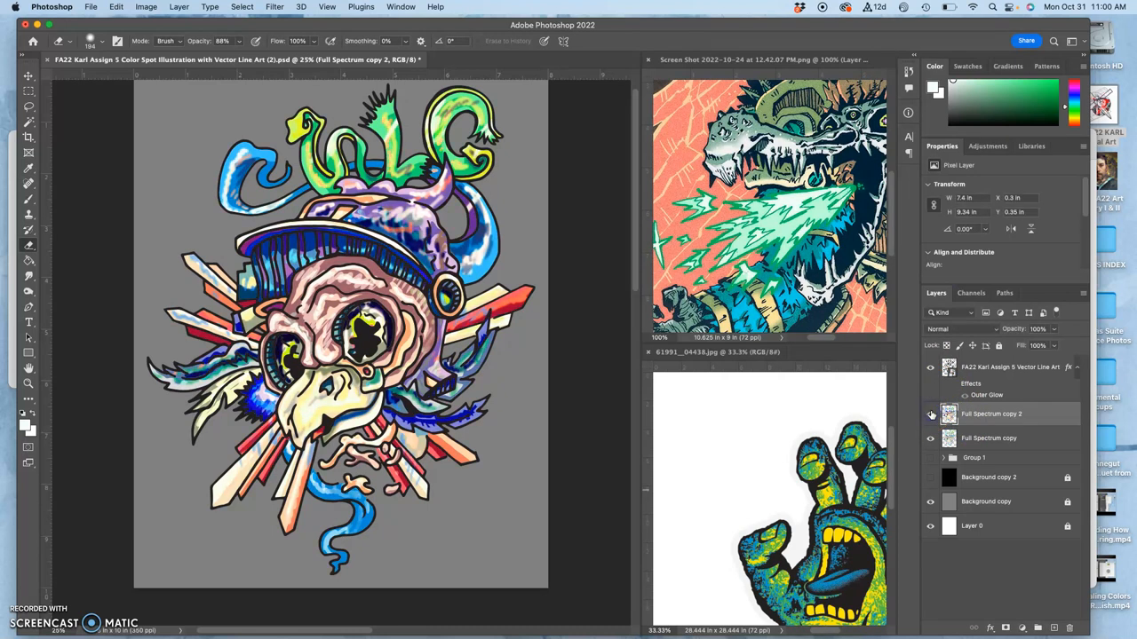
{"action": "left_click", "coordinate": [931, 413]}
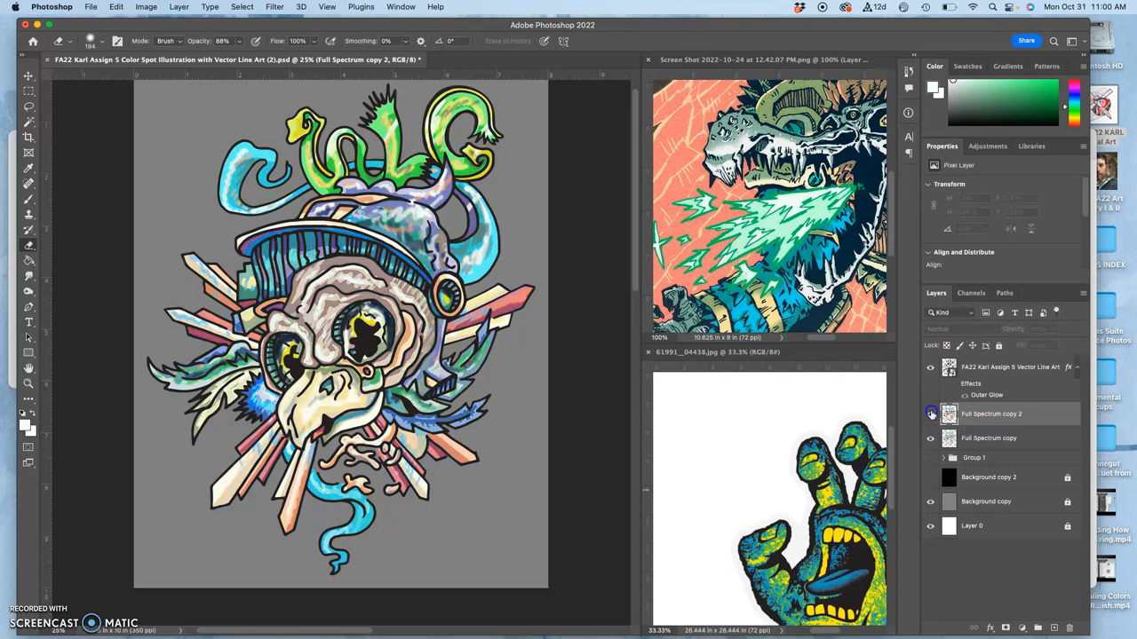
{"action": "left_click", "coordinate": [1008, 368]}
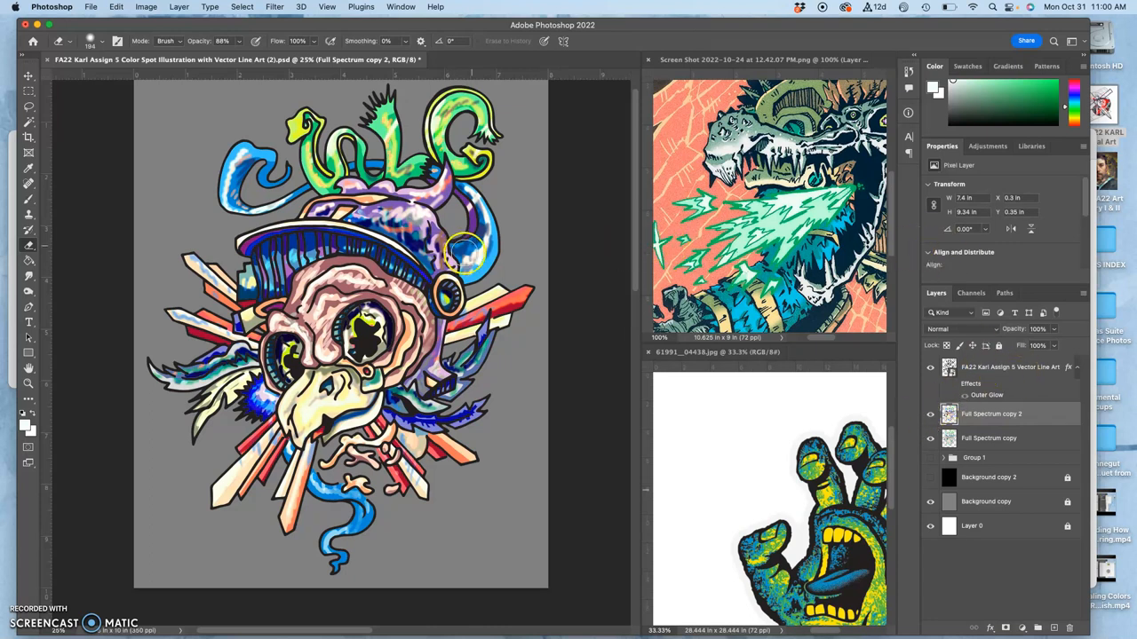
Step: Lower the skull copy's saturation to about -34 with Hue/Saturation to mute its colours
{"action": "left_click", "coordinate": [124, 8]}
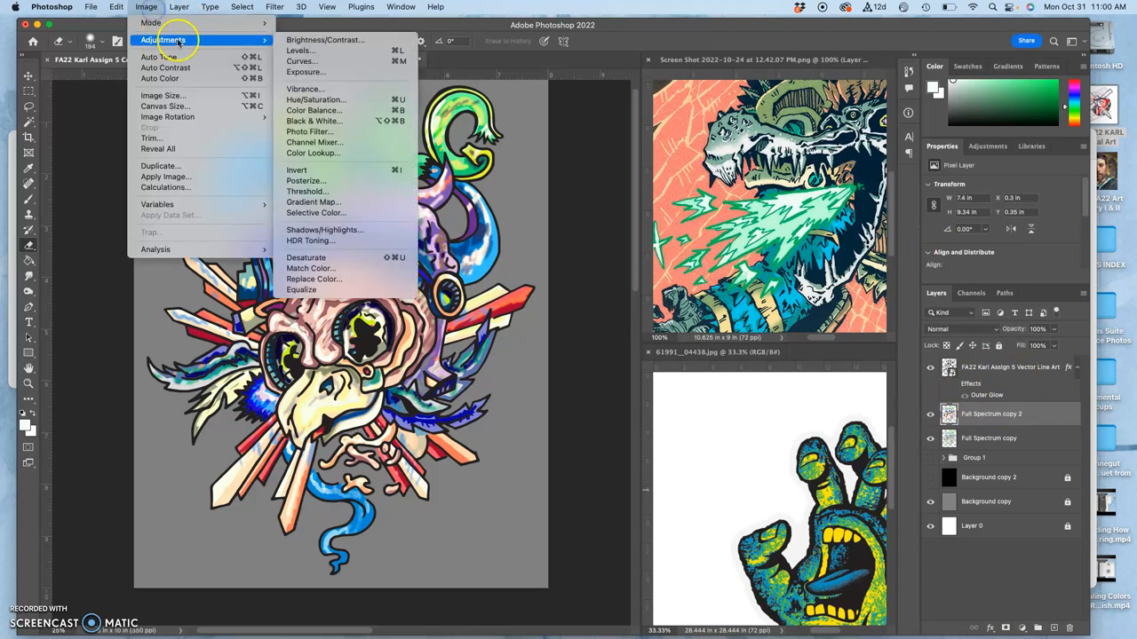
{"action": "left_click", "coordinate": [316, 99]}
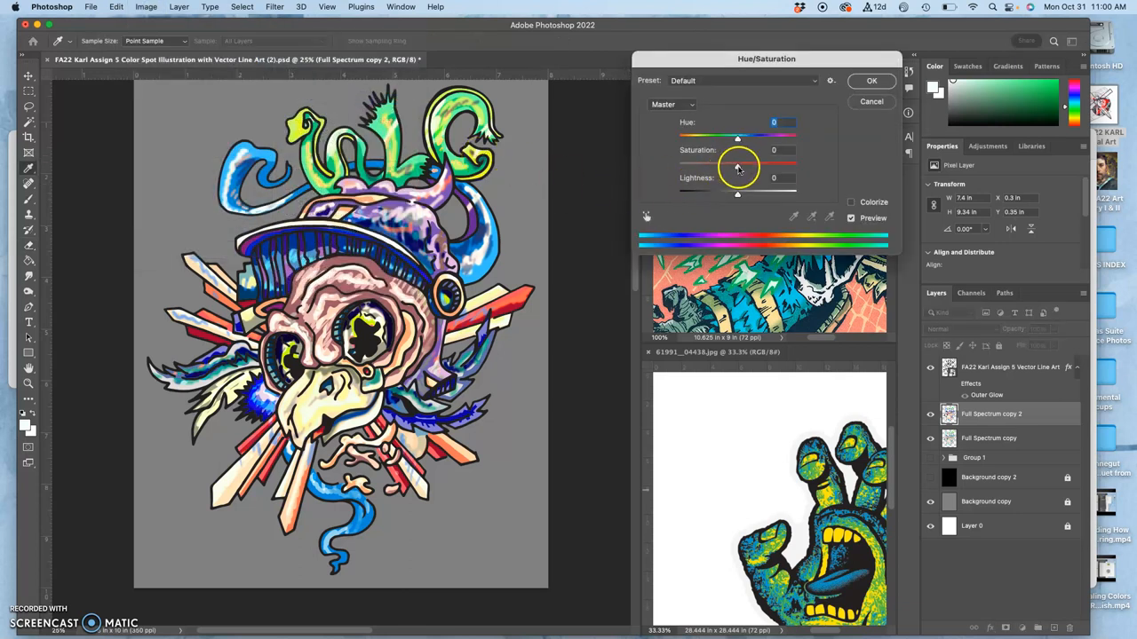
{"action": "left_click_drag", "start_coordinate": [737, 164], "coordinate": [718, 163]}
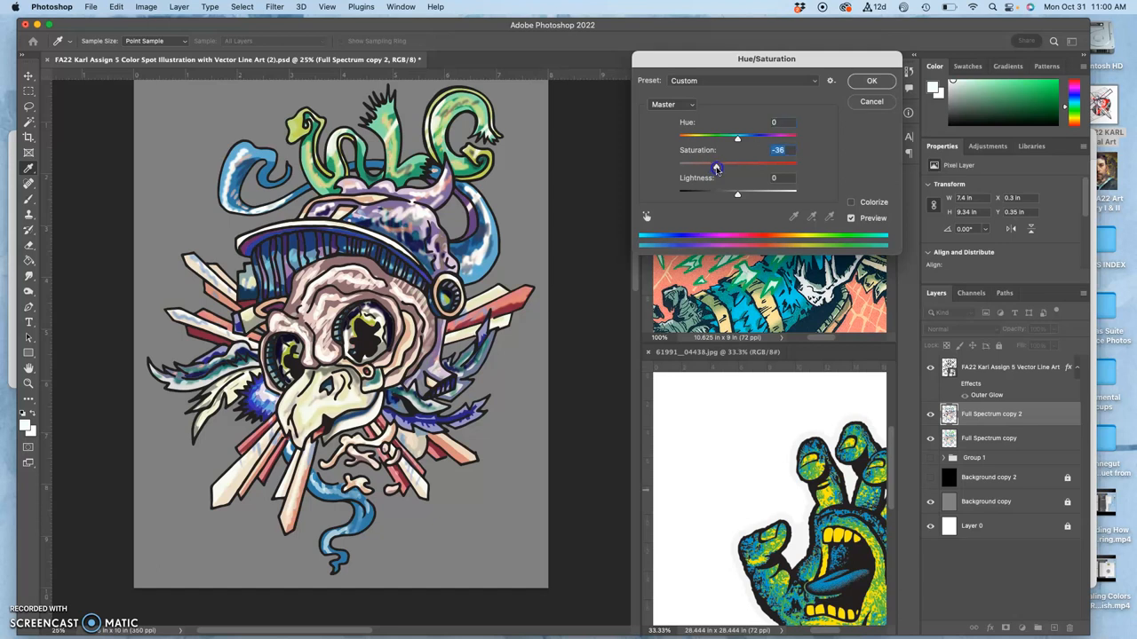
{"action": "left_click_drag", "start_coordinate": [717, 163], "coordinate": [714, 164]}
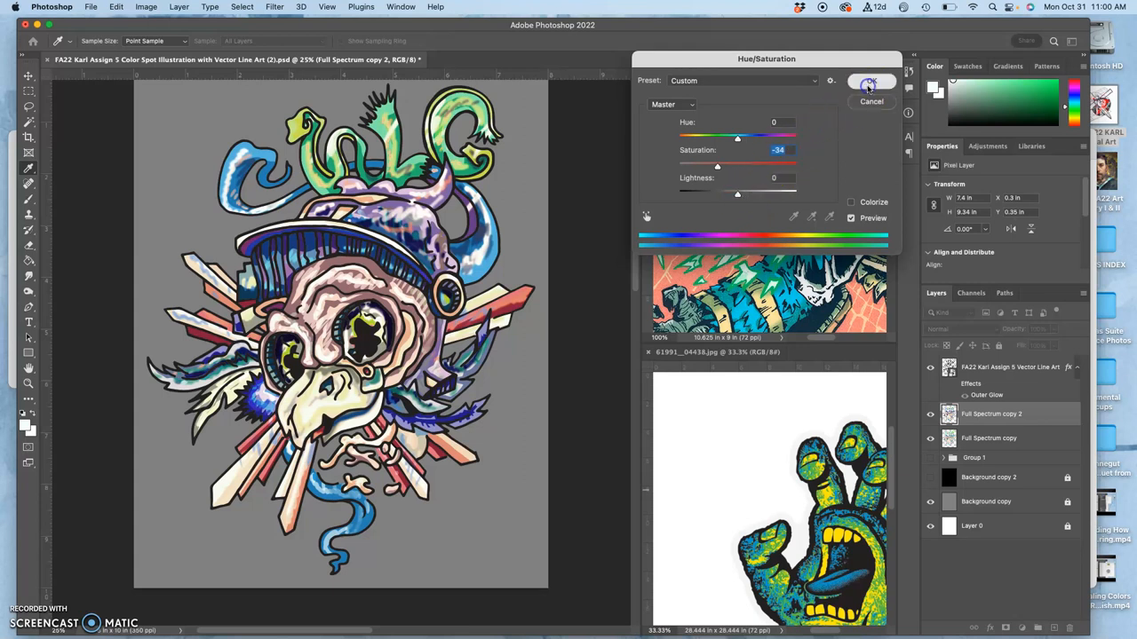
{"action": "left_click", "coordinate": [868, 82]}
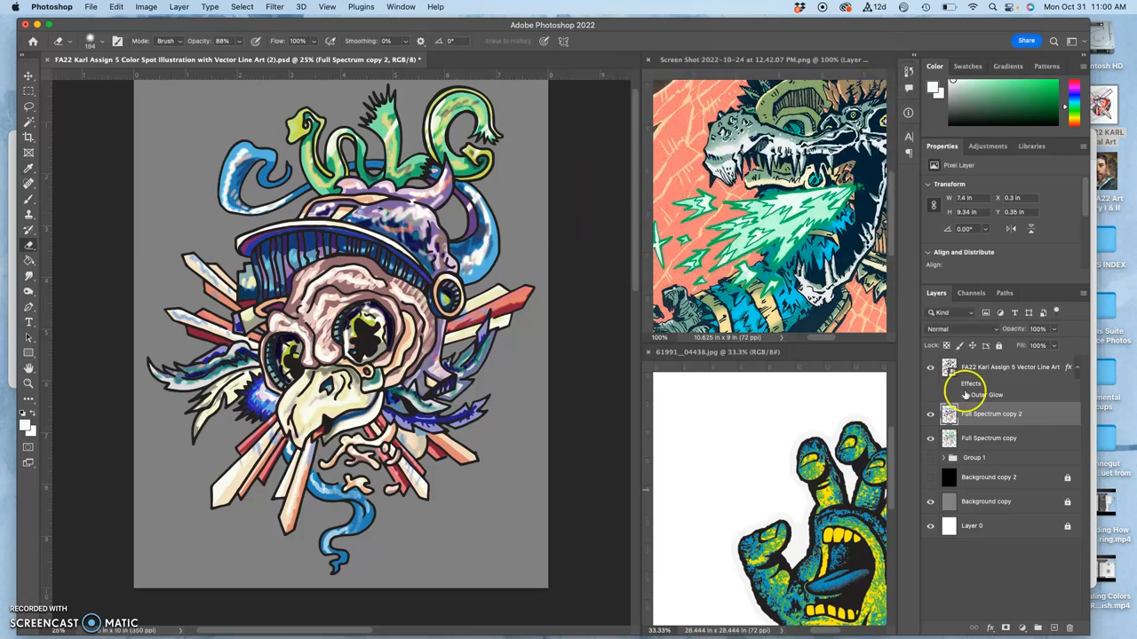
Step: Set the desaturated skull copy to Dissolve blending and lower its opacity for a speckled look
{"action": "left_click", "coordinate": [950, 328]}
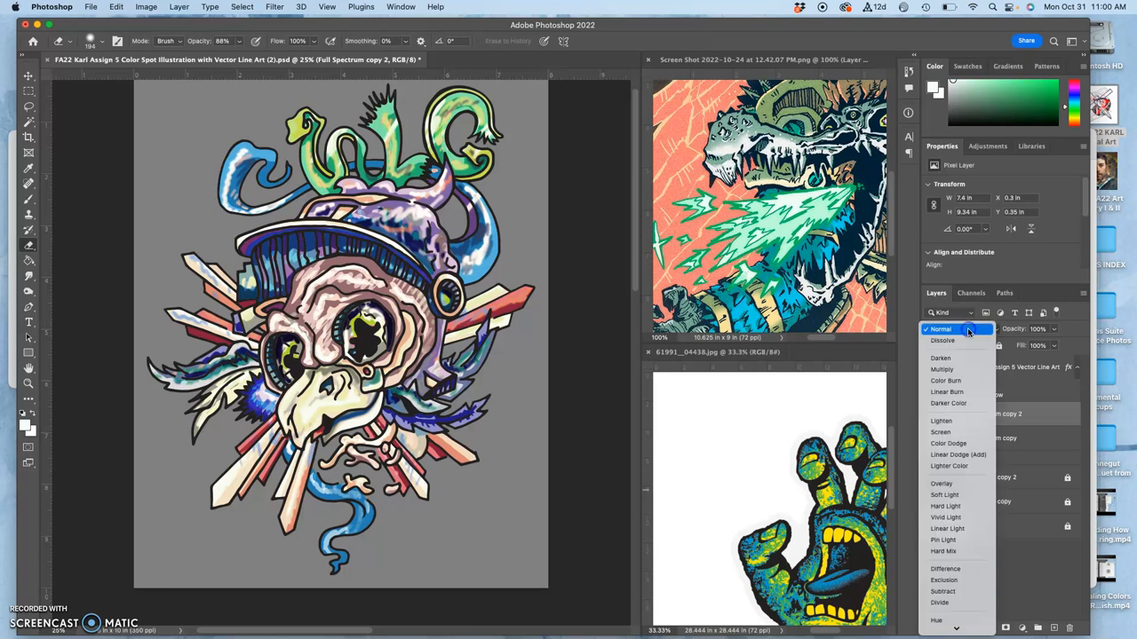
{"action": "left_click", "coordinate": [942, 359]}
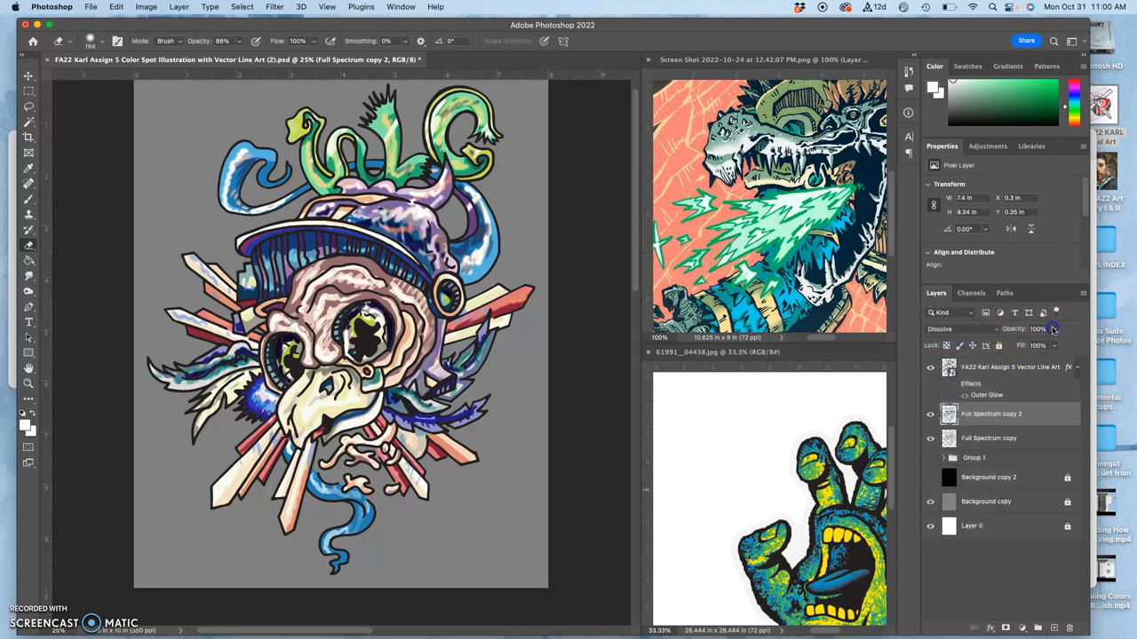
{"action": "left_click_drag", "start_coordinate": [1051, 329], "coordinate": [1032, 329]}
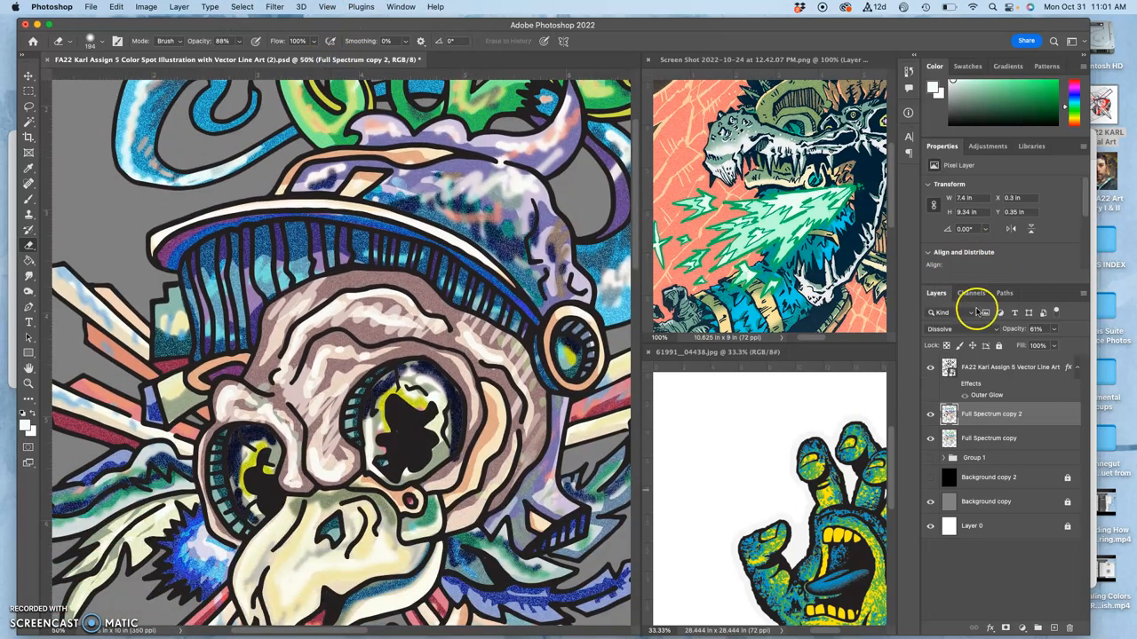
{"action": "left_click", "coordinate": [950, 329]}
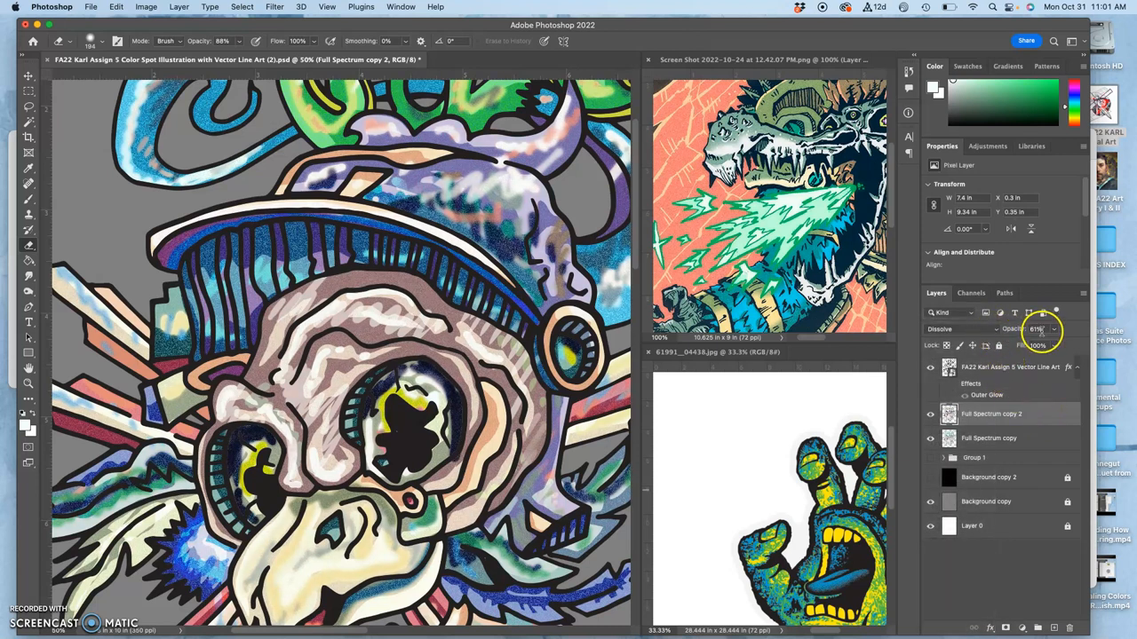
{"action": "left_click_drag", "start_coordinate": [1039, 344], "coordinate": [1062, 345]}
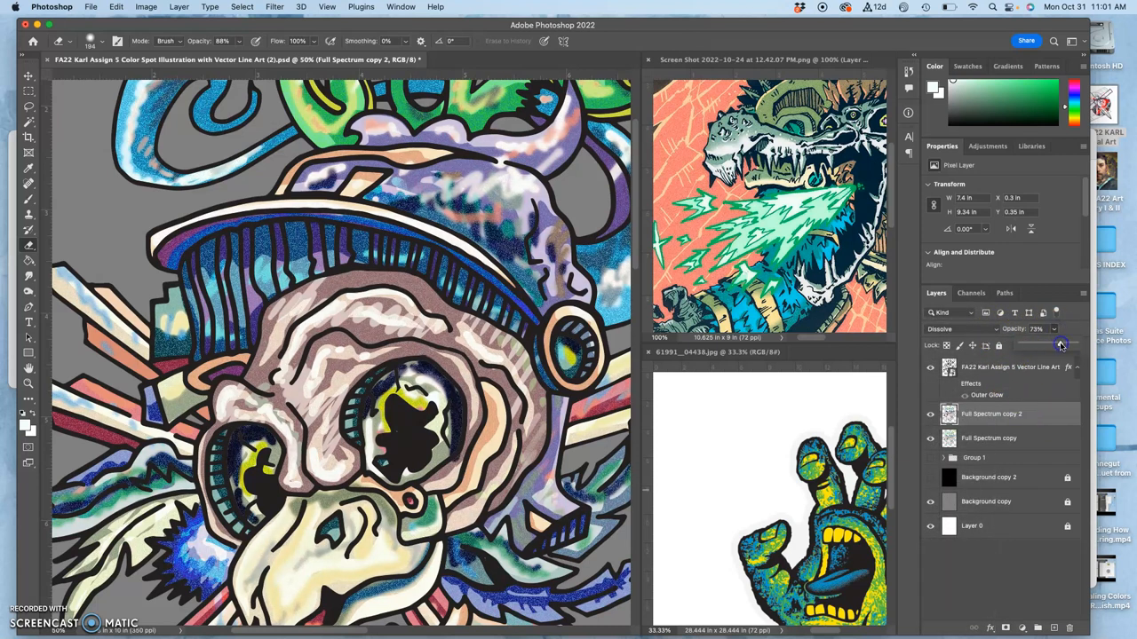
{"action": "left_click_drag", "start_coordinate": [1059, 345], "coordinate": [1046, 345]}
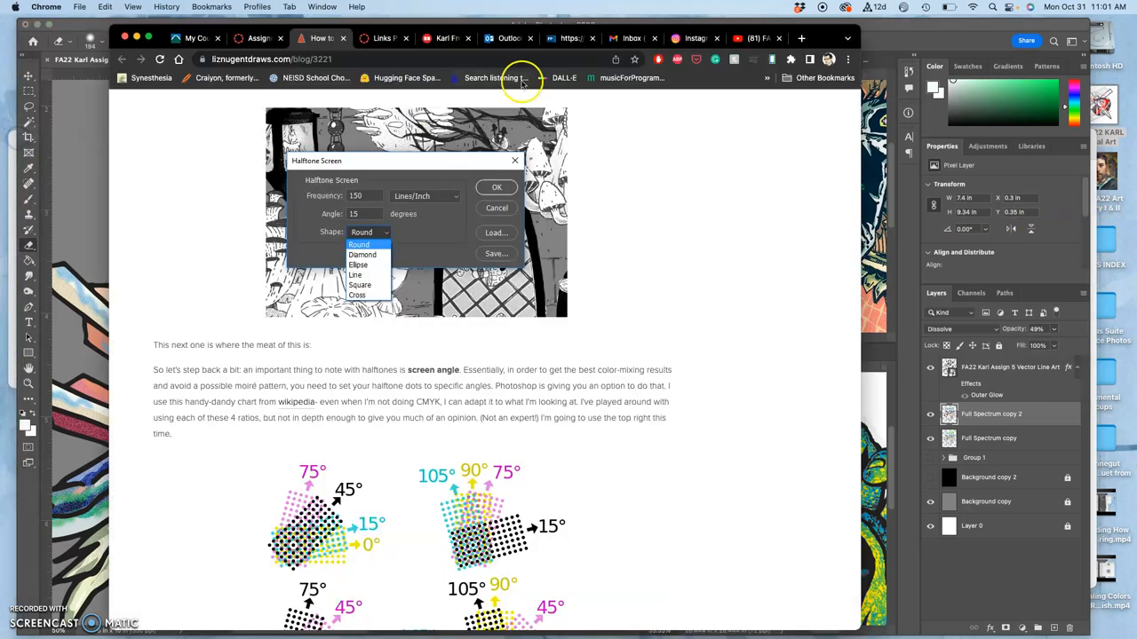
Step: Search Google Images for 'retro vintage texture grunge overlay' and open the dust and noise texture in a new tab
{"action": "left_click", "coordinate": [801, 39]}
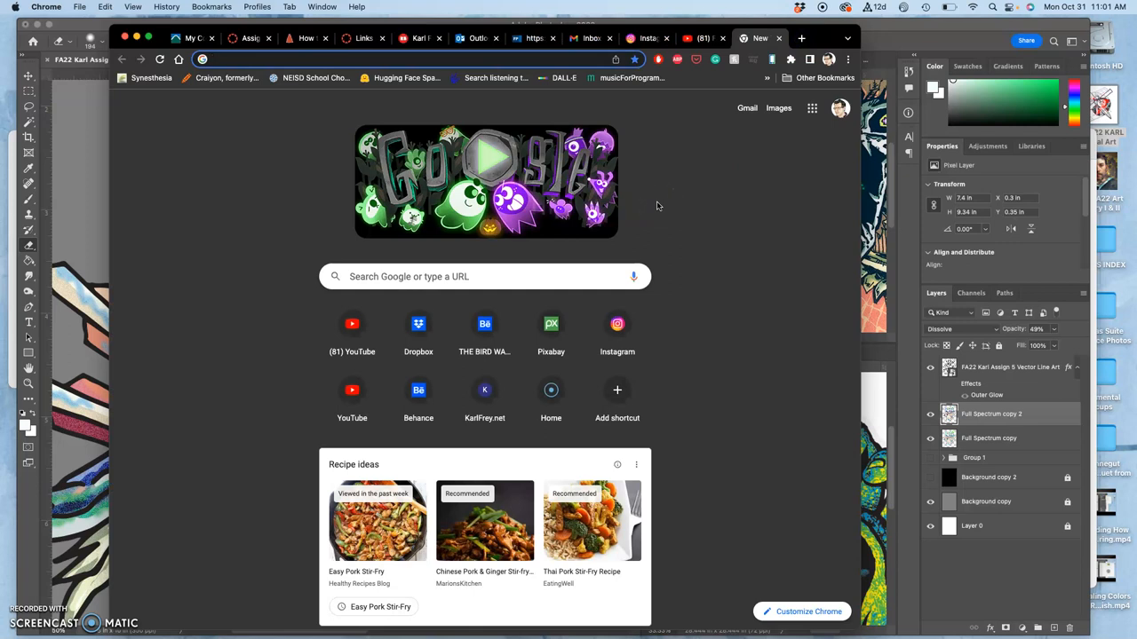
{"action": "type", "text": "retro vintage"}
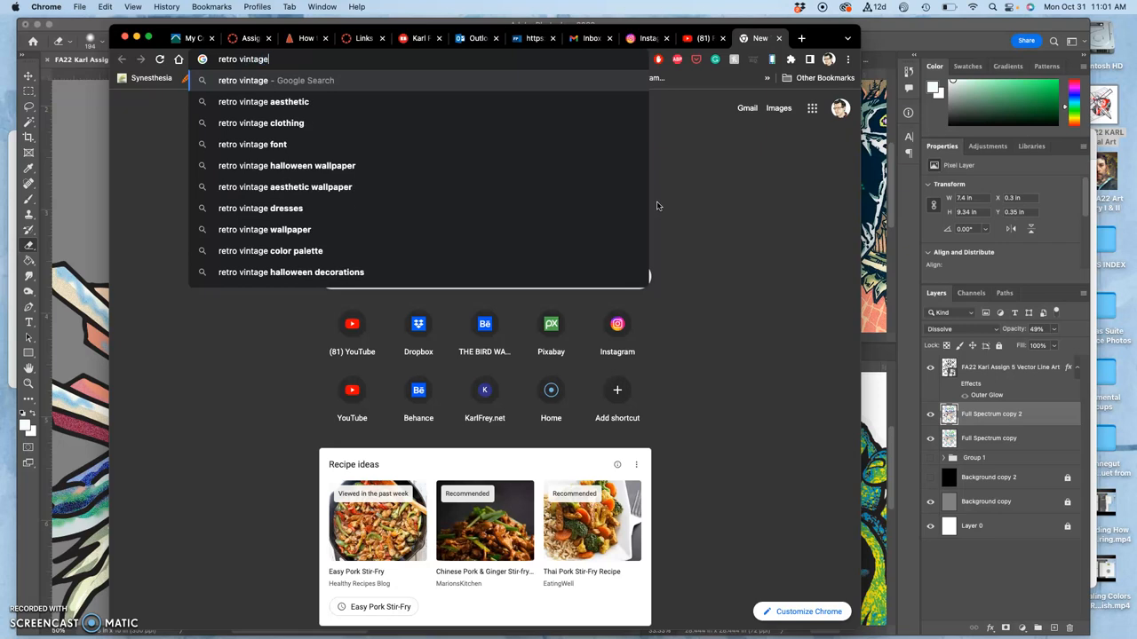
{"action": "type", "text": "texture grunge overlay"}
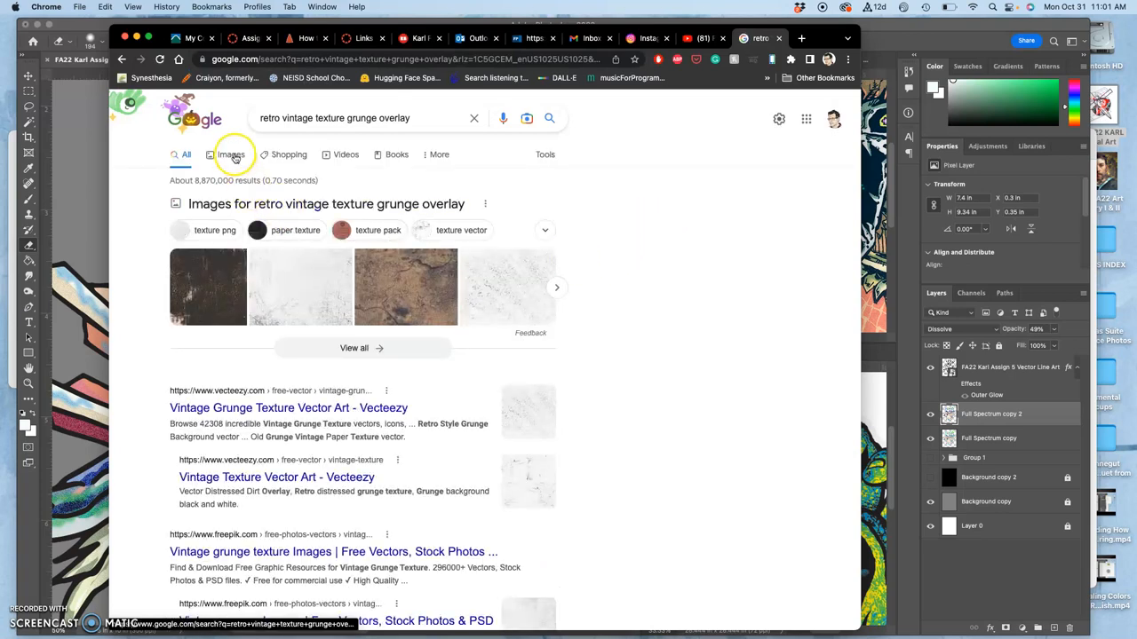
{"action": "left_click", "coordinate": [233, 154]}
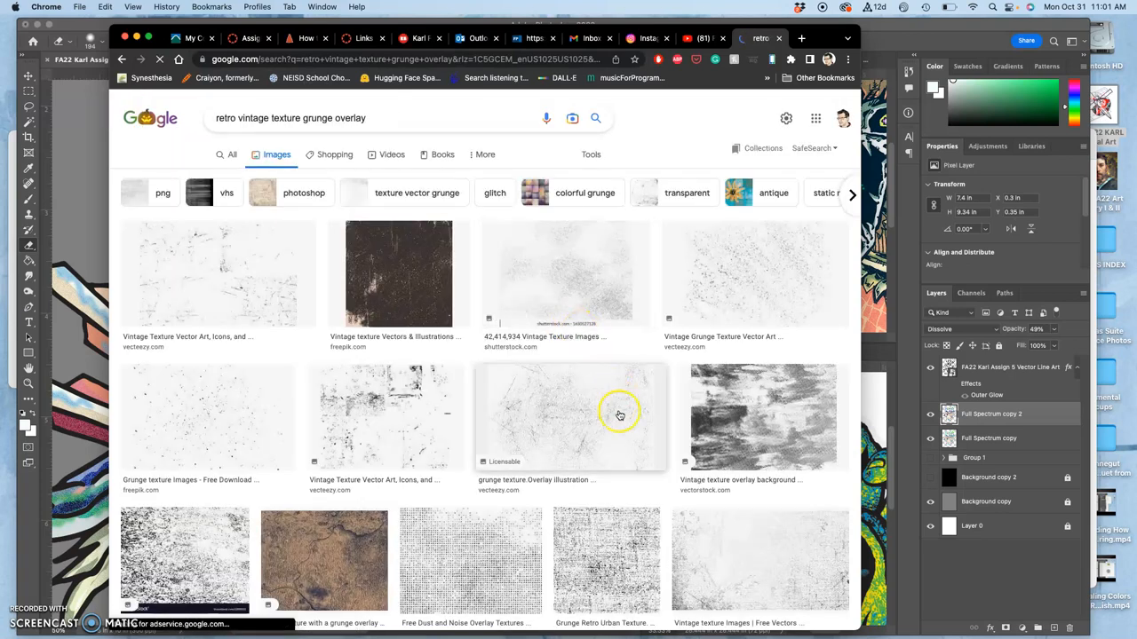
{"action": "scroll", "scroll_direction": "down", "scroll_amount": 3}
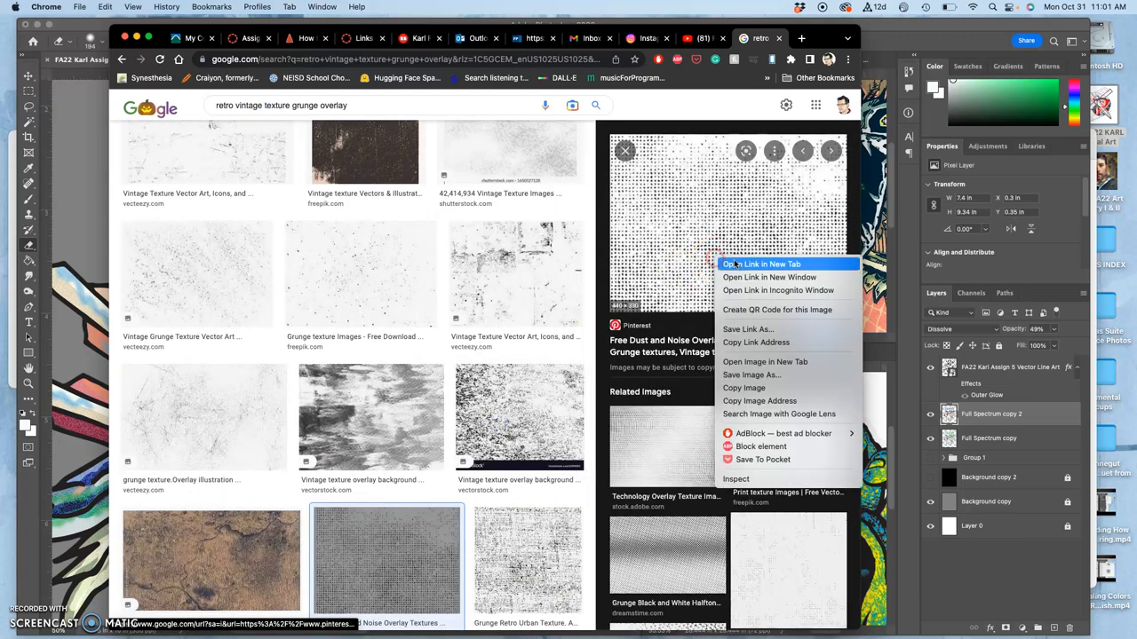
{"action": "mouse_move", "coordinate": [764, 363]}
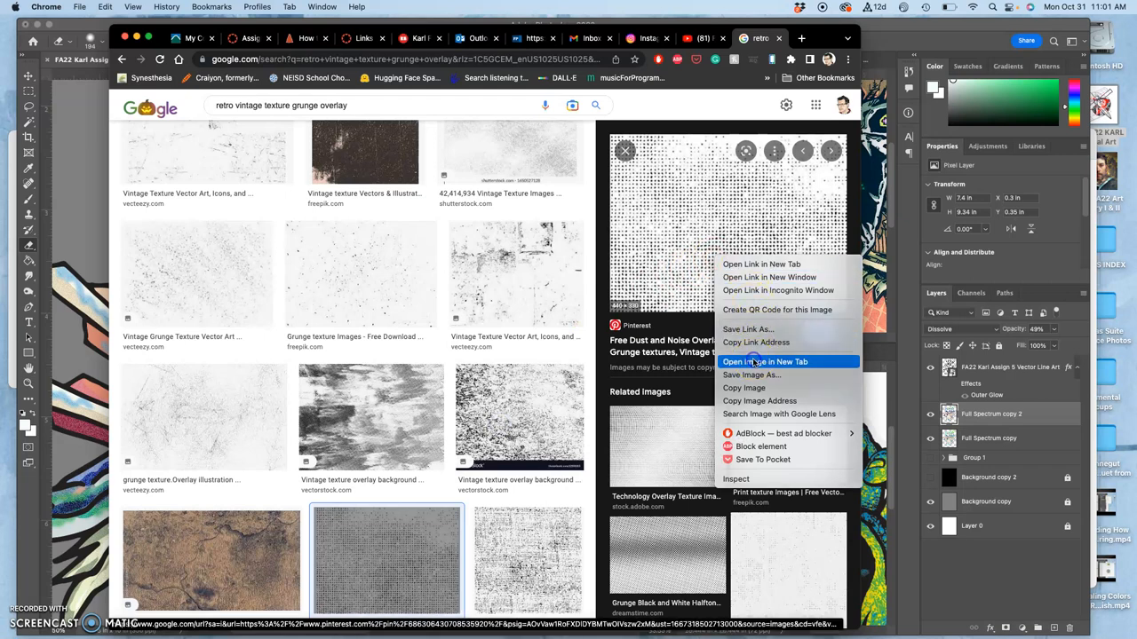
{"action": "left_click", "coordinate": [767, 362]}
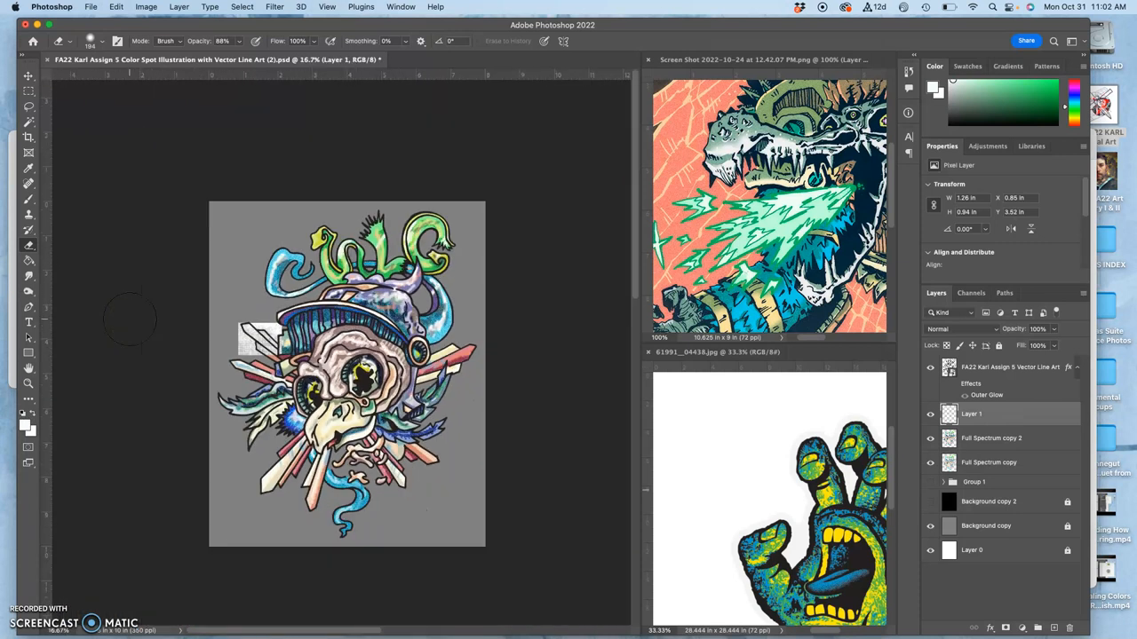
Step: Free Transform the pasted texture Layer 1 to cover the whole canvas
{"action": "left_click", "coordinate": [10, 82]}
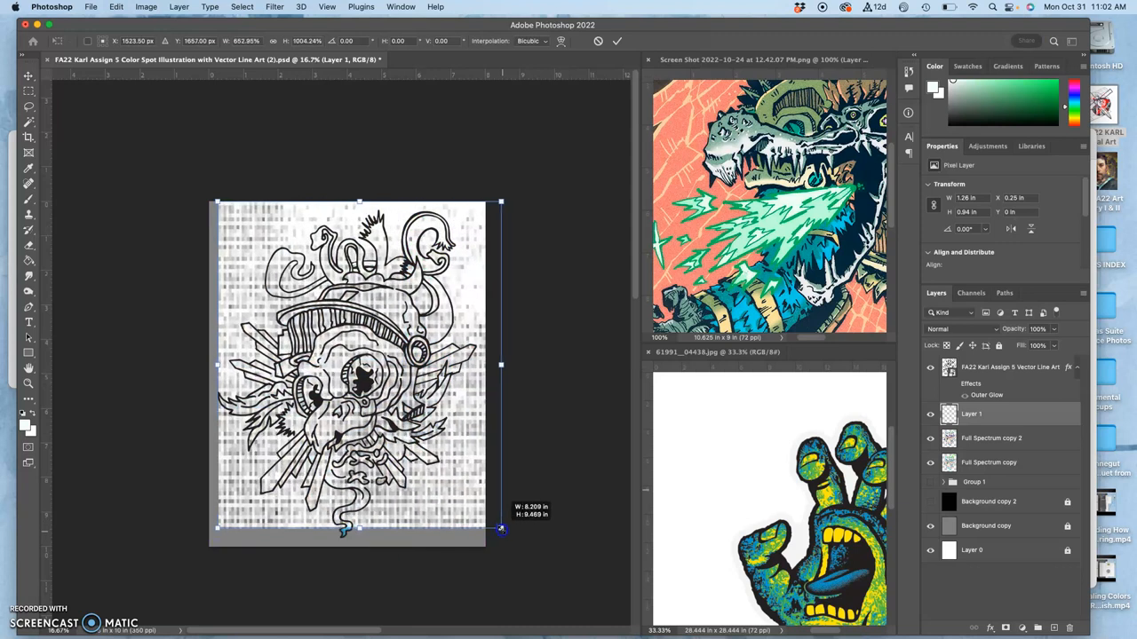
{"action": "left_click_drag", "start_coordinate": [501, 531], "coordinate": [508, 536]}
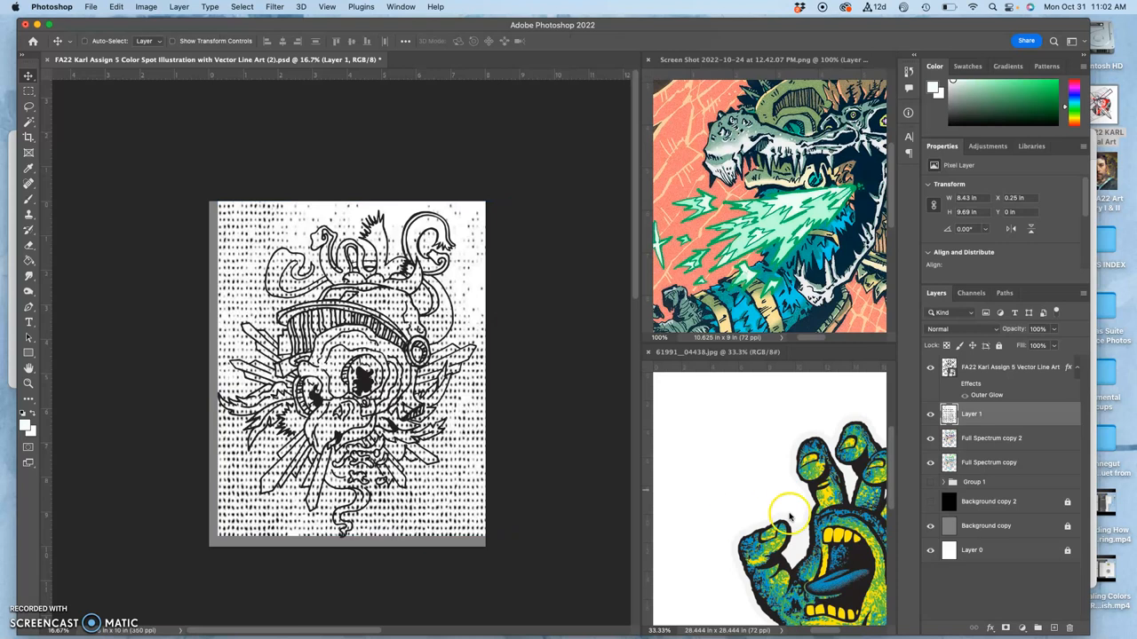
Step: Try blend modes on the texture layer, settling on Difference, and select the Full Spectrum copy layer
{"action": "left_click", "coordinate": [950, 328]}
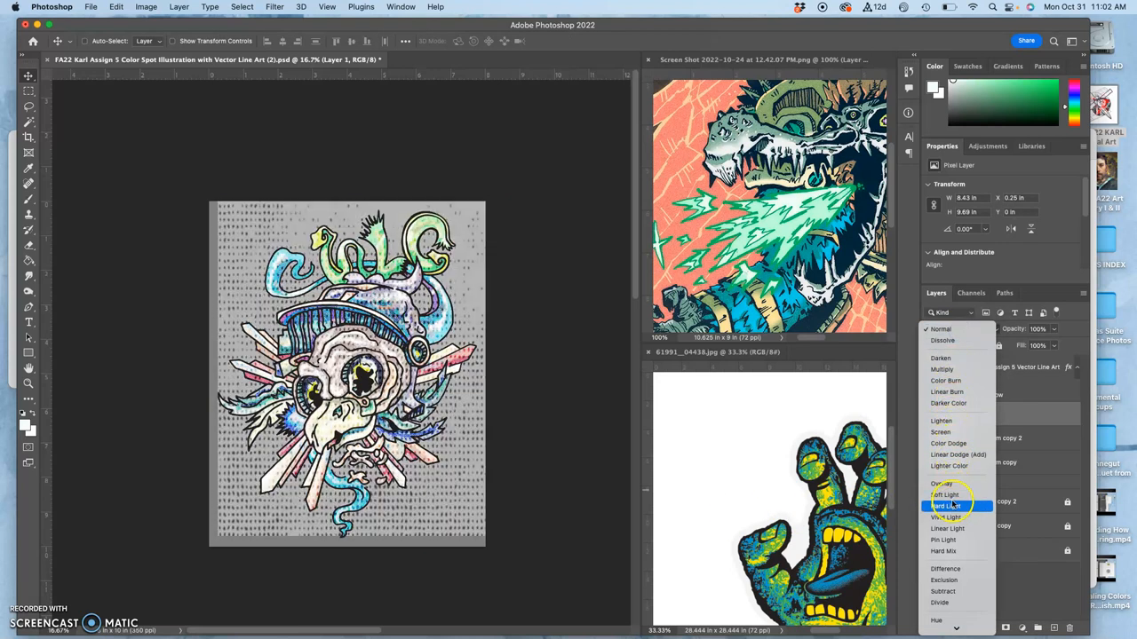
{"action": "left_click", "coordinate": [948, 529]}
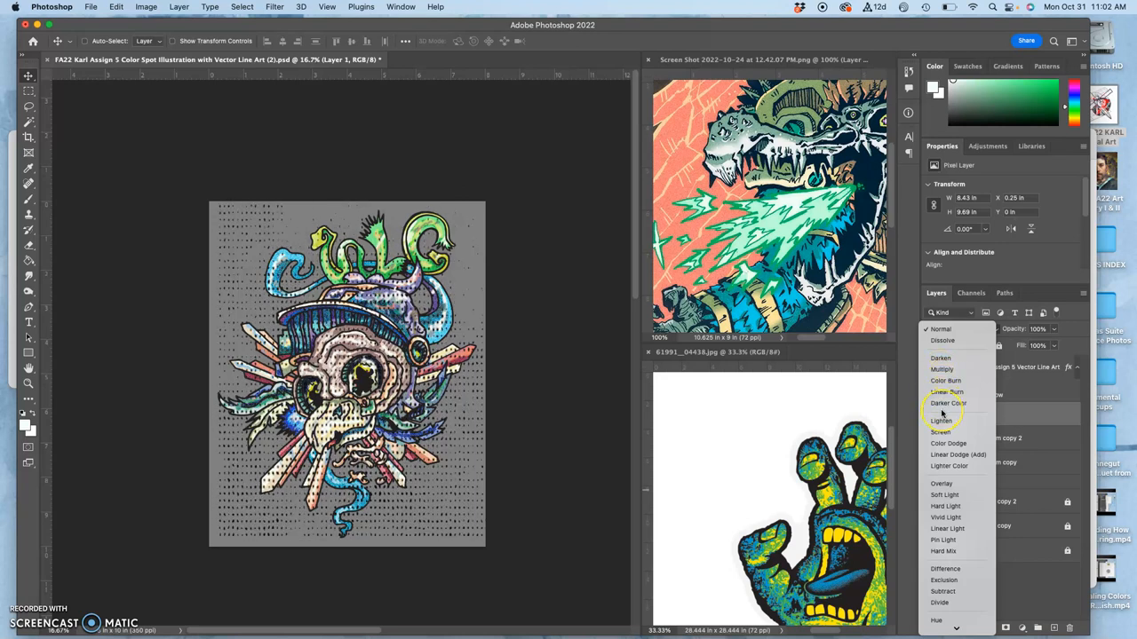
{"action": "left_click", "coordinate": [948, 444]}
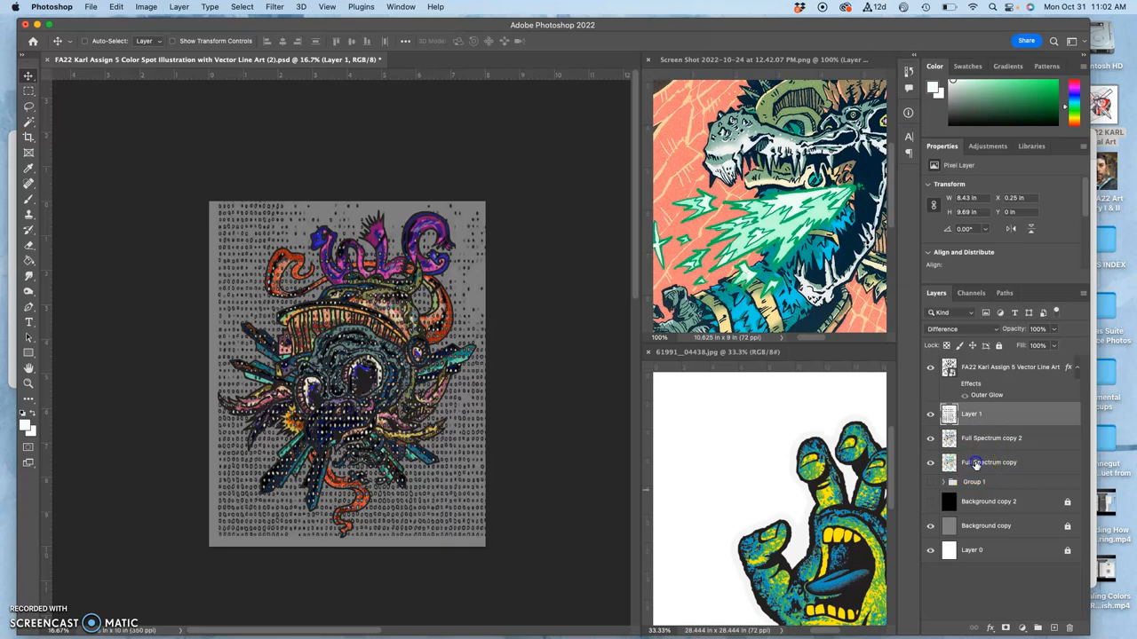
{"action": "left_click", "coordinate": [988, 462]}
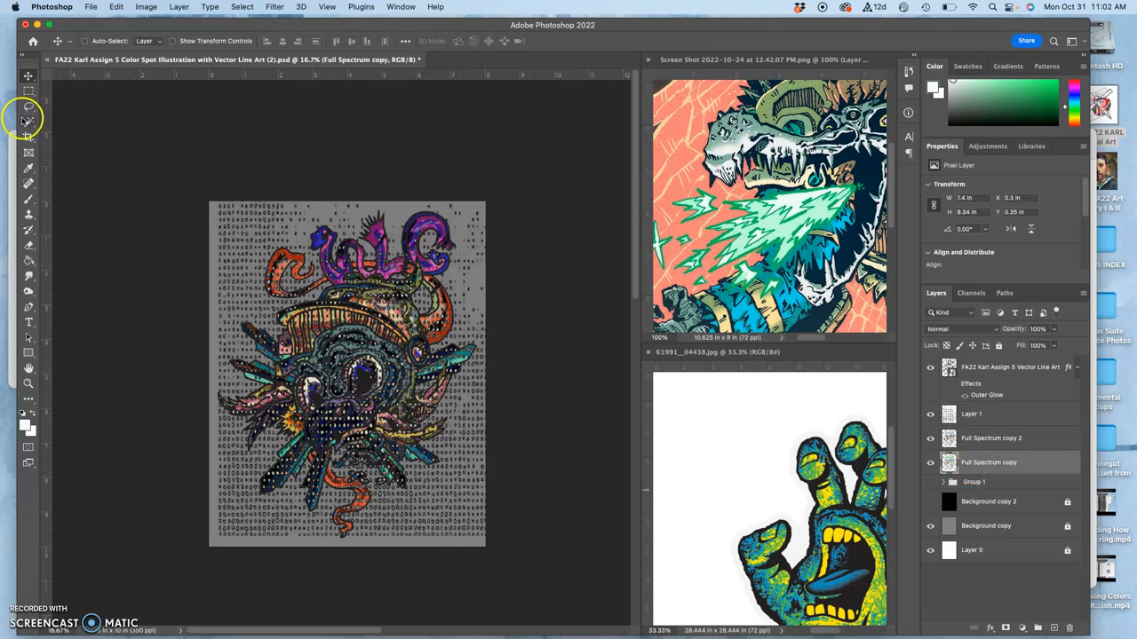
Step: With the Magic Wand selected, scrub Layer 1's opacity down so the skull reads on black
{"action": "left_click", "coordinate": [17, 121]}
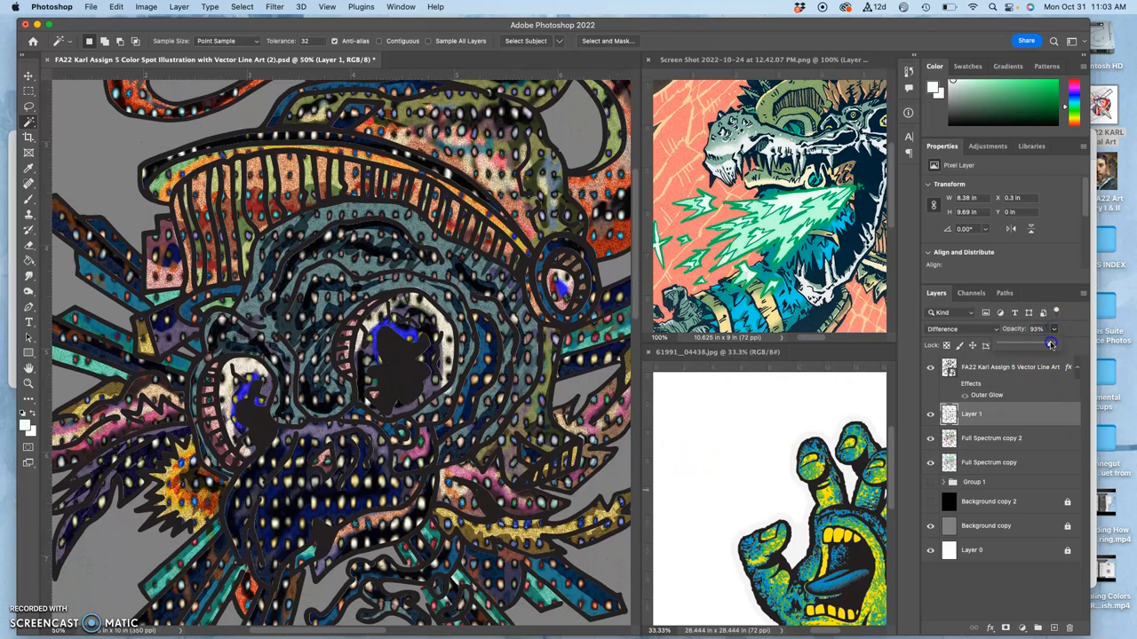
{"action": "left_click_drag", "start_coordinate": [1051, 346], "coordinate": [1022, 346]}
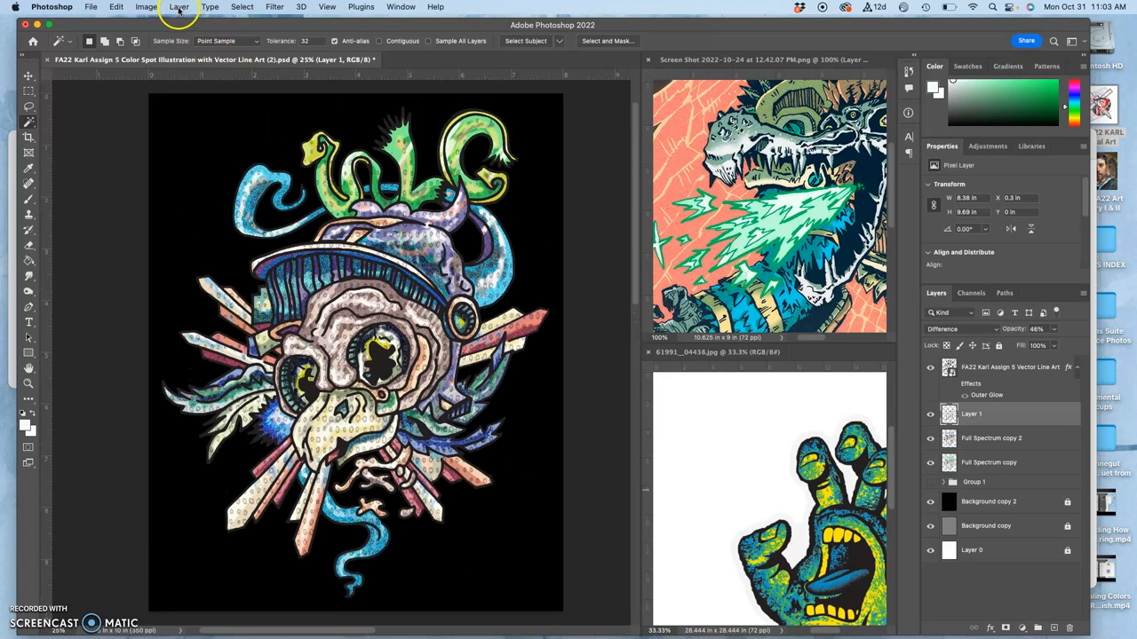
Step: Set texture Layer 1 to Dissolve, adjust its opacity, and toggle its visibility to compare
{"action": "left_click", "coordinate": [142, 7]}
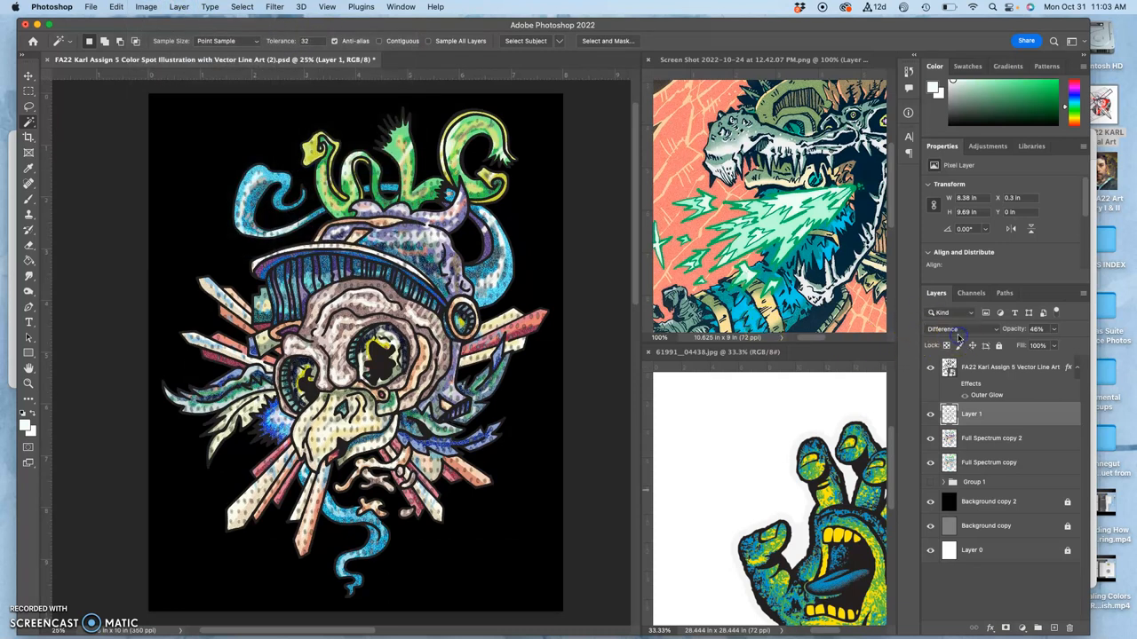
{"action": "left_click", "coordinate": [955, 329]}
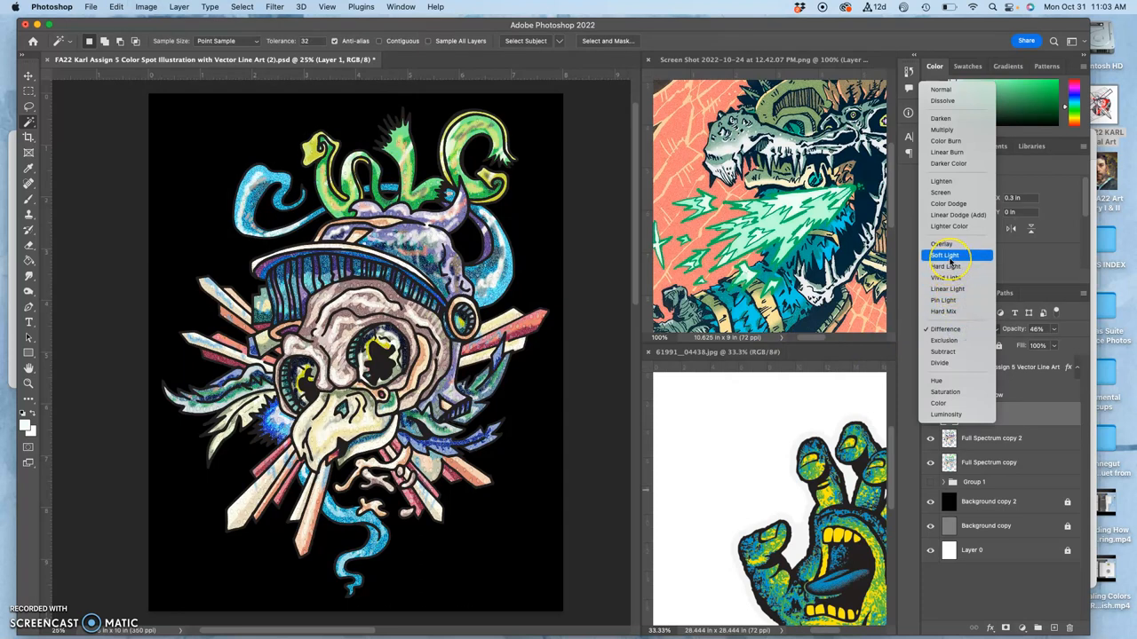
{"action": "mouse_move", "coordinate": [952, 226]}
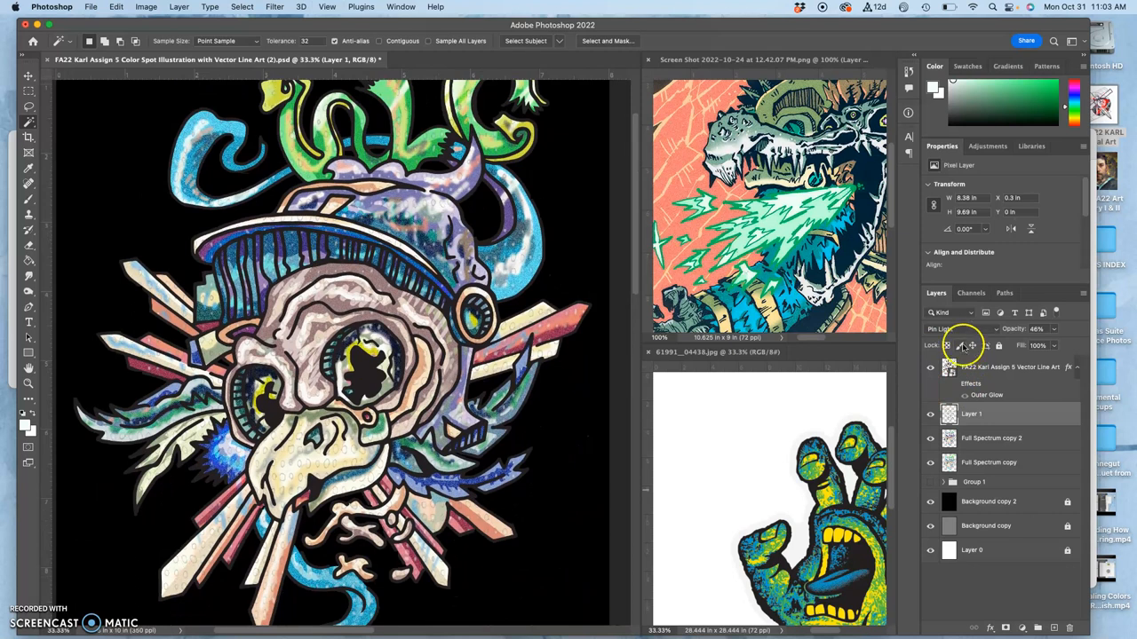
{"action": "left_click", "coordinate": [950, 328]}
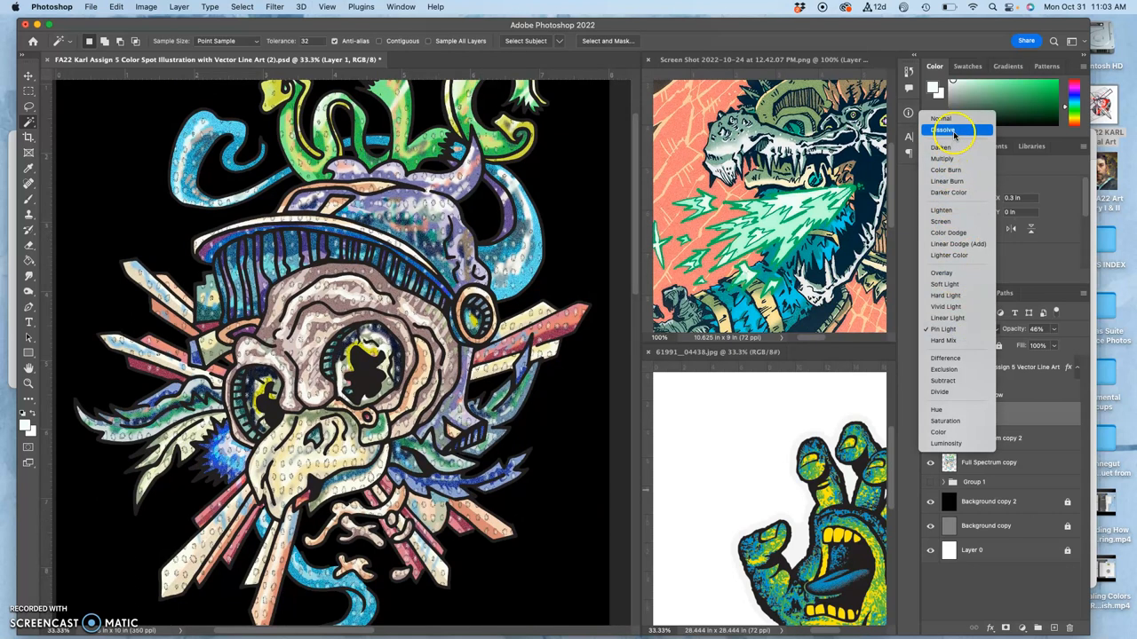
{"action": "left_click", "coordinate": [941, 130]}
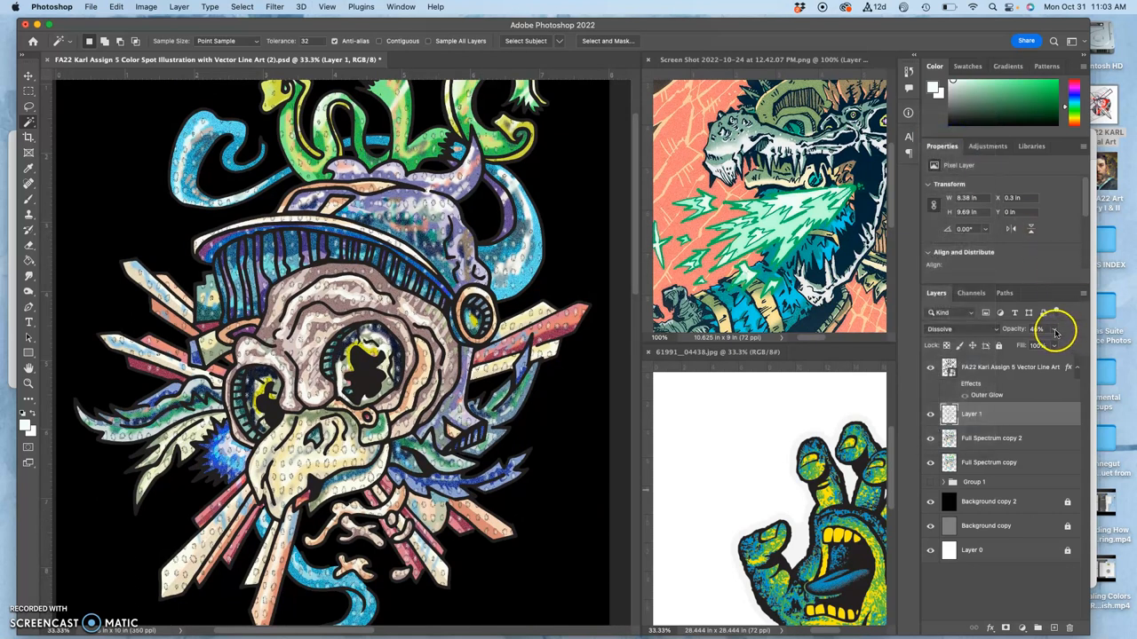
{"action": "left_click_drag", "start_coordinate": [1055, 334], "coordinate": [1034, 346]}
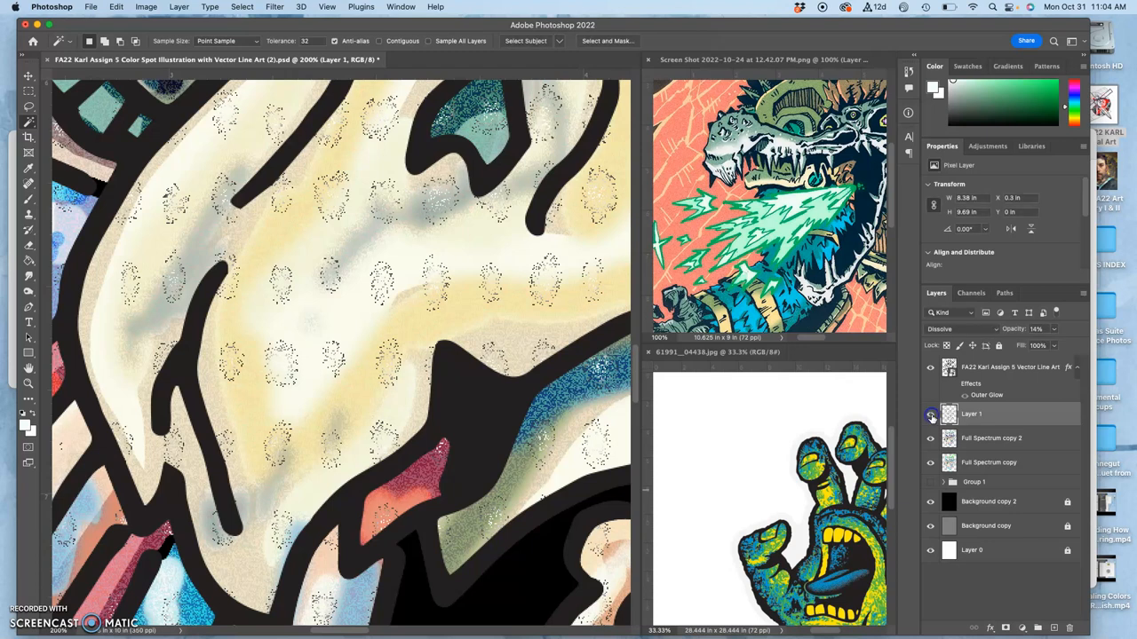
{"action": "left_click", "coordinate": [930, 414]}
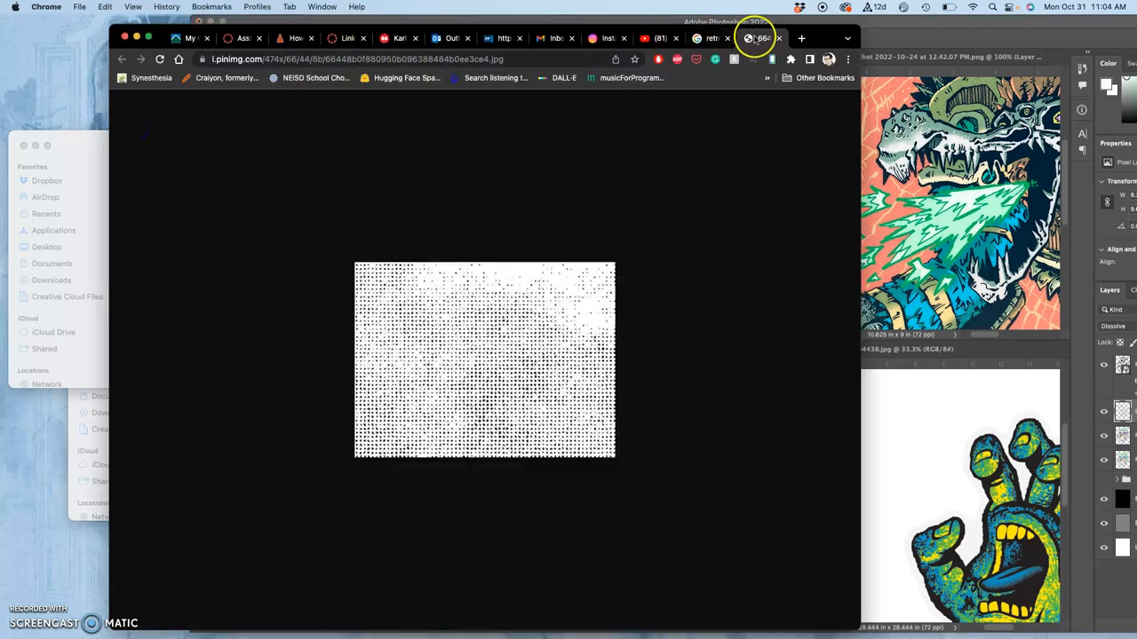
Step: Open the Freepik white grunge texture from the image results in its own tab and window
{"action": "left_click", "coordinate": [753, 39]}
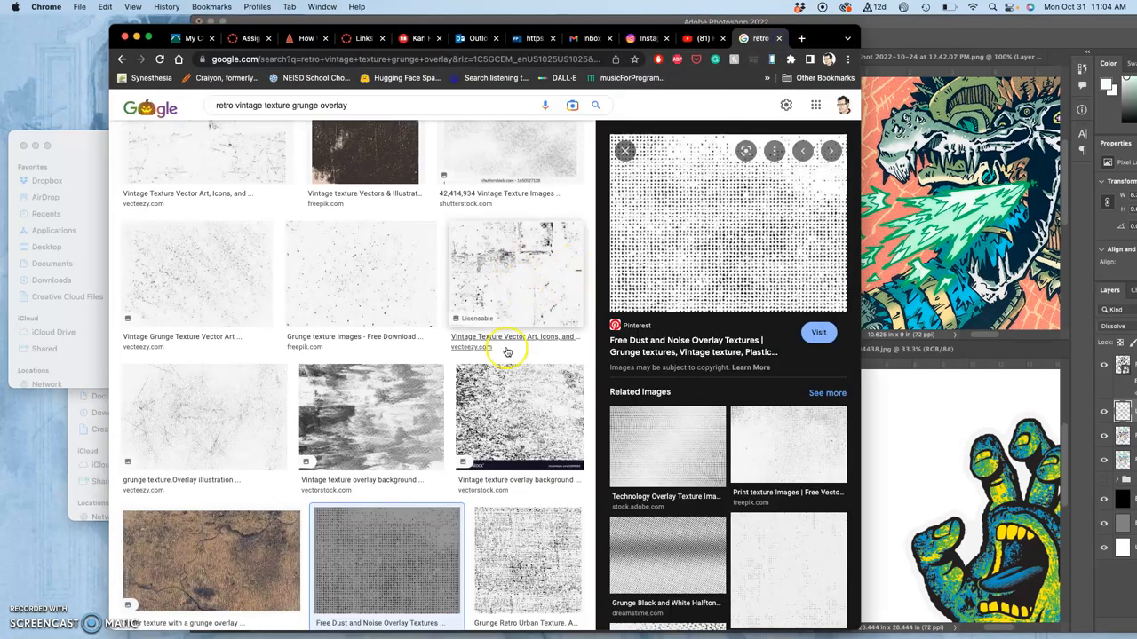
{"action": "scroll", "scroll_direction": "down", "scroll_amount": 3}
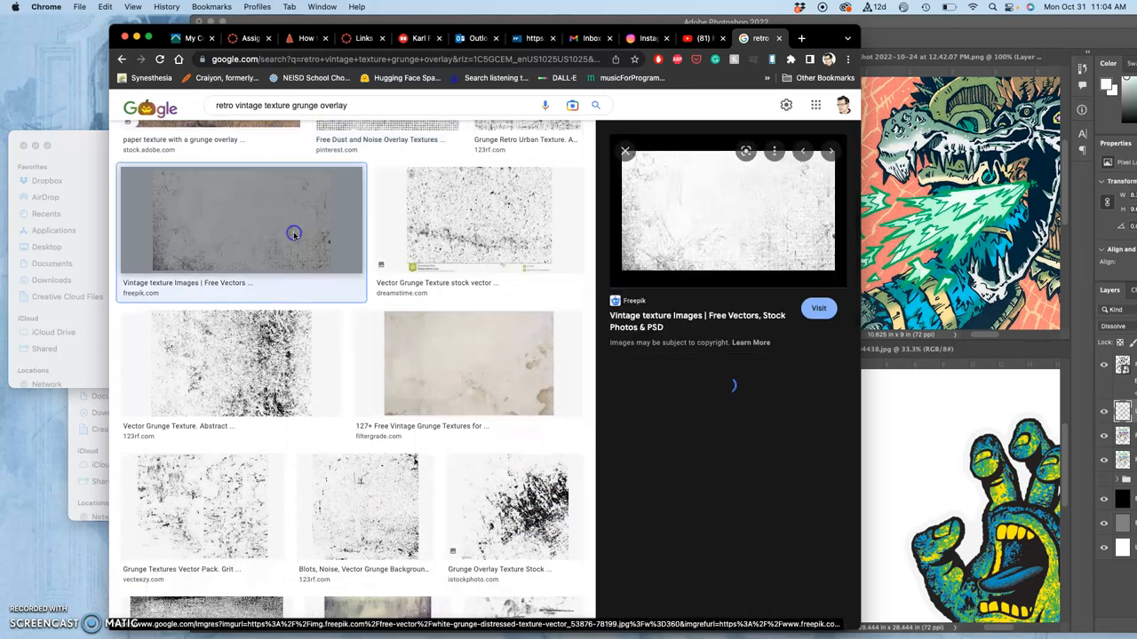
{"action": "right_click", "coordinate": [712, 228]}
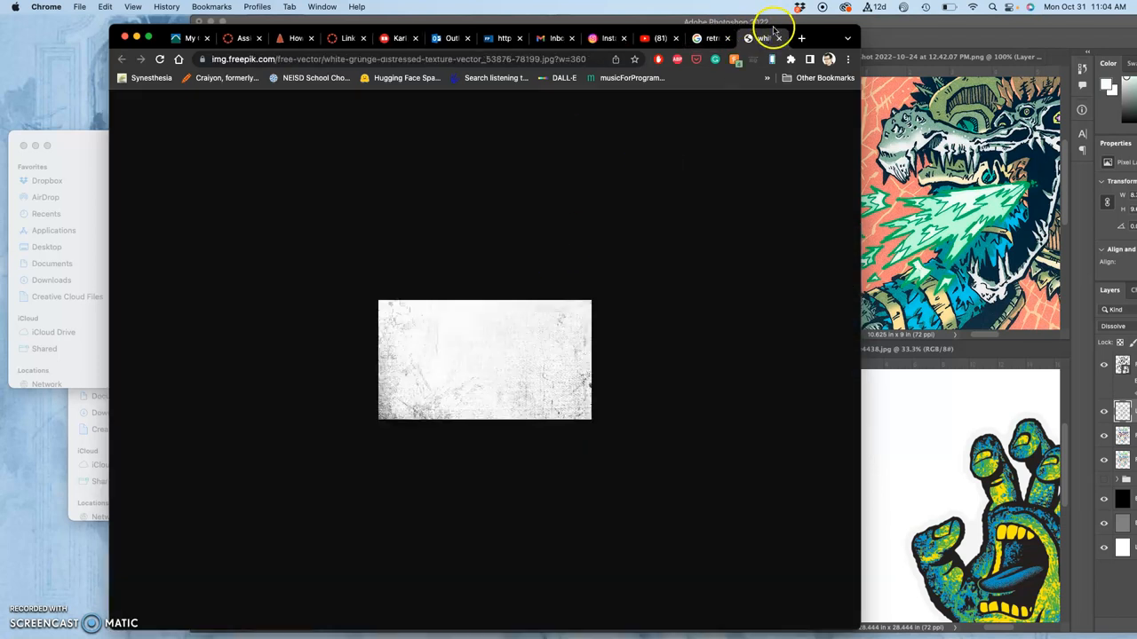
{"action": "left_click", "coordinate": [756, 17]}
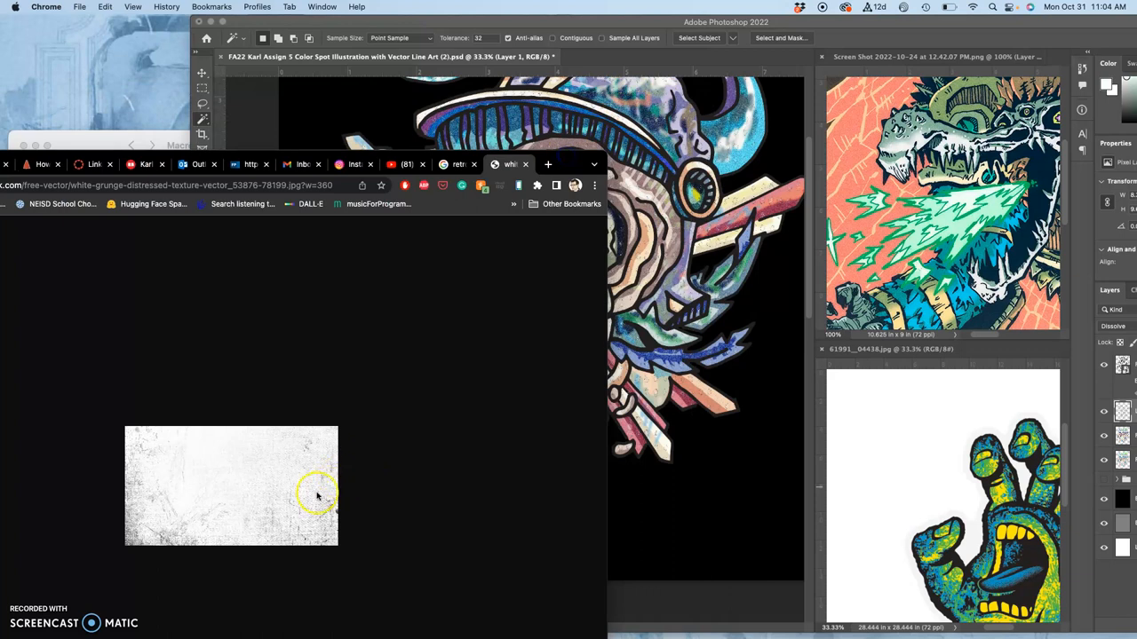